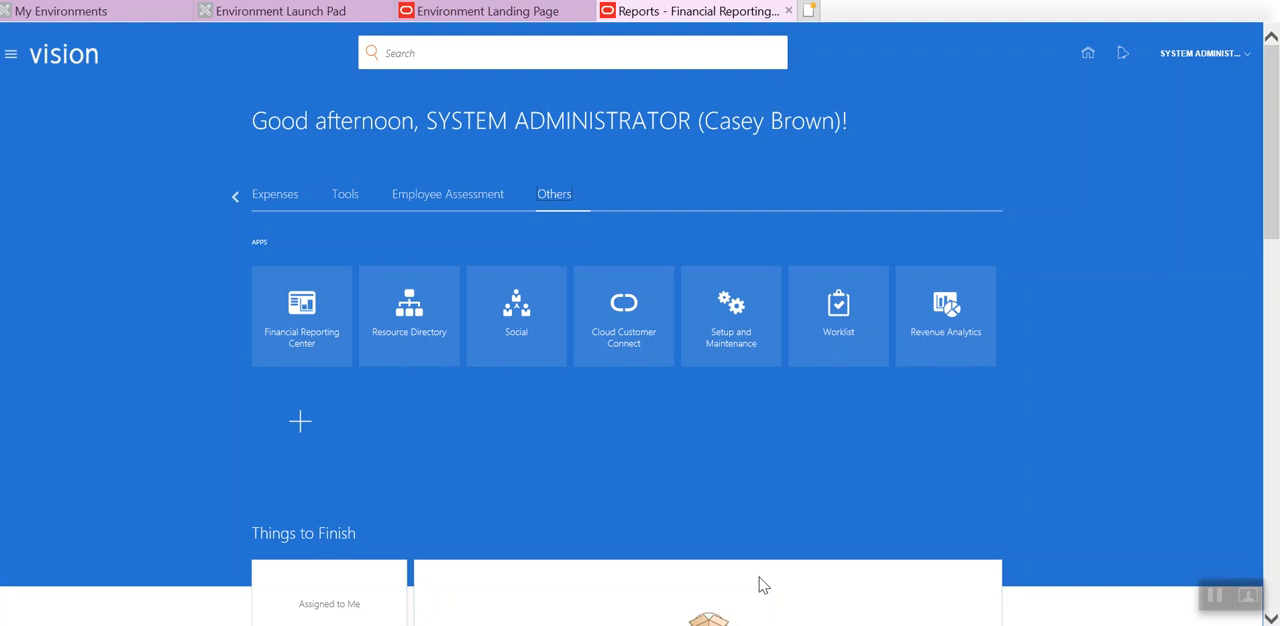
pyautogui.moveTo(762, 200)
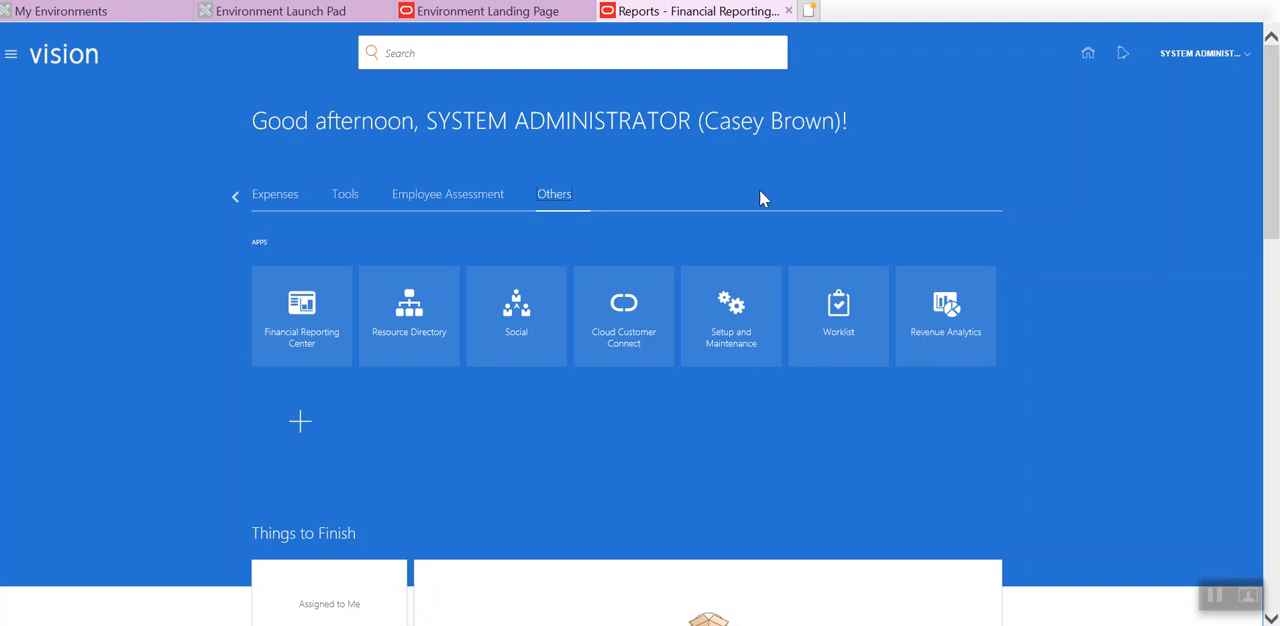
pyautogui.moveTo(340, 356)
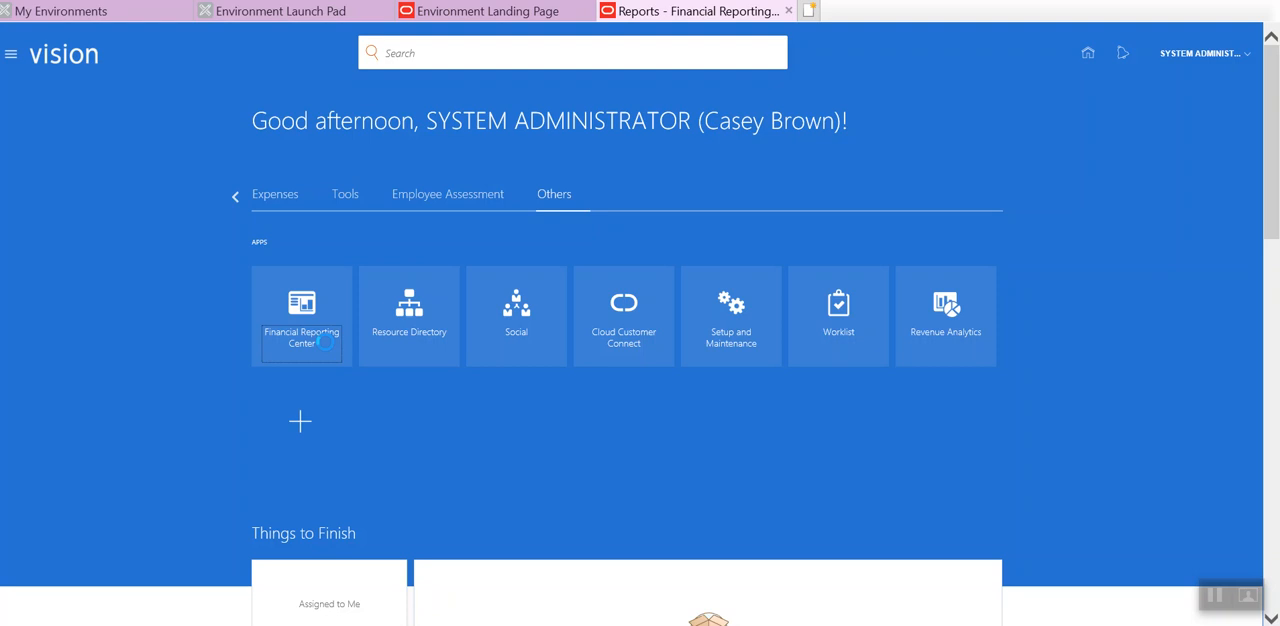
# Step: Launch the Financial Reporting Center from the Others tab tile
pyautogui.click(300, 316)
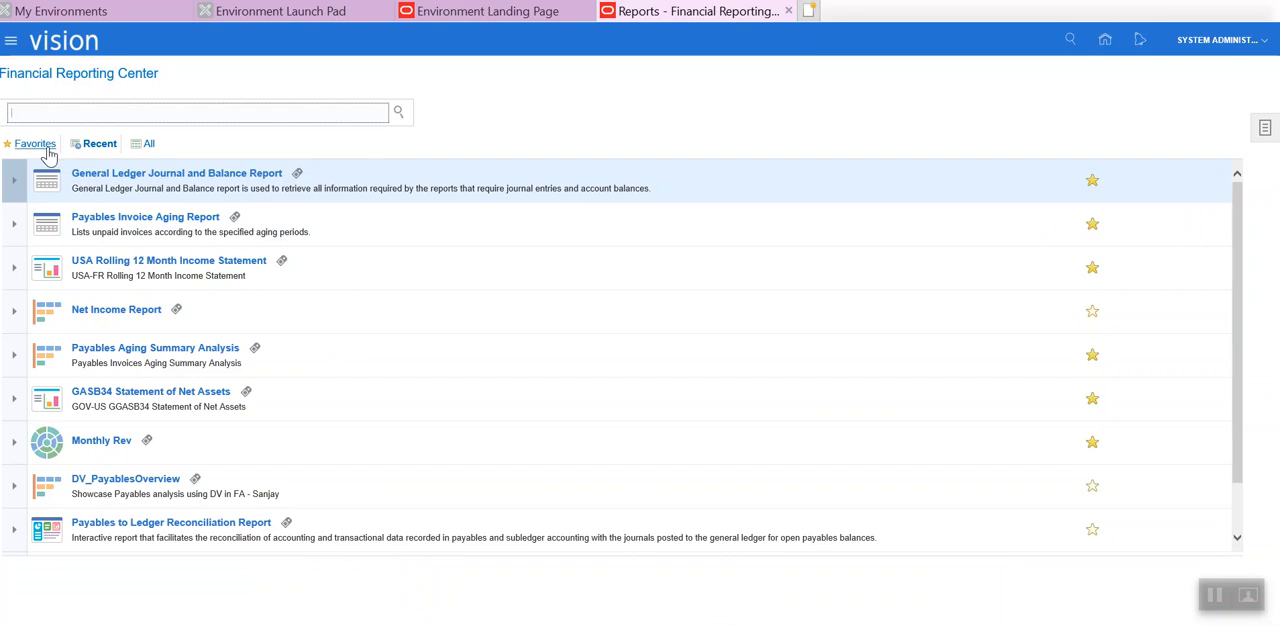
# Step: Filter to Favorites and scroll through reports like GASB34 Statement of Net Assets and Trial Balance
pyautogui.click(36, 144)
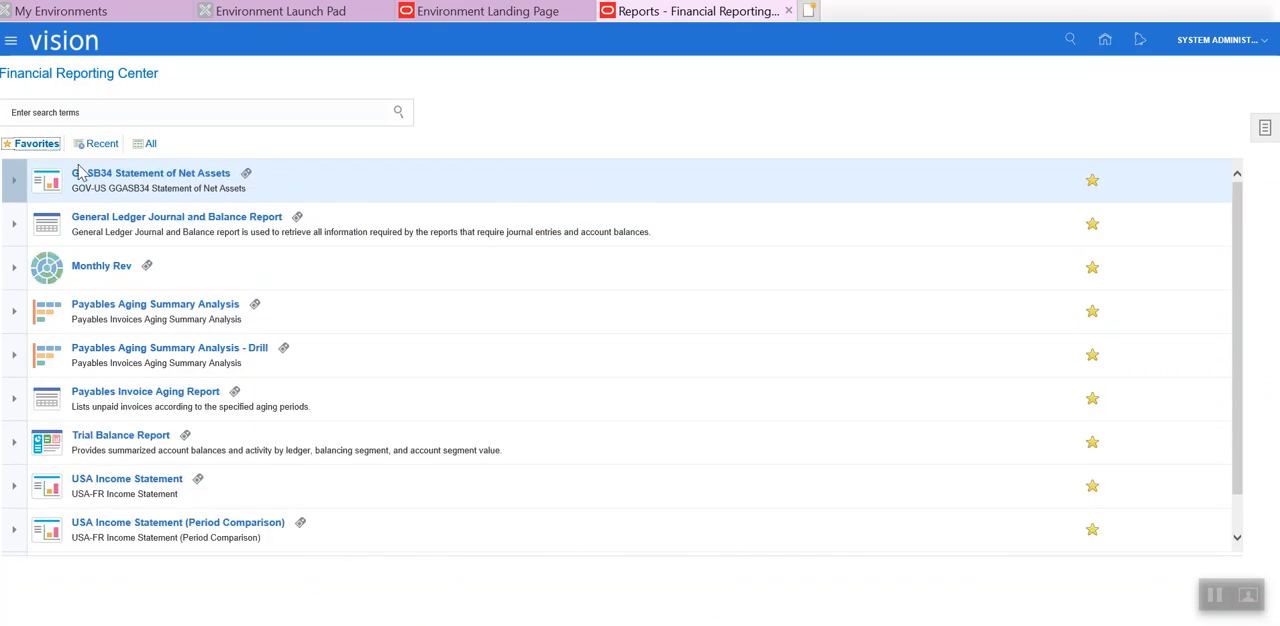
pyautogui.moveTo(1240, 216)
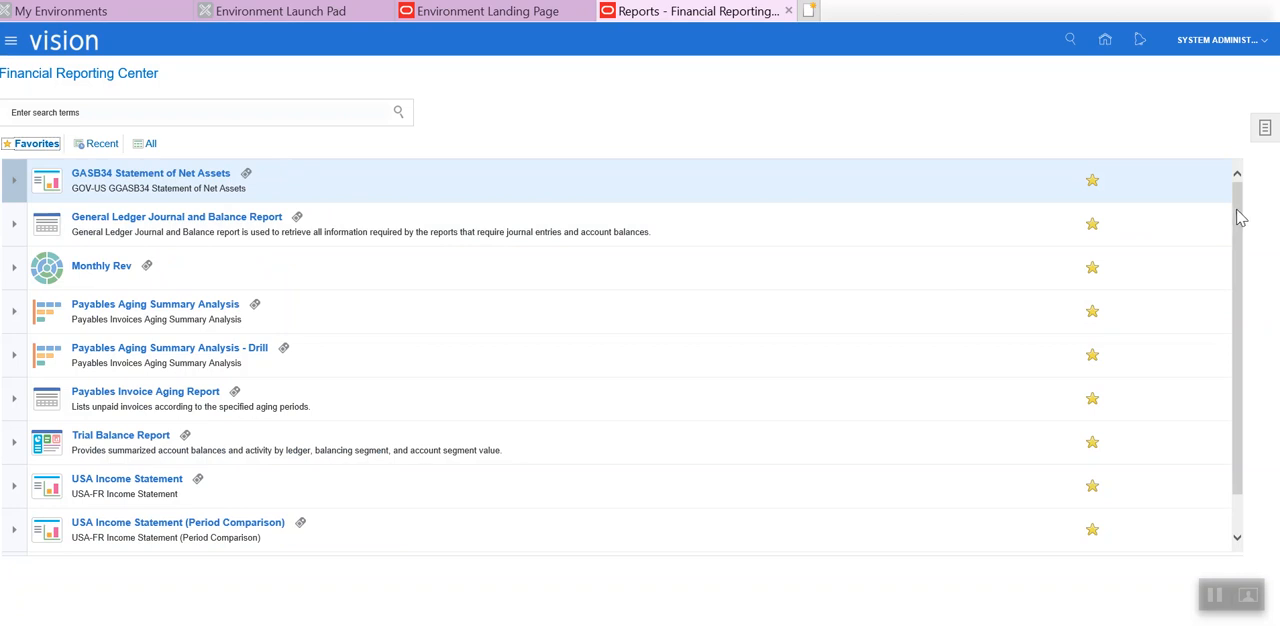
pyautogui.scroll(-3)
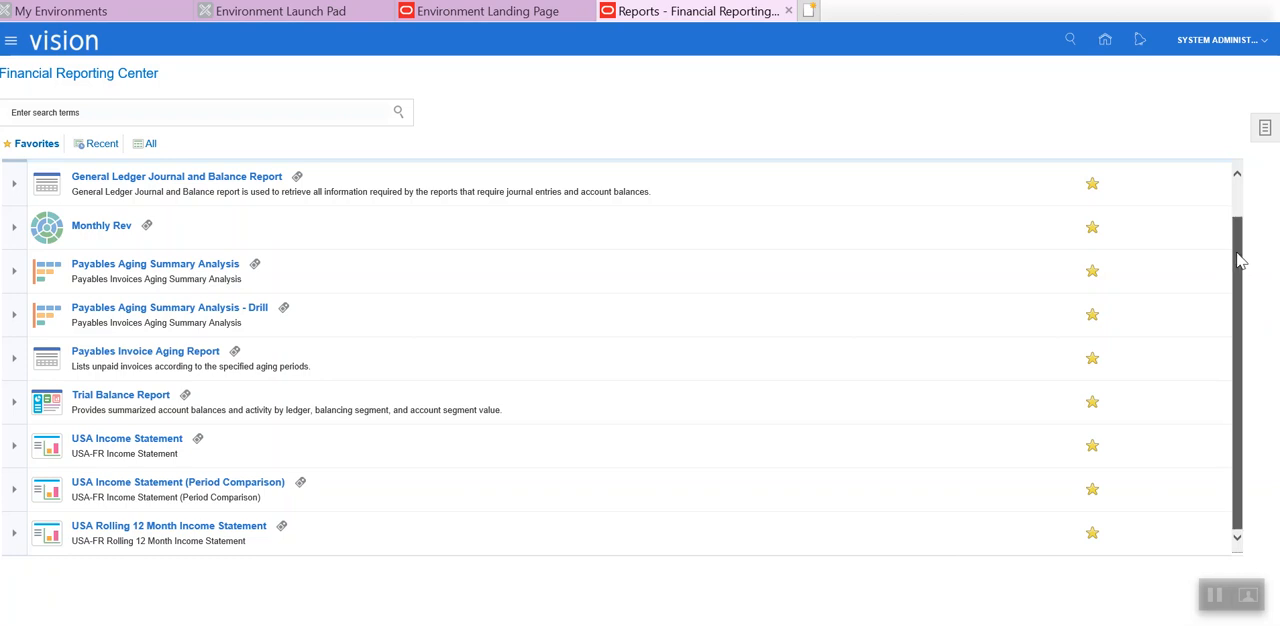
pyautogui.scroll(3)
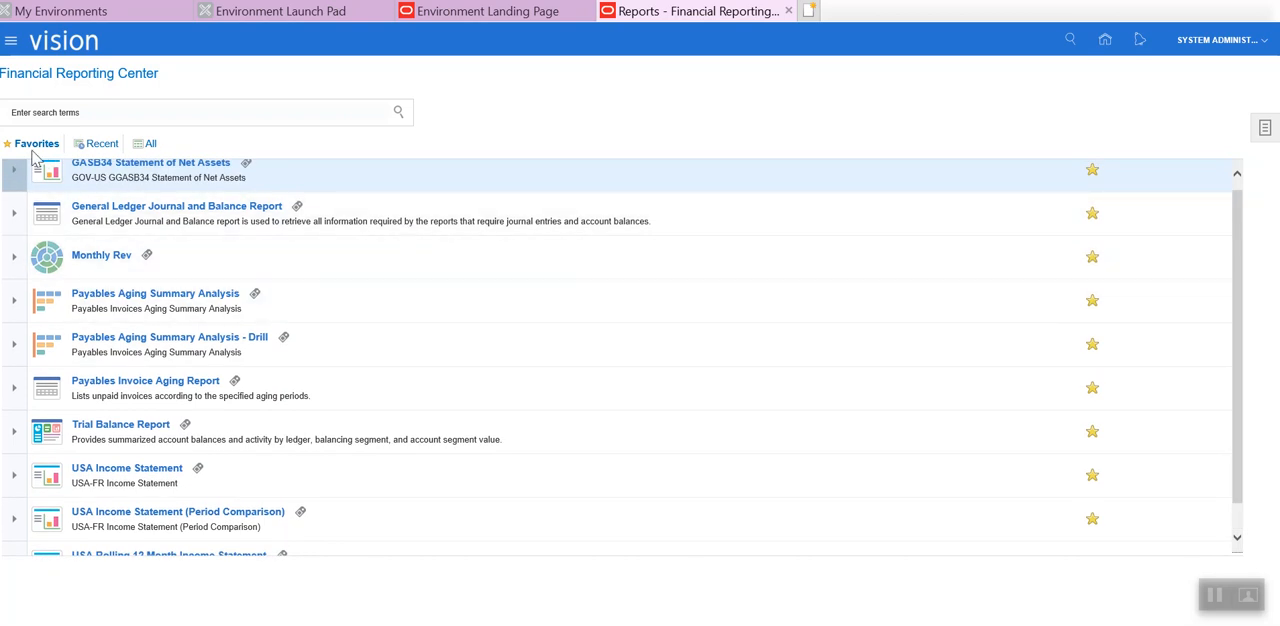
pyautogui.moveTo(168, 372)
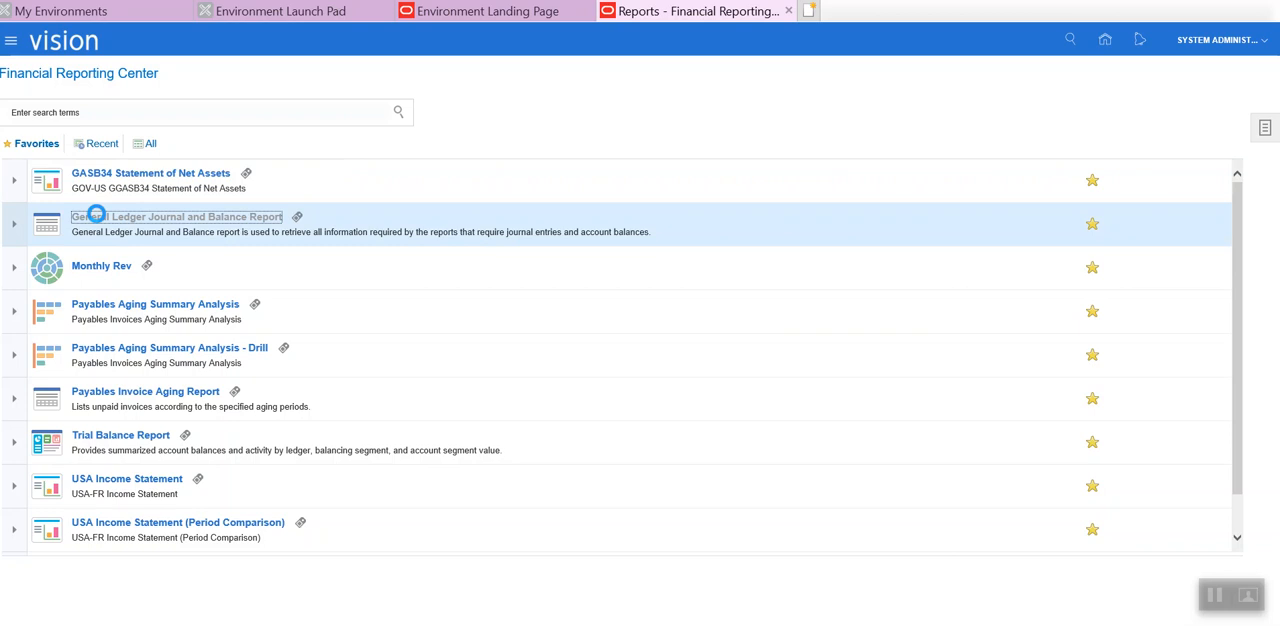
# Step: Run the General Ledger Journal and Balance Report and check its description and folder details
pyautogui.click(176, 216)
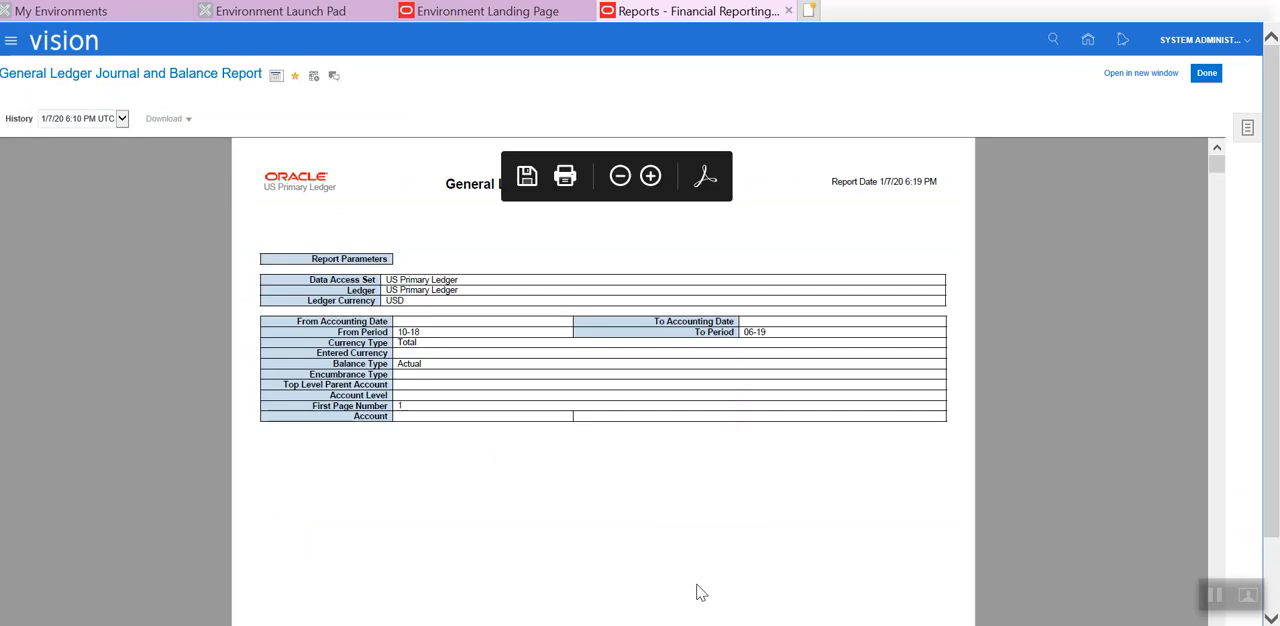
pyautogui.moveTo(1144, 176)
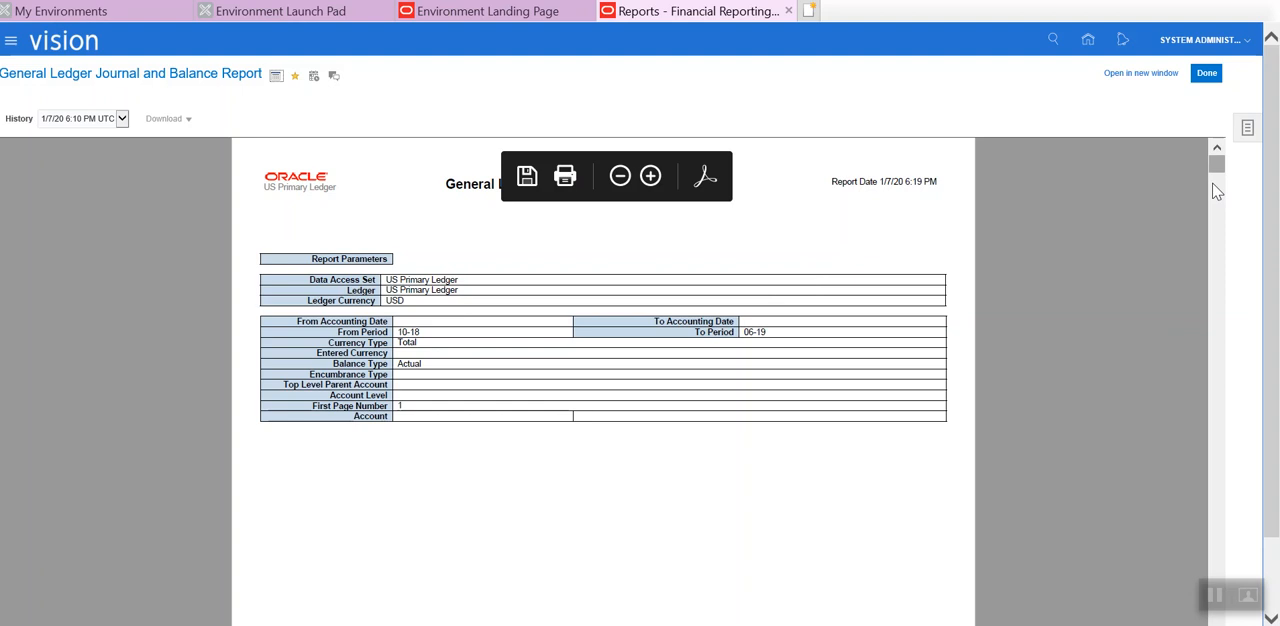
pyautogui.moveTo(1220, 492)
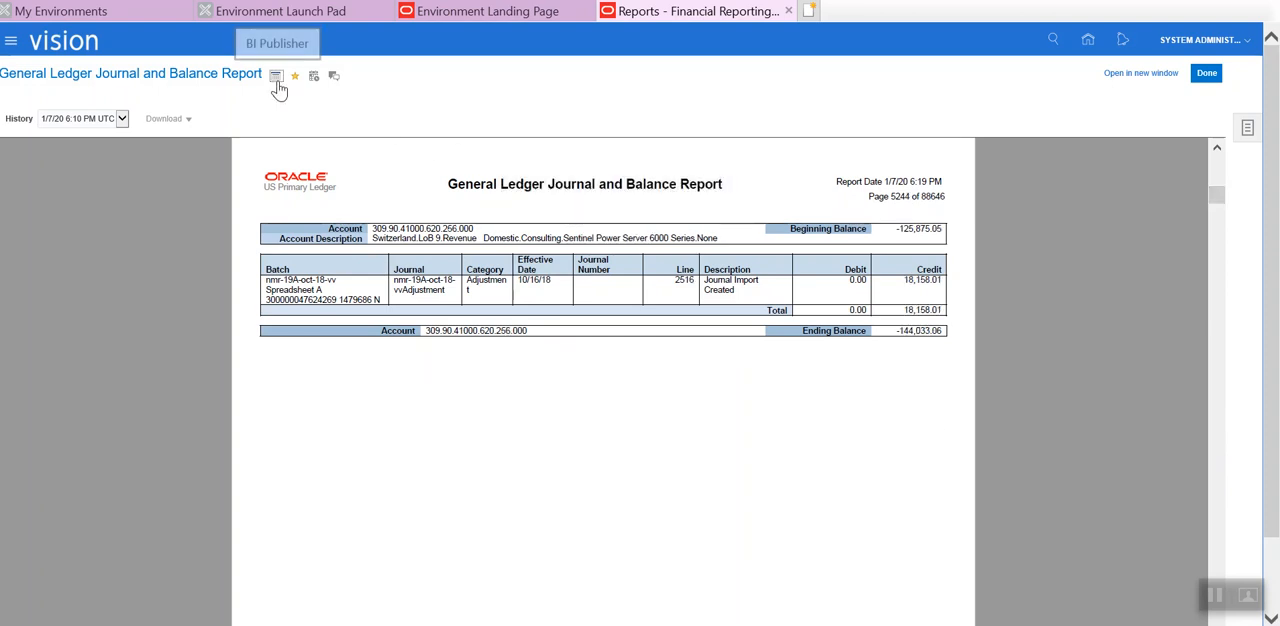
pyautogui.click(276, 76)
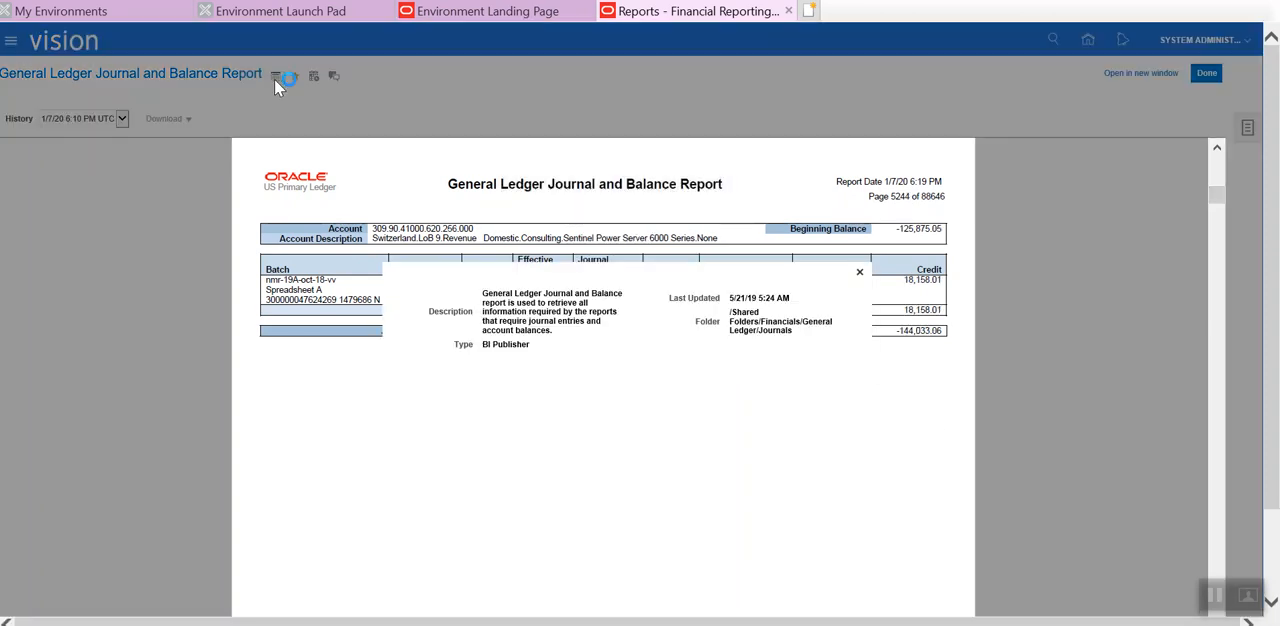
pyautogui.click(278, 76)
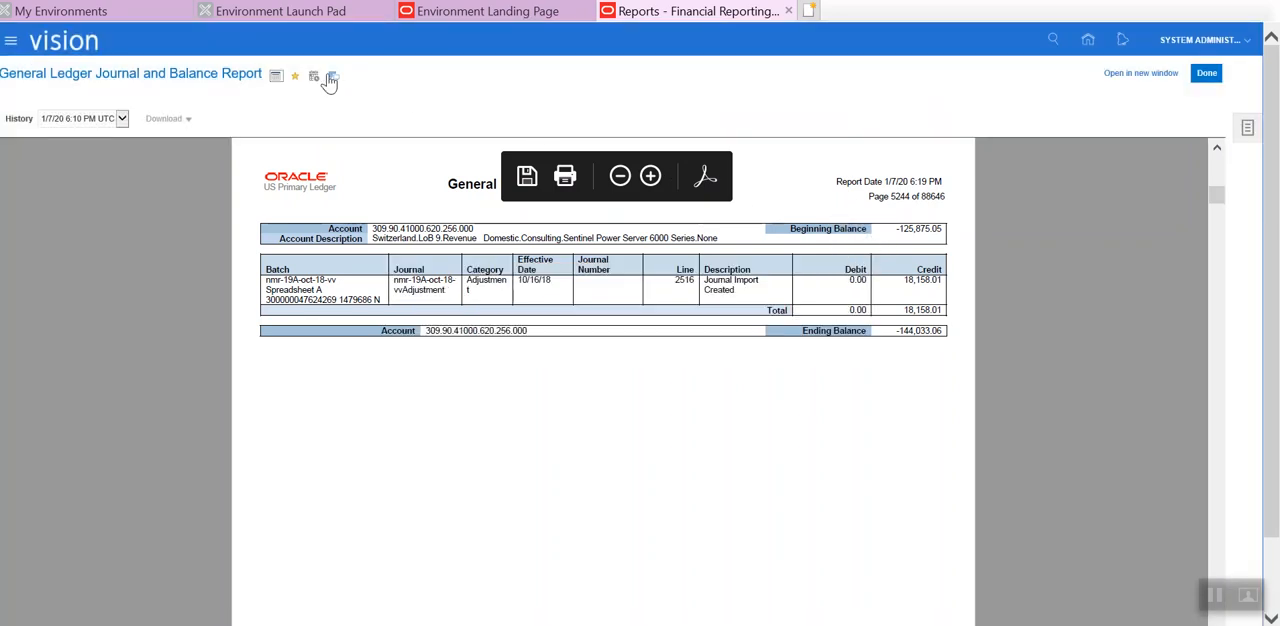
pyautogui.moveTo(314, 76)
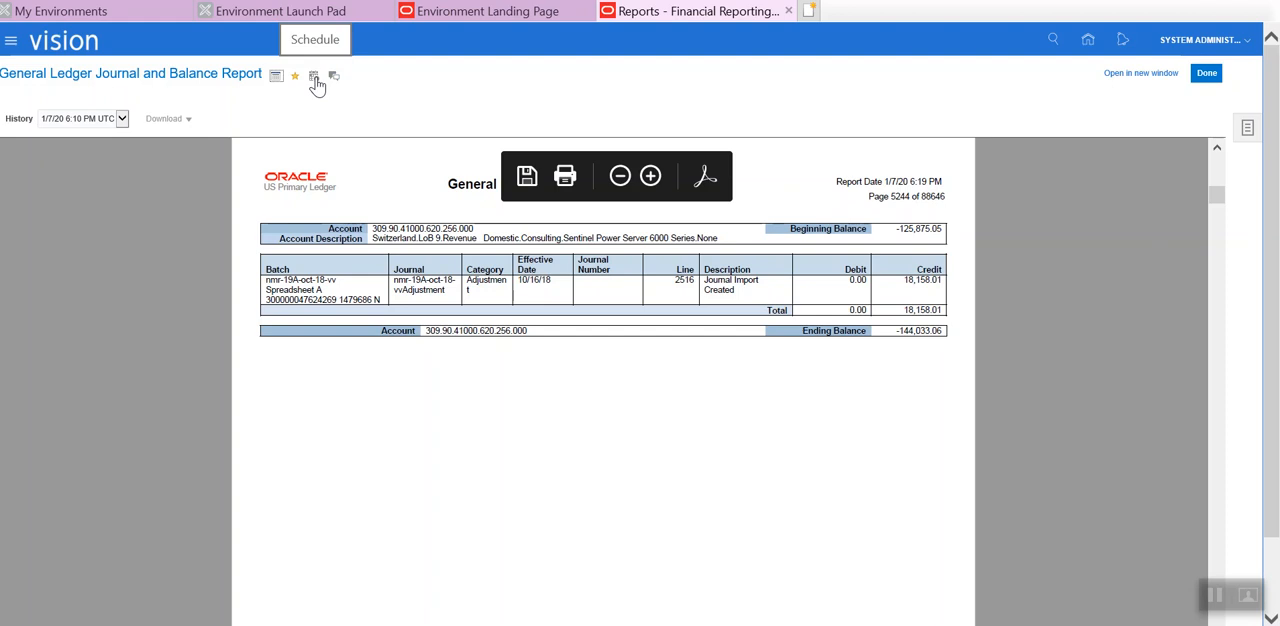
pyautogui.moveTo(336, 76)
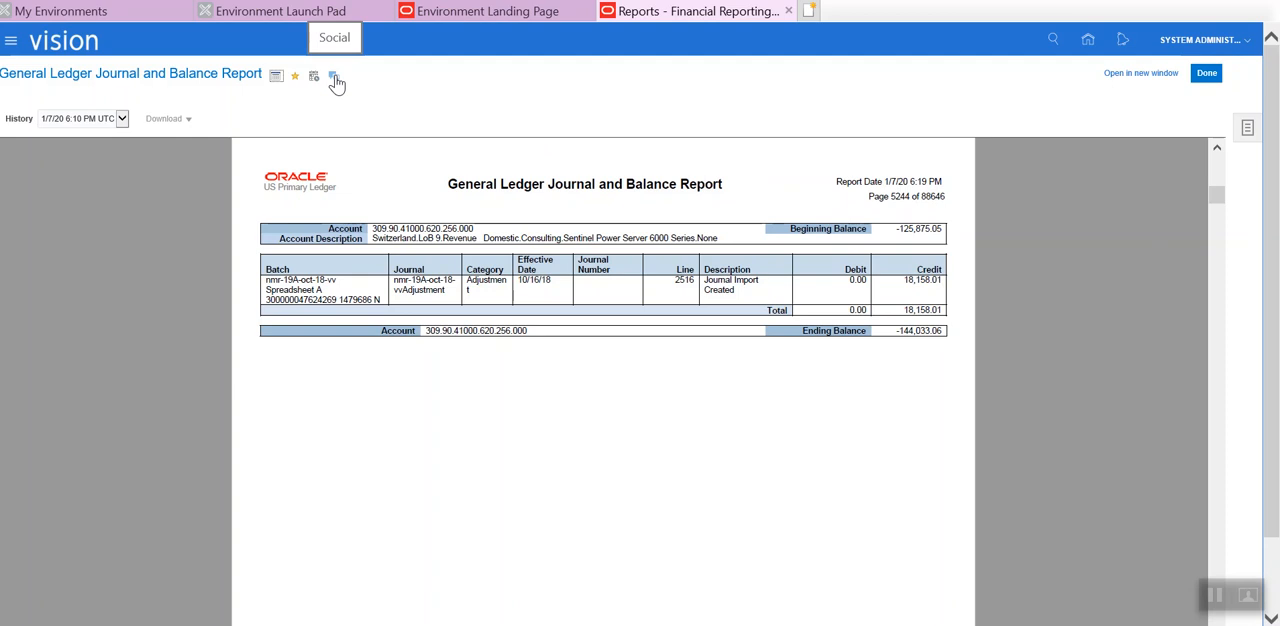
pyautogui.moveTo(868, 64)
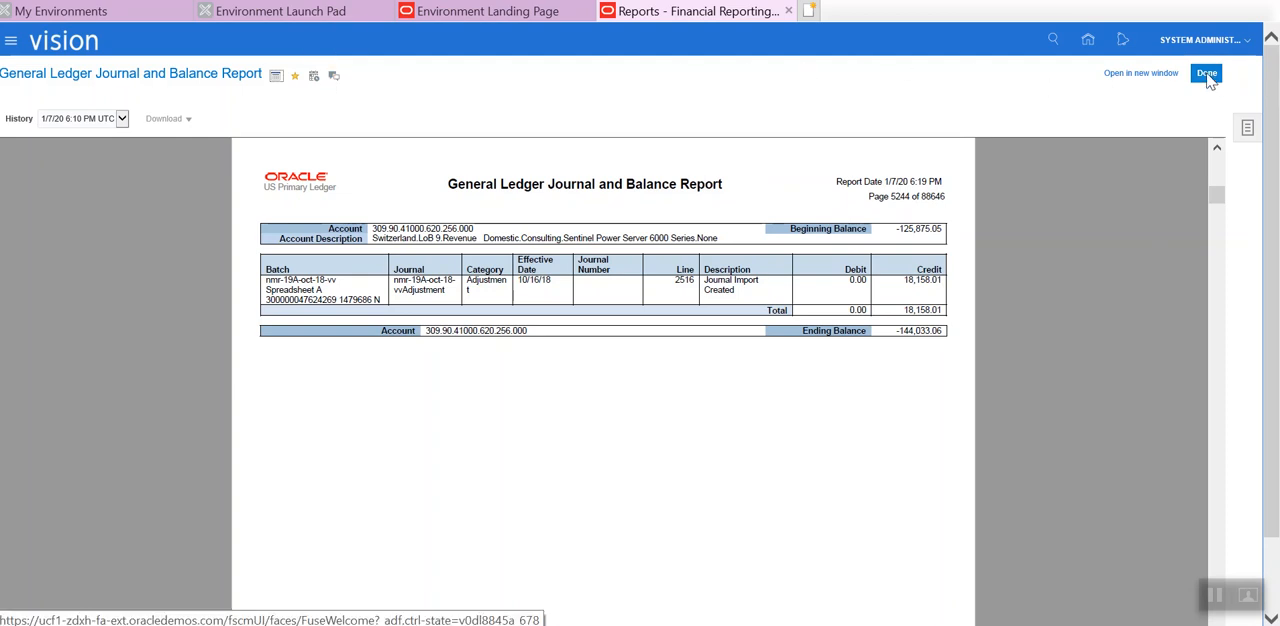
# Step: Leave the report via Done, returning to the favorites list
pyautogui.click(1204, 72)
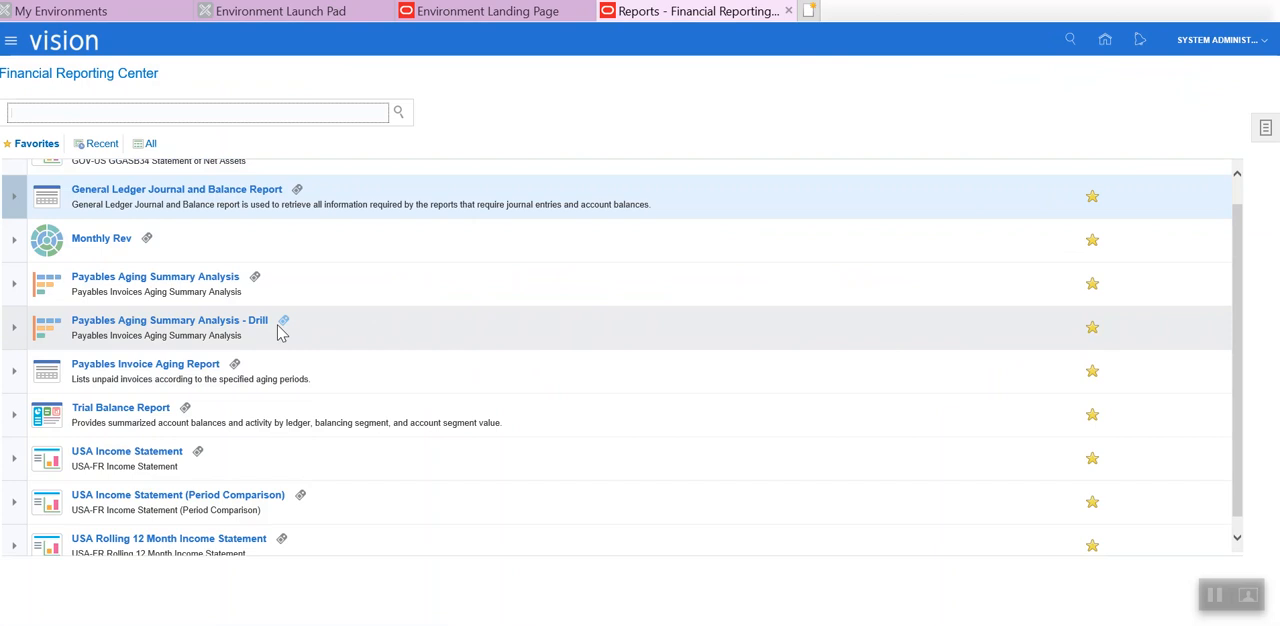
pyautogui.moveTo(48, 290)
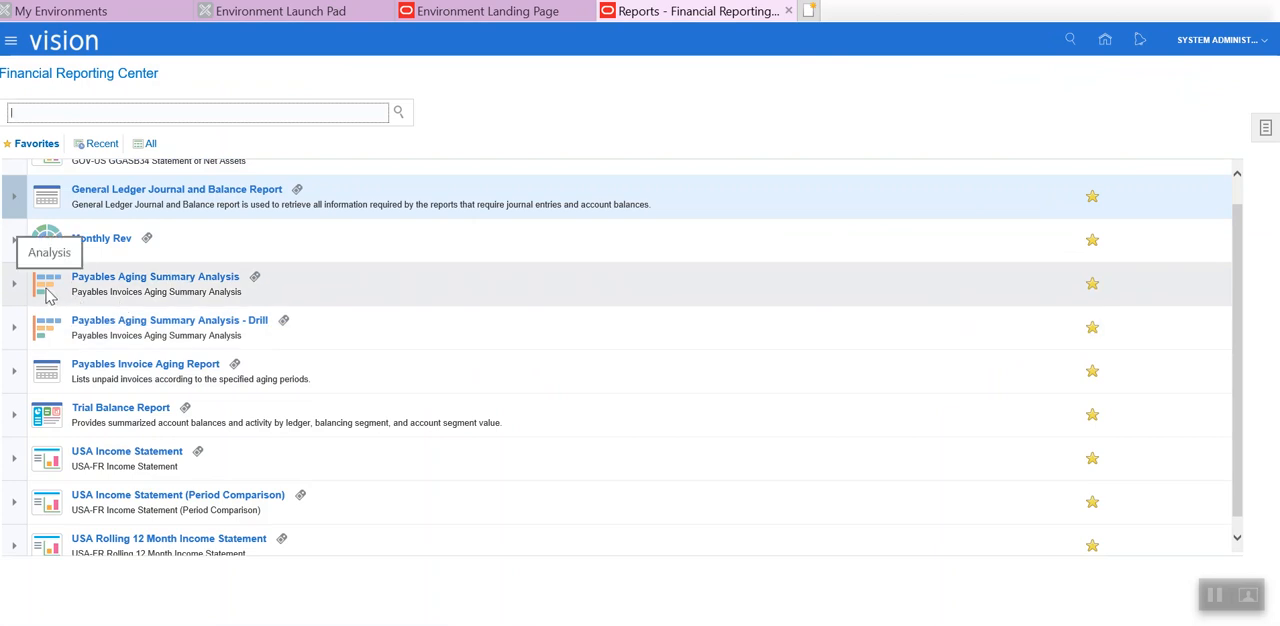
pyautogui.moveTo(90, 284)
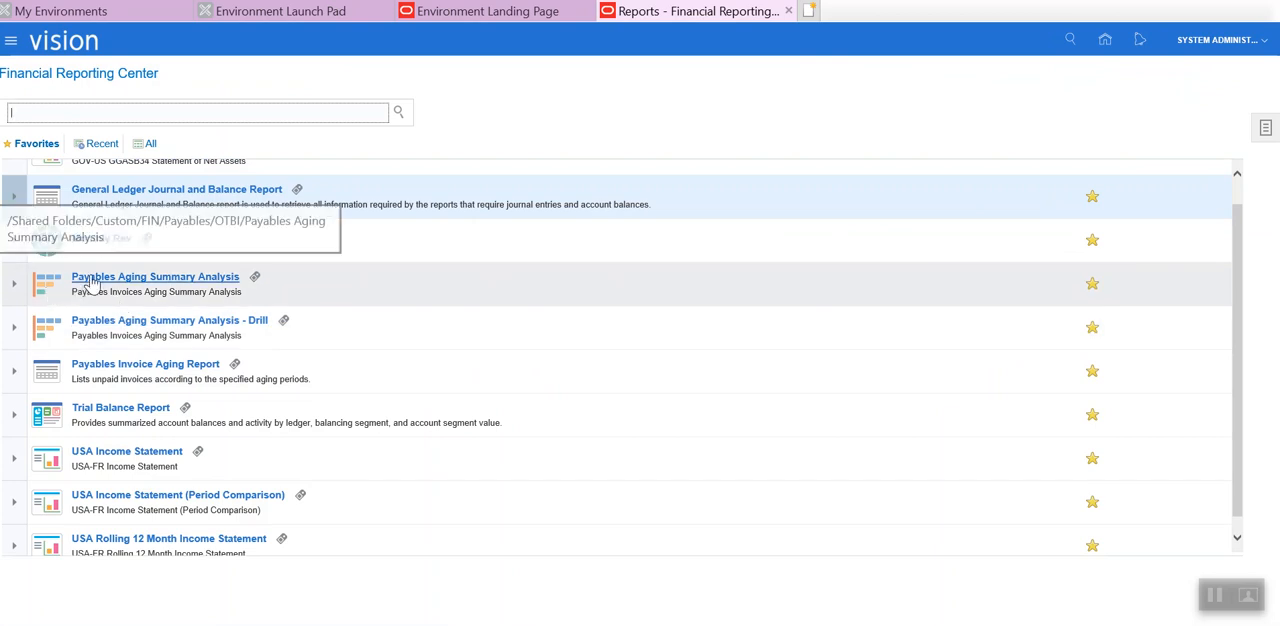
# Step: Run the Payables Aging Summary Analysis and check its description, type and folder
pyautogui.click(156, 276)
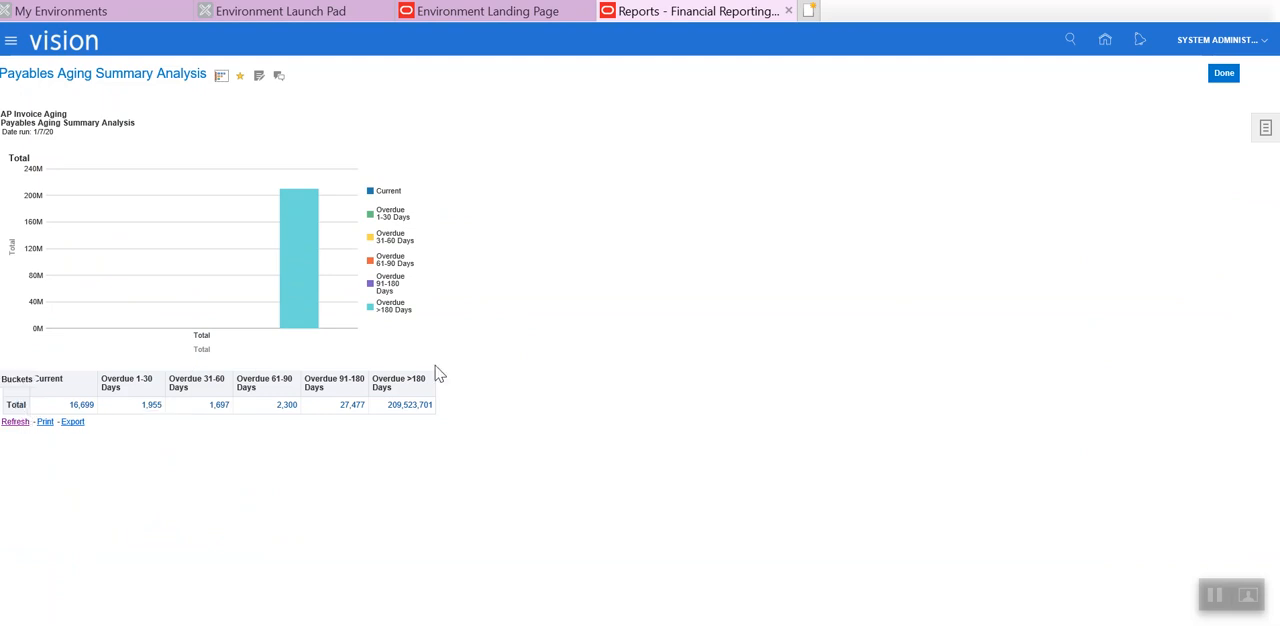
pyautogui.moveTo(224, 90)
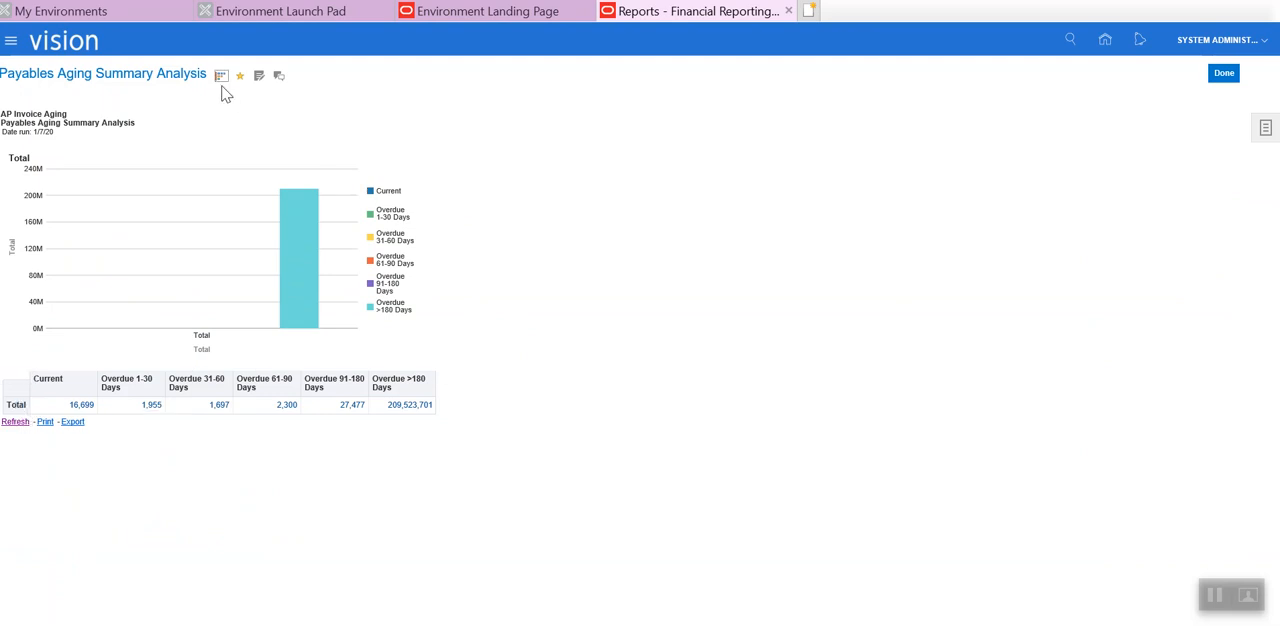
pyautogui.moveTo(220, 76)
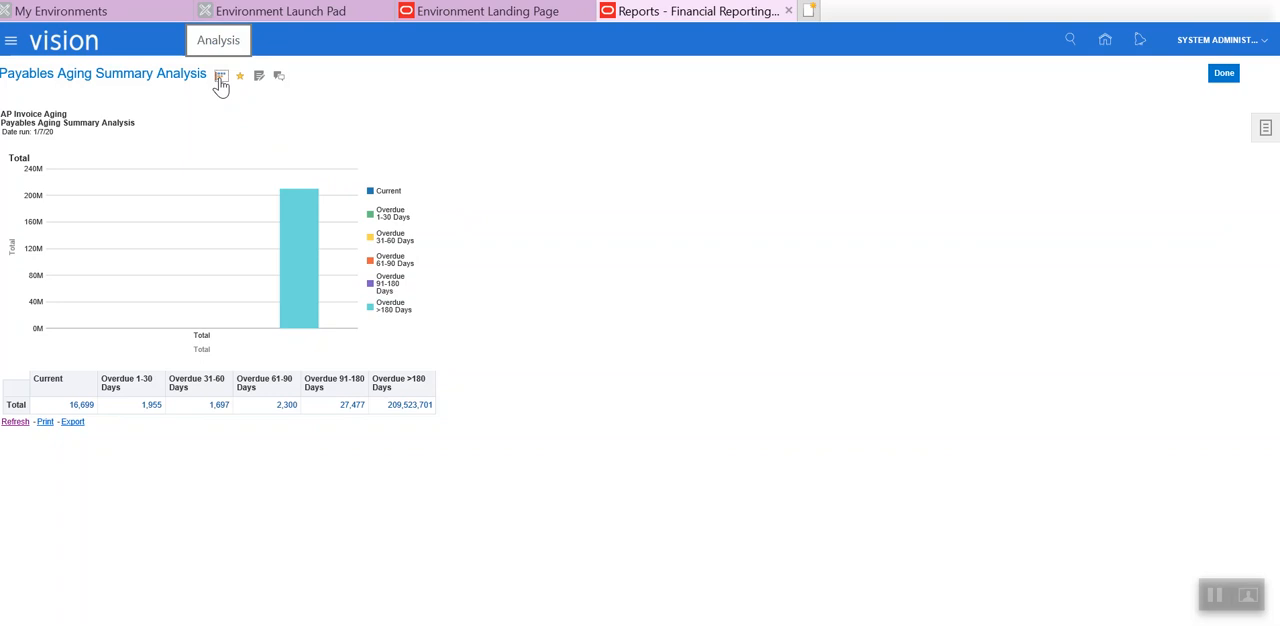
pyautogui.click(220, 76)
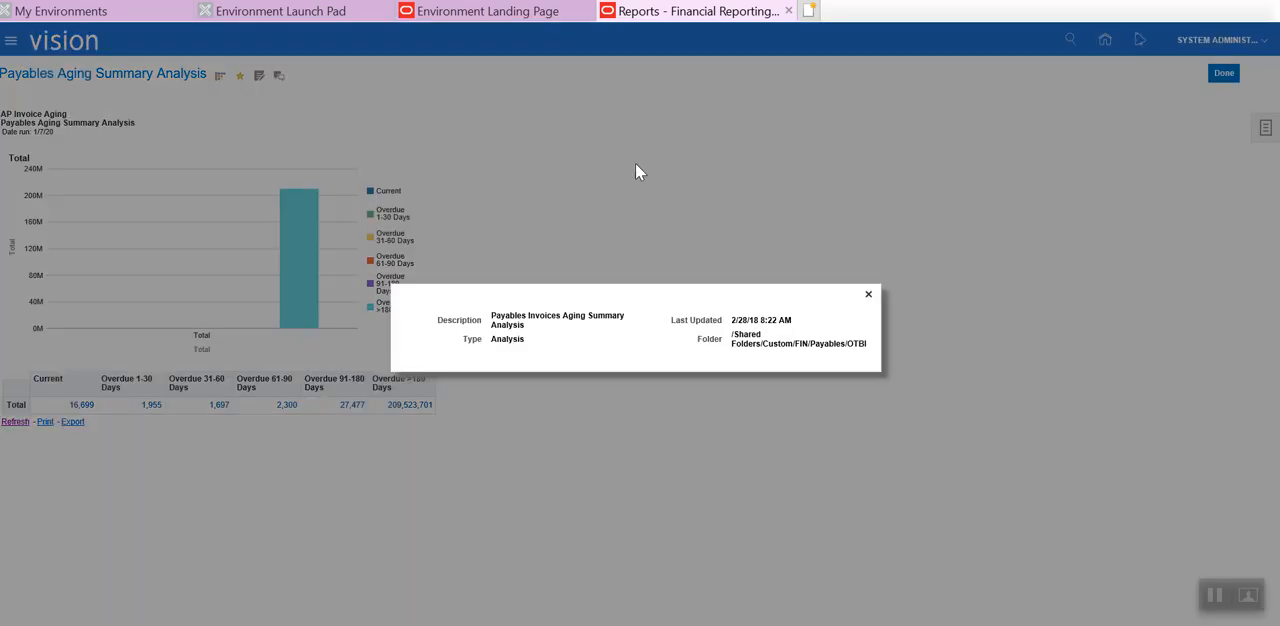
pyautogui.moveTo(836, 328)
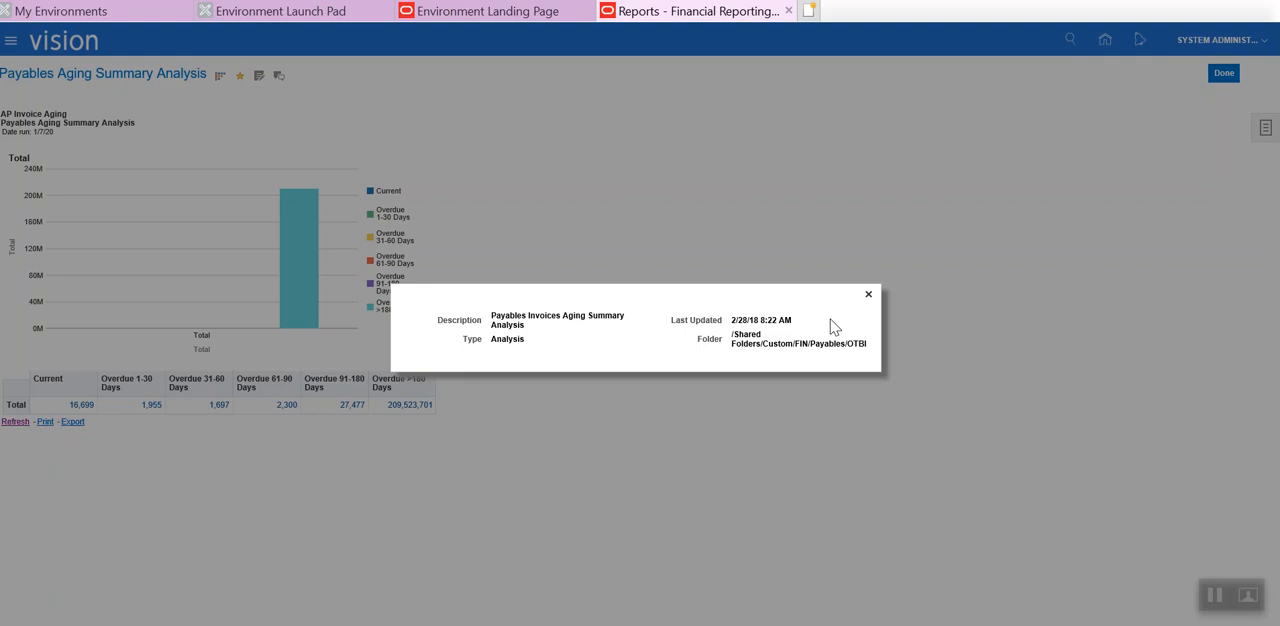
pyautogui.click(868, 294)
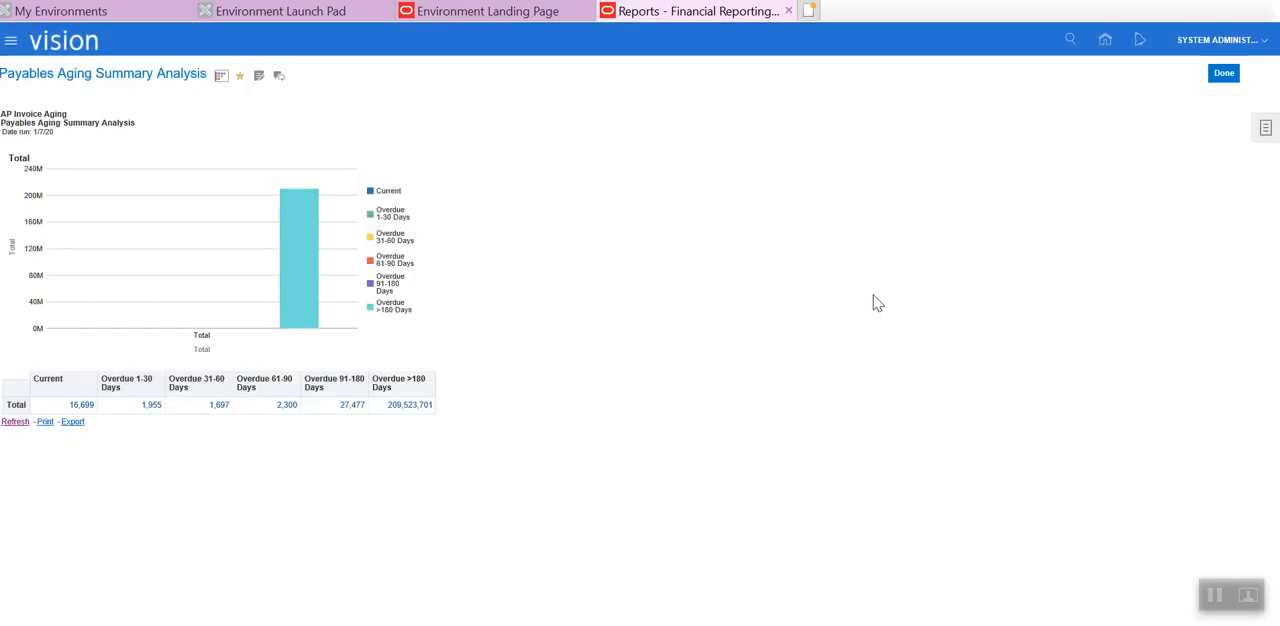
pyautogui.moveTo(260, 76)
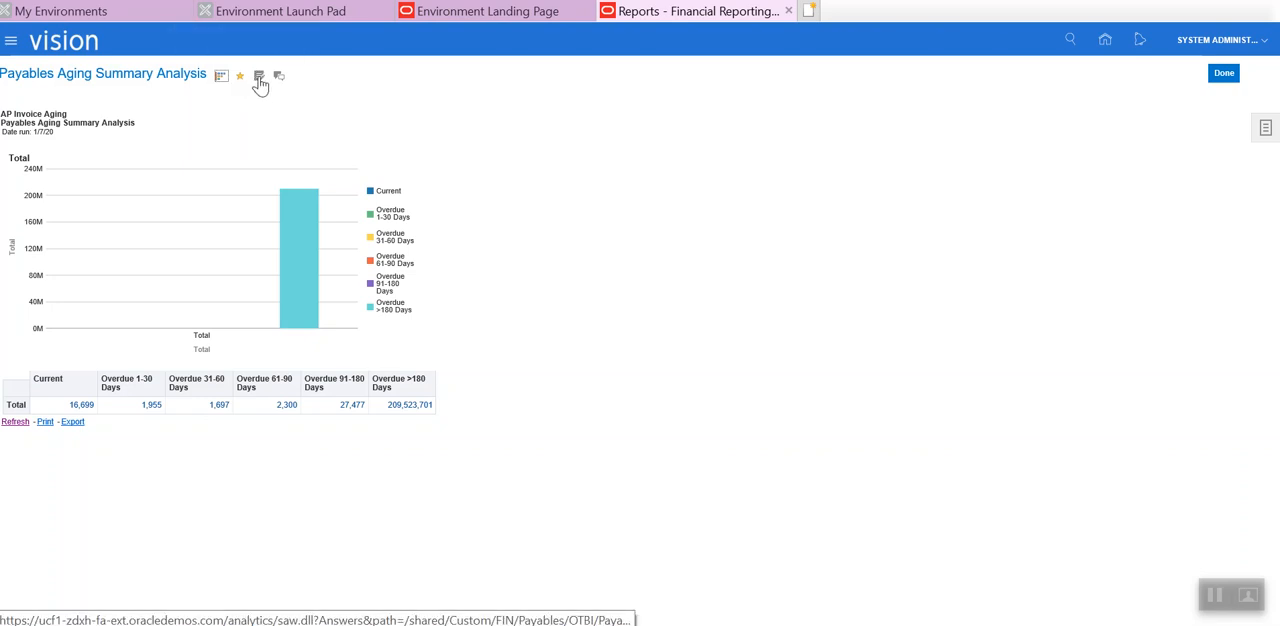
# Step: Edit the analysis in BI, browse Invoice Details > General Information attributes, then move to Criteria
pyautogui.click(260, 76)
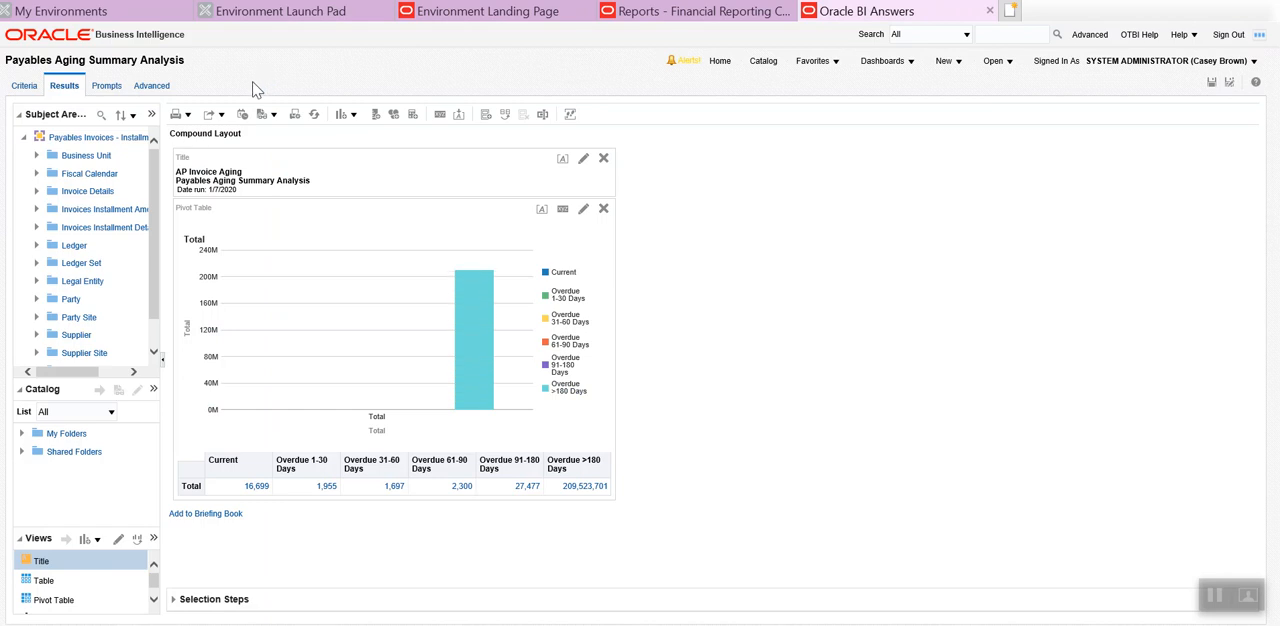
pyautogui.moveTo(164, 160)
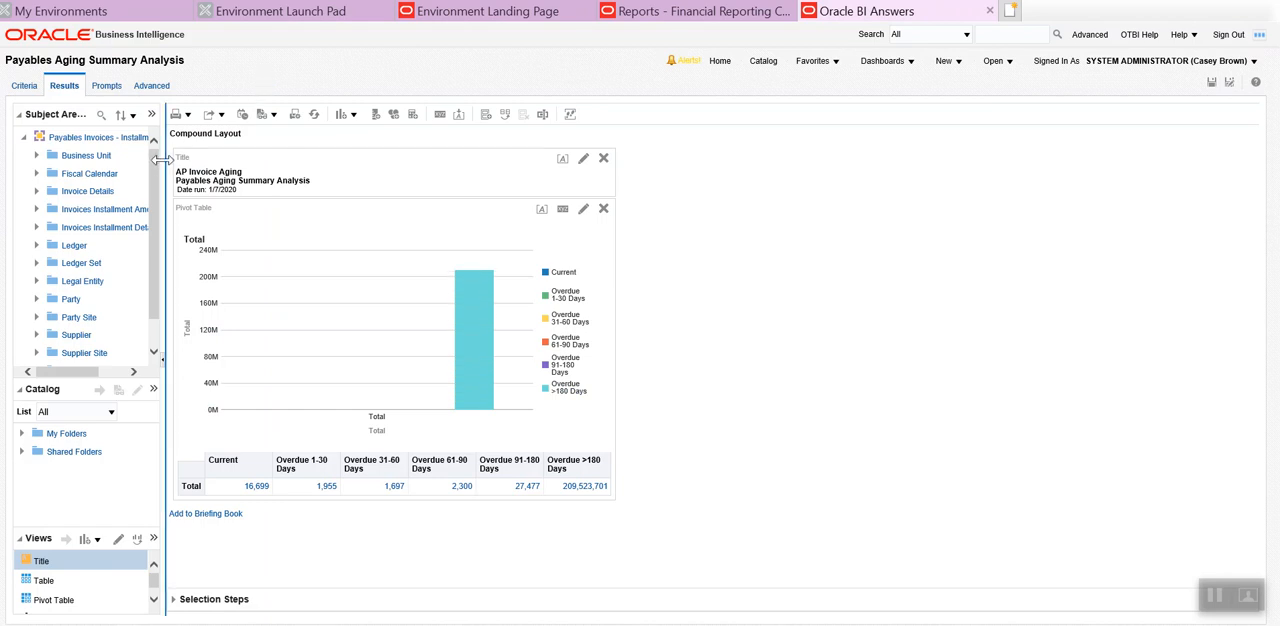
pyautogui.moveTo(164, 300); pyautogui.dragTo(208, 300)
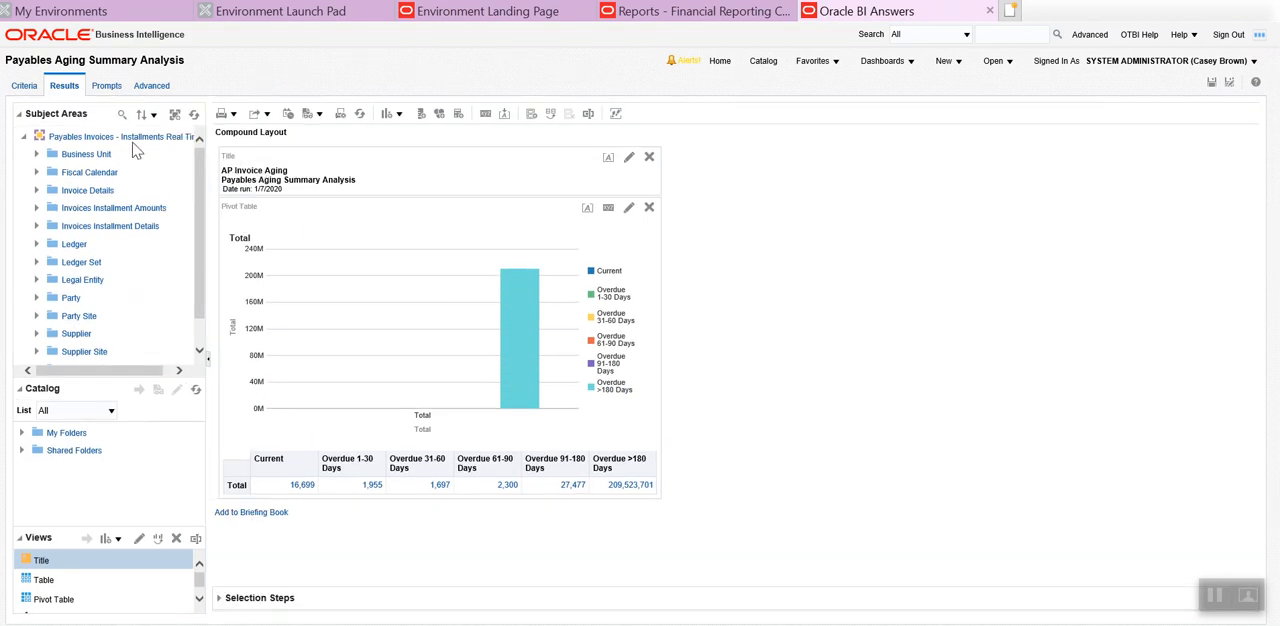
pyautogui.moveTo(82, 156)
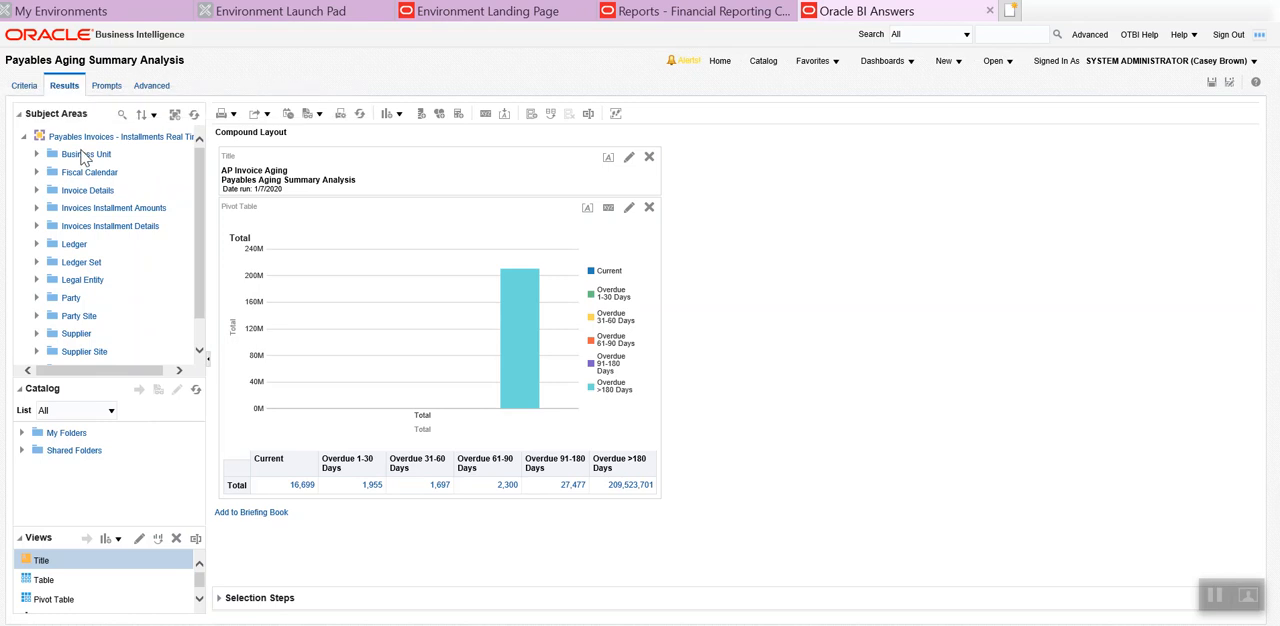
pyautogui.moveTo(84, 154)
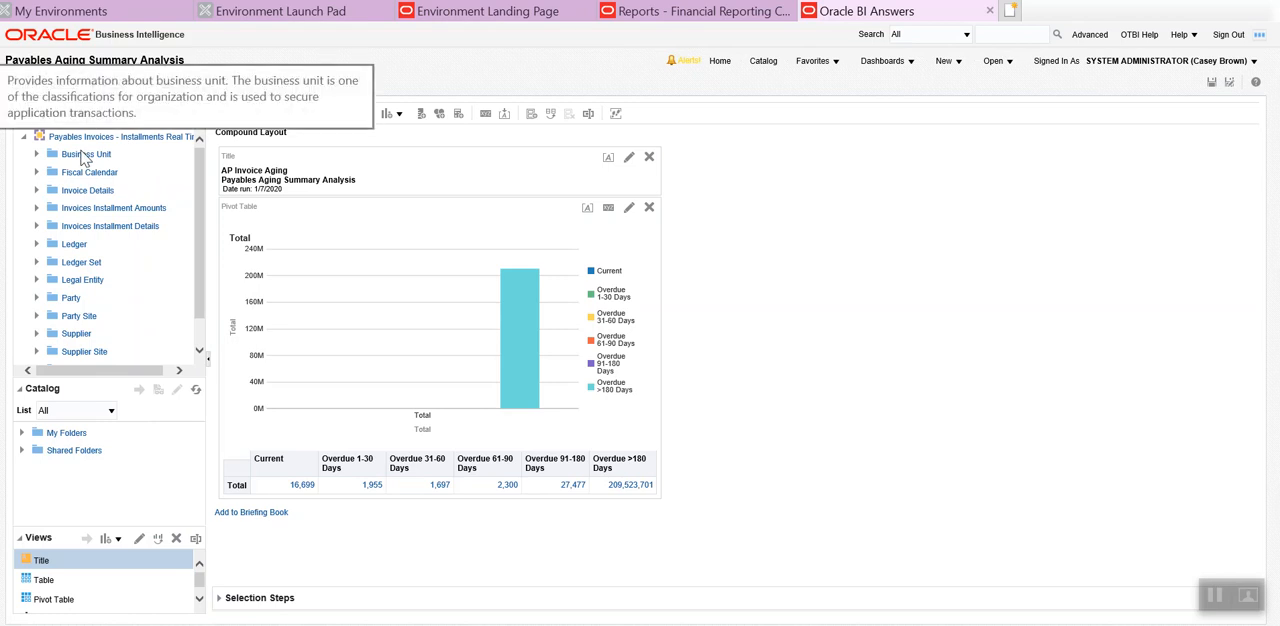
pyautogui.click(36, 190)
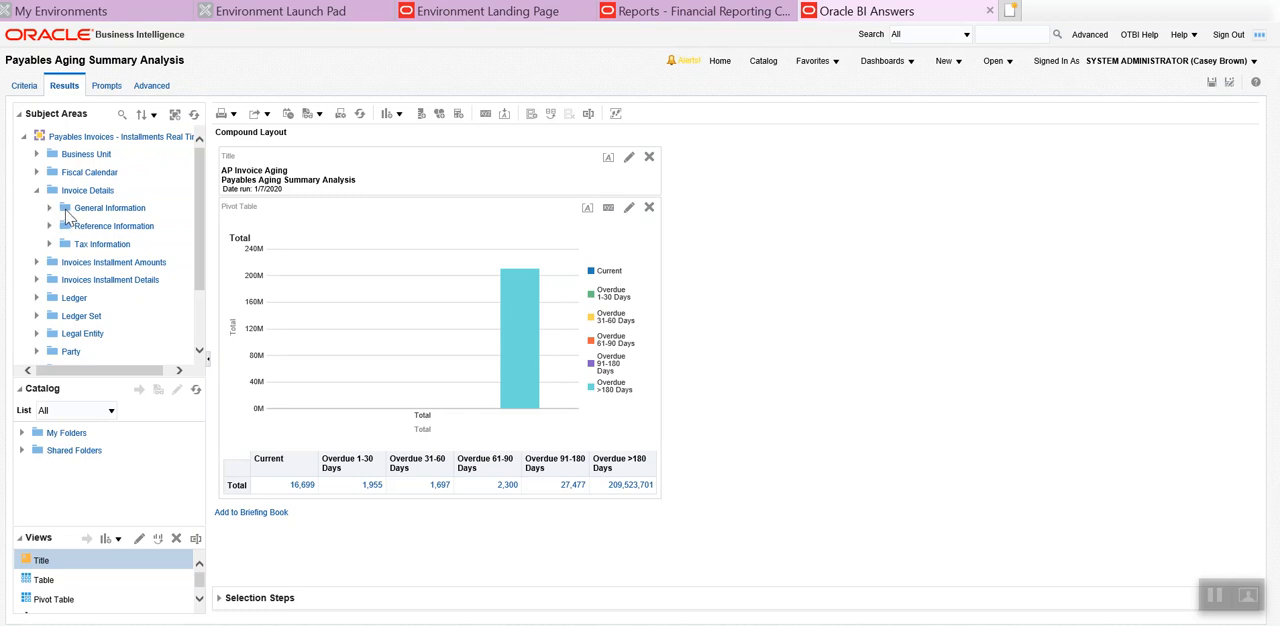
pyautogui.moveTo(58, 212)
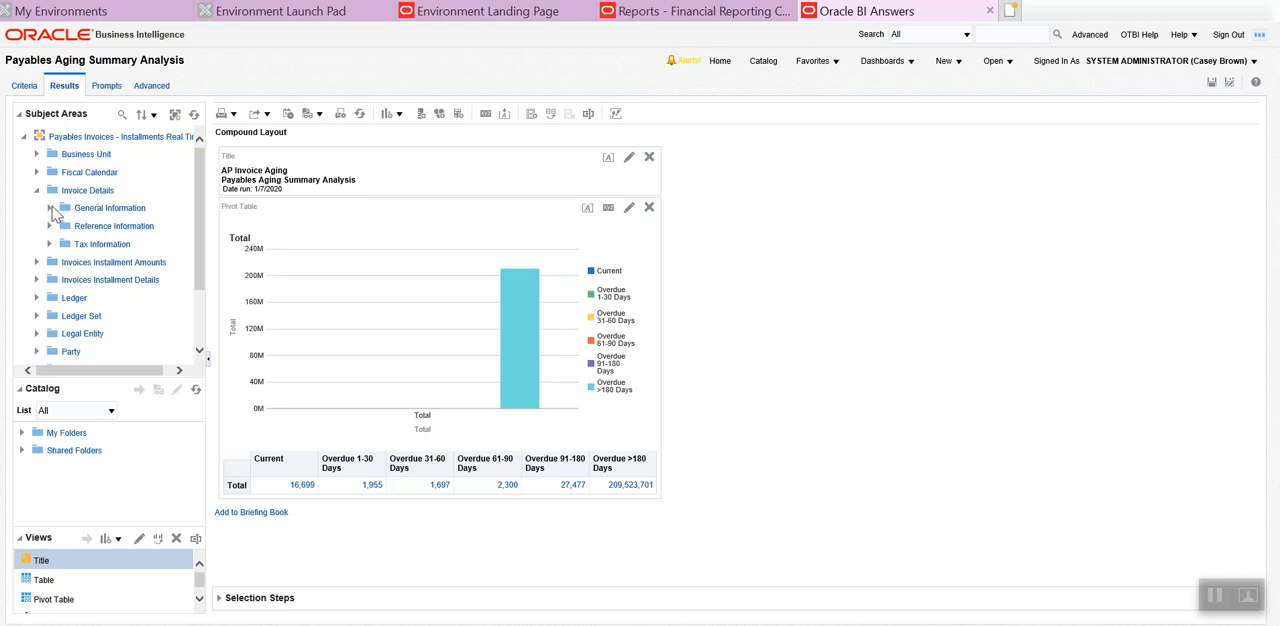
pyautogui.click(48, 208)
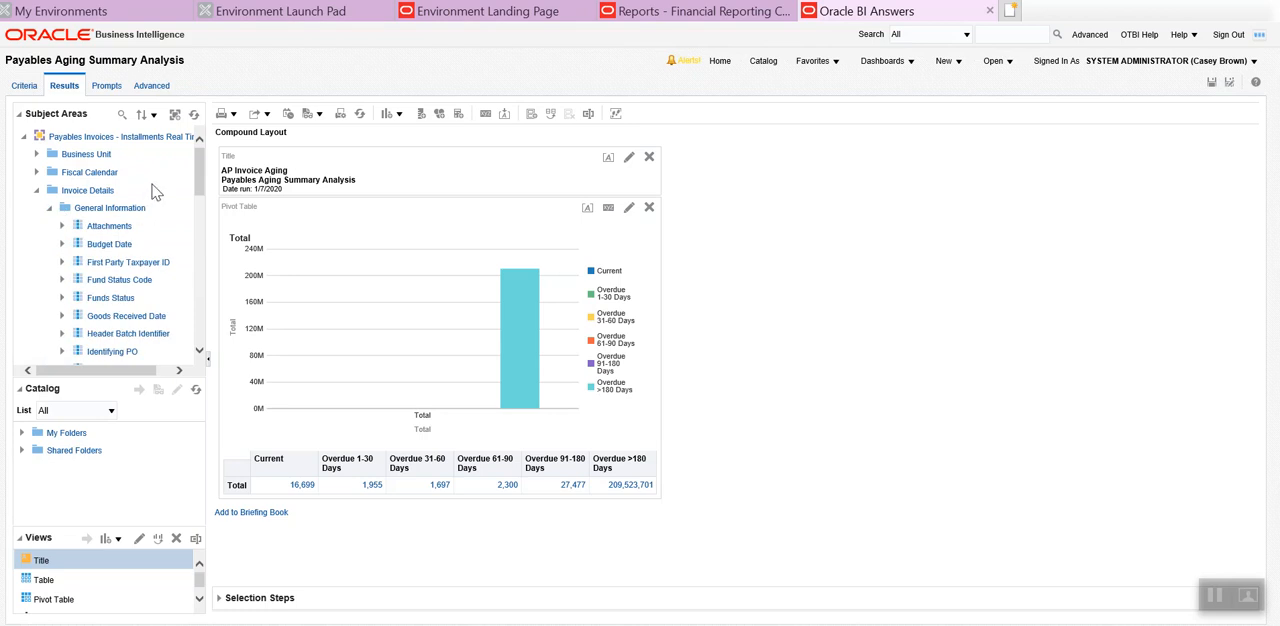
pyautogui.scroll(-3)
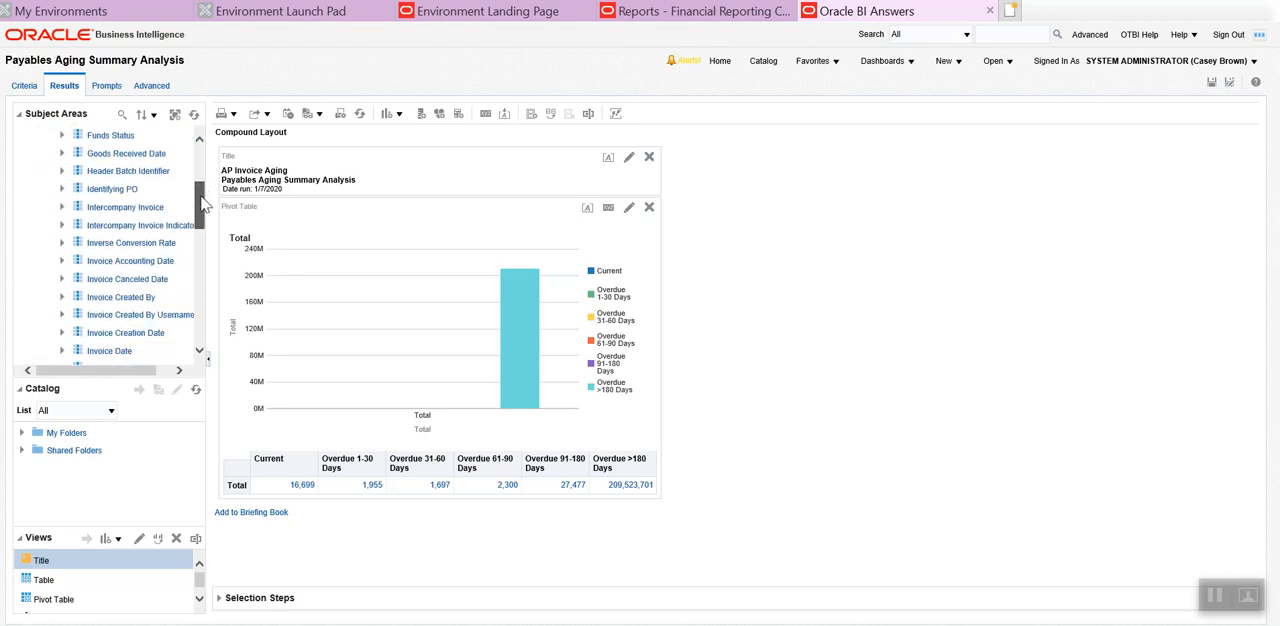
pyautogui.scroll(-3)
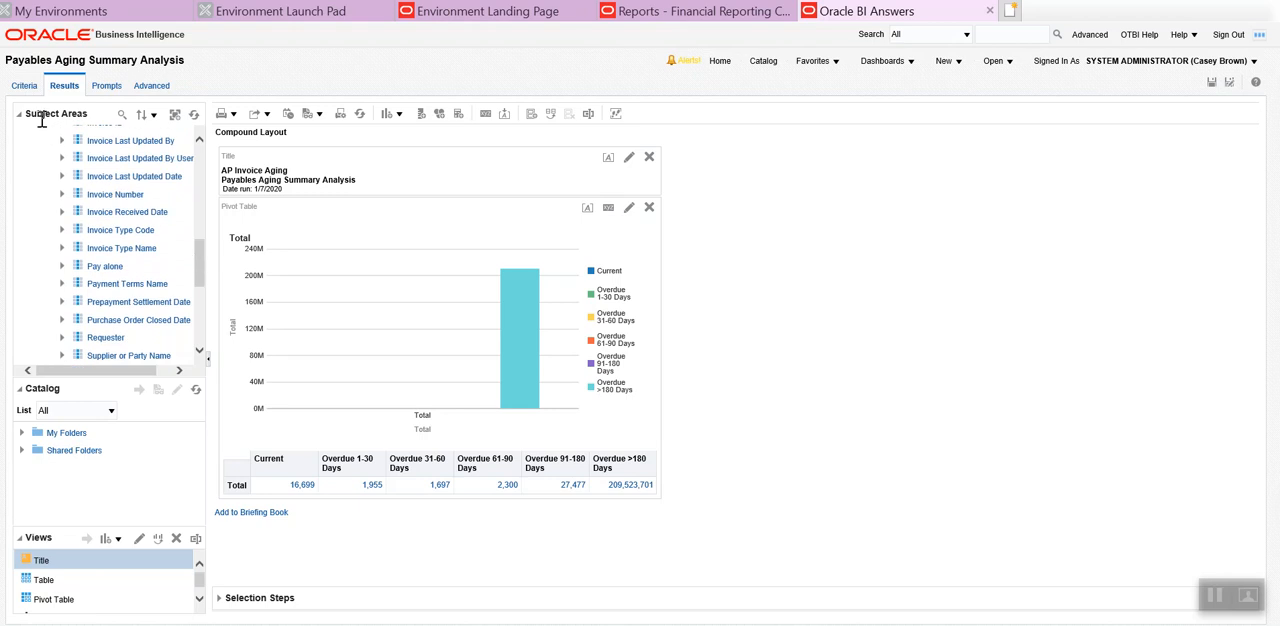
pyautogui.click(24, 84)
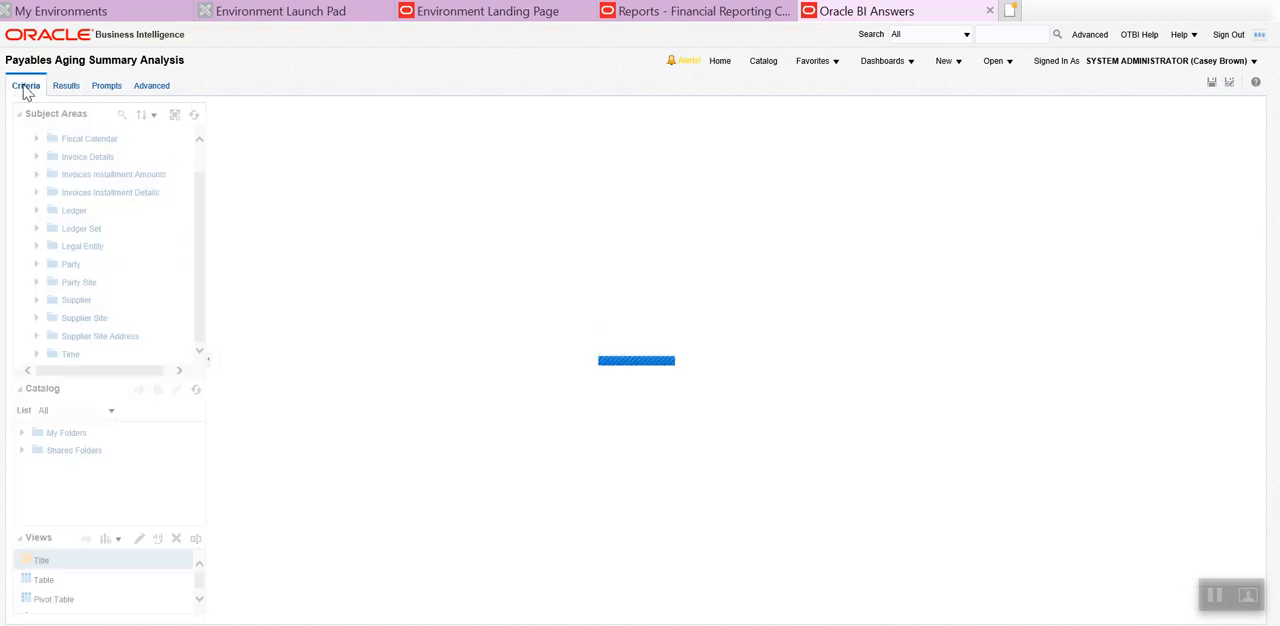
pyautogui.click(24, 84)
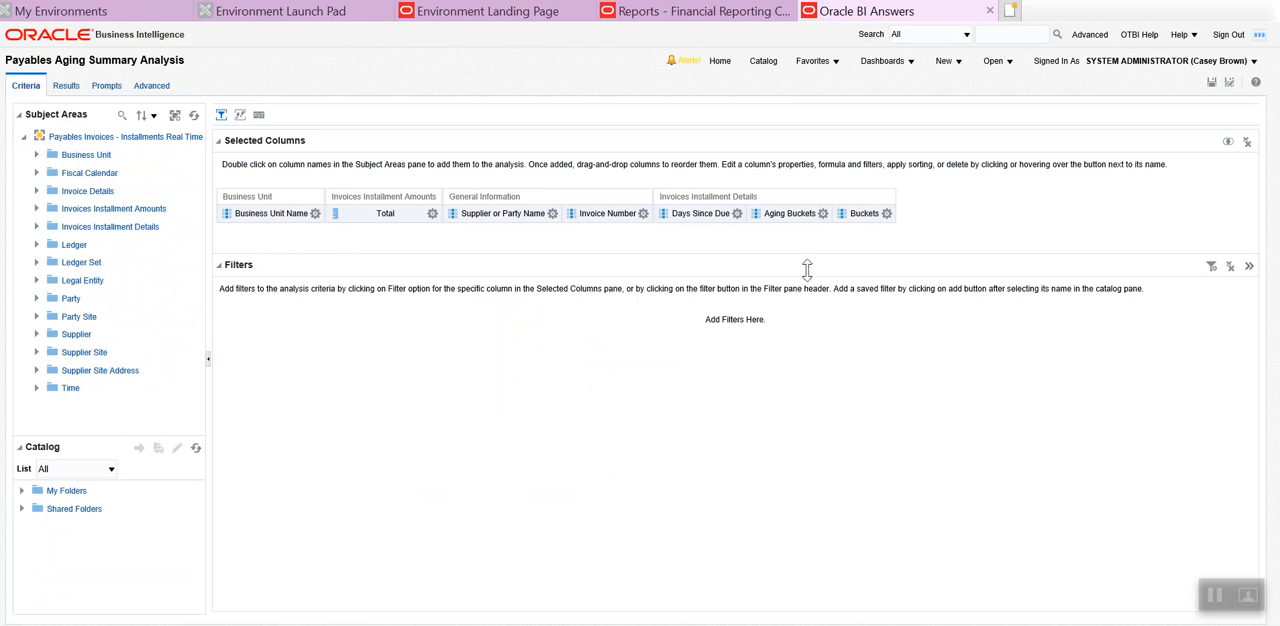
pyautogui.click(888, 212)
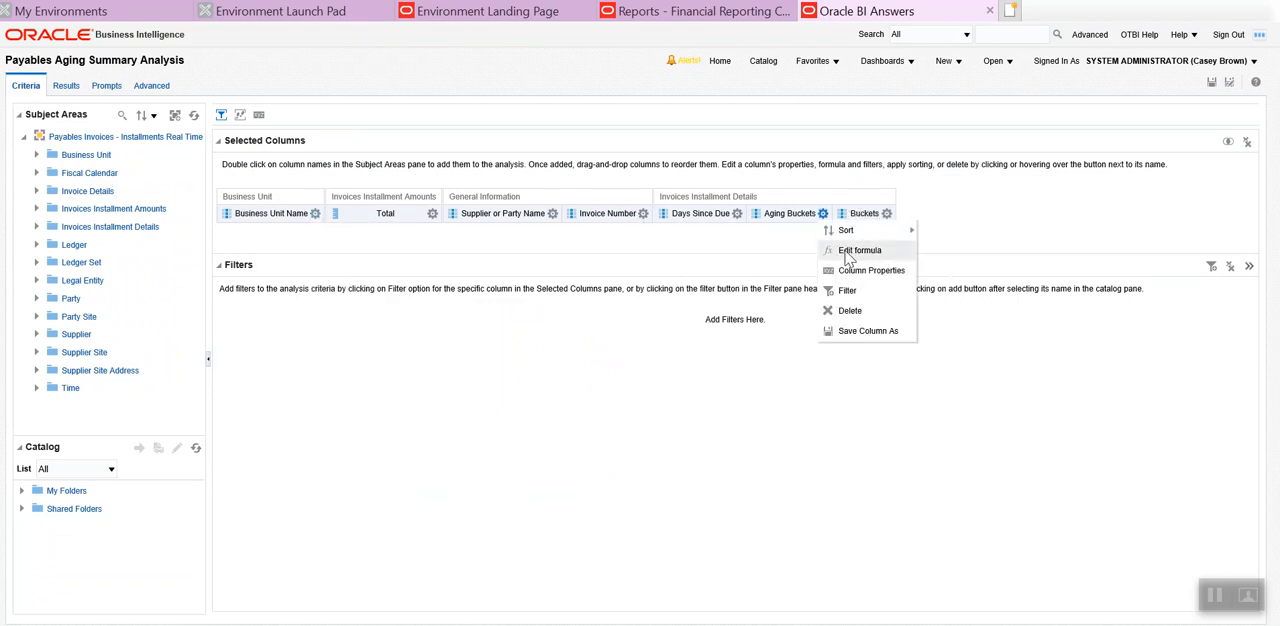
pyautogui.moveTo(860, 250)
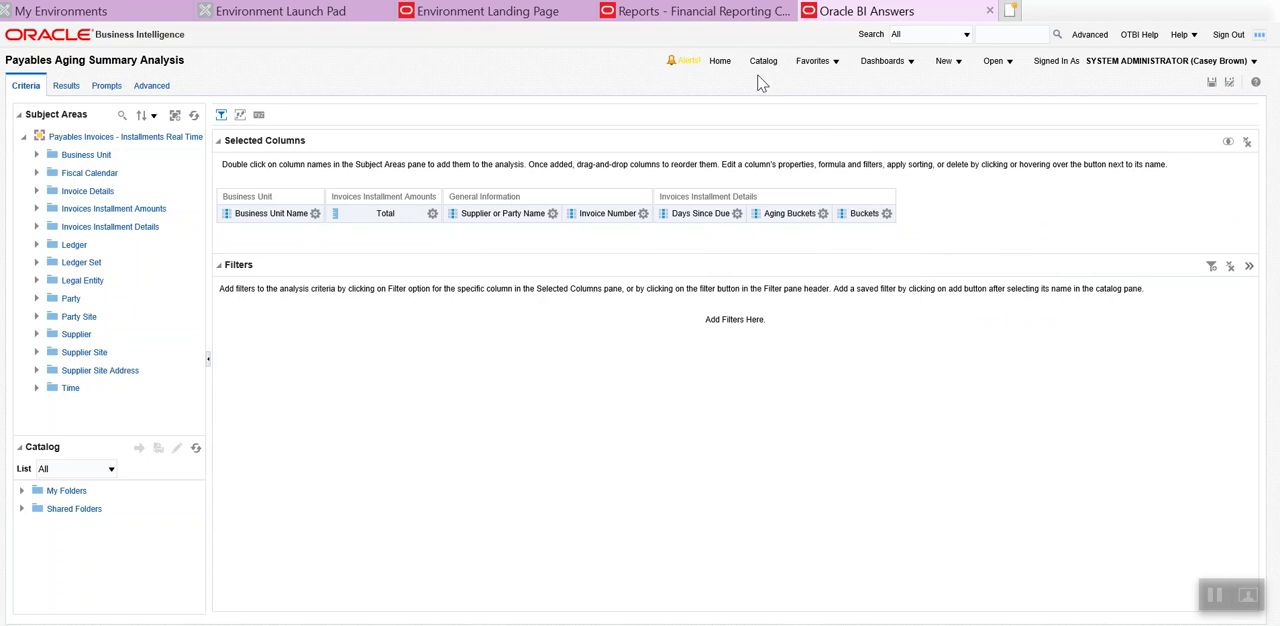
pyautogui.click(764, 60)
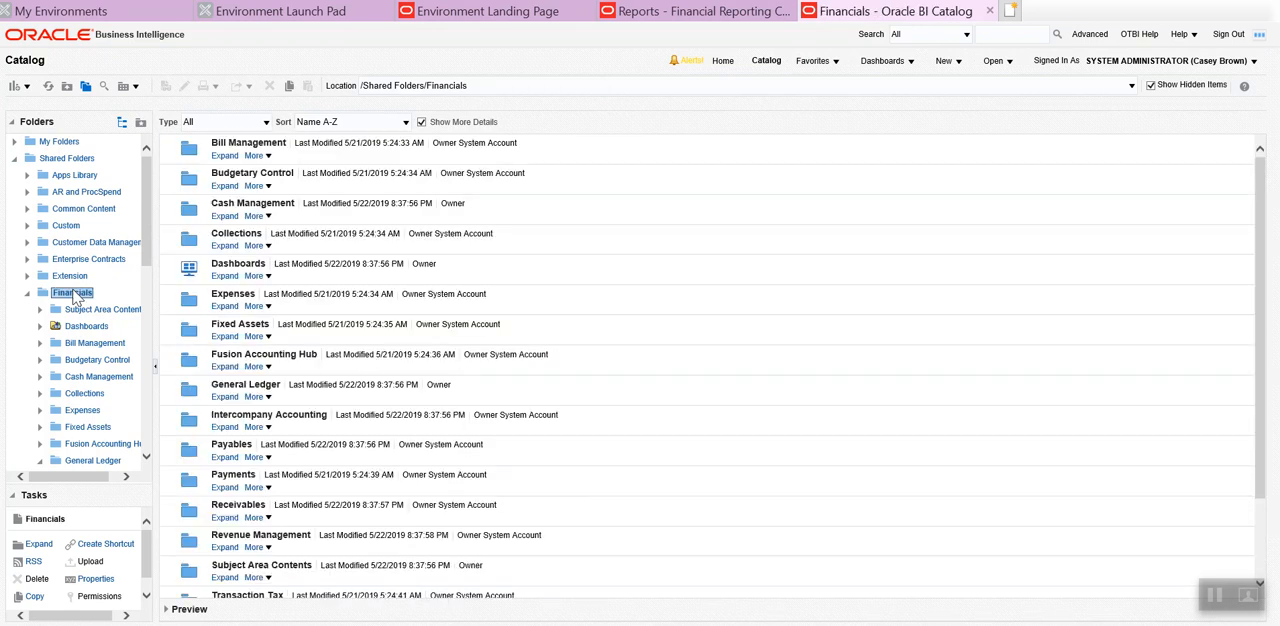
pyautogui.moveTo(106, 258)
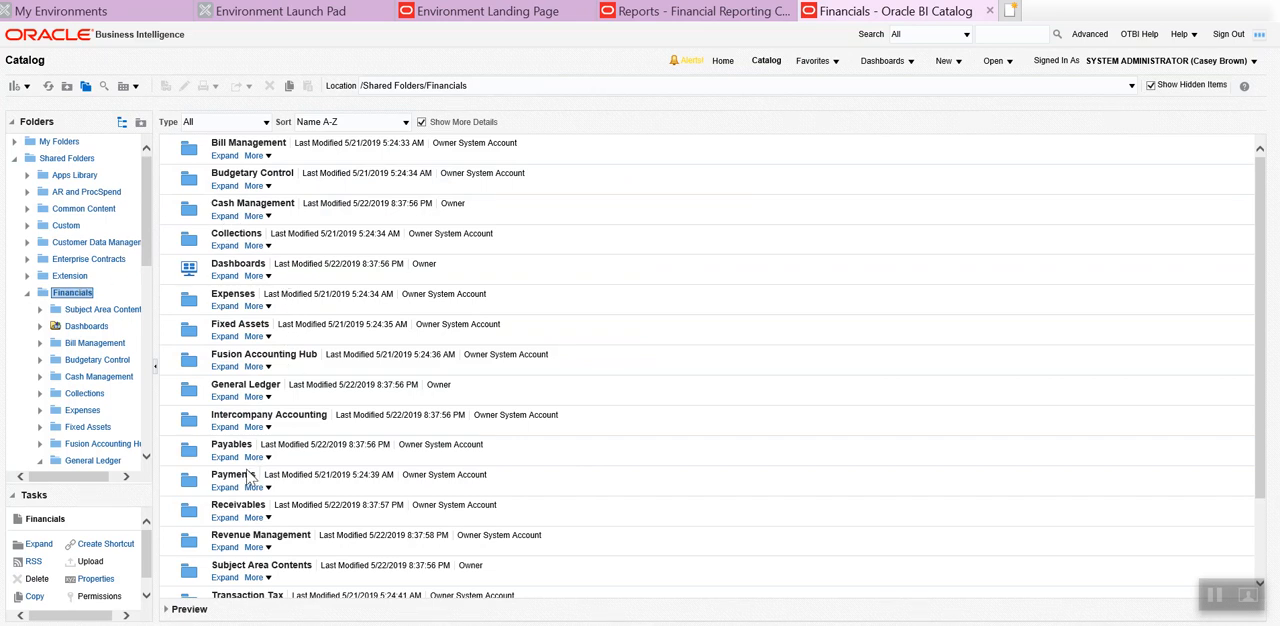
pyautogui.moveTo(236, 430)
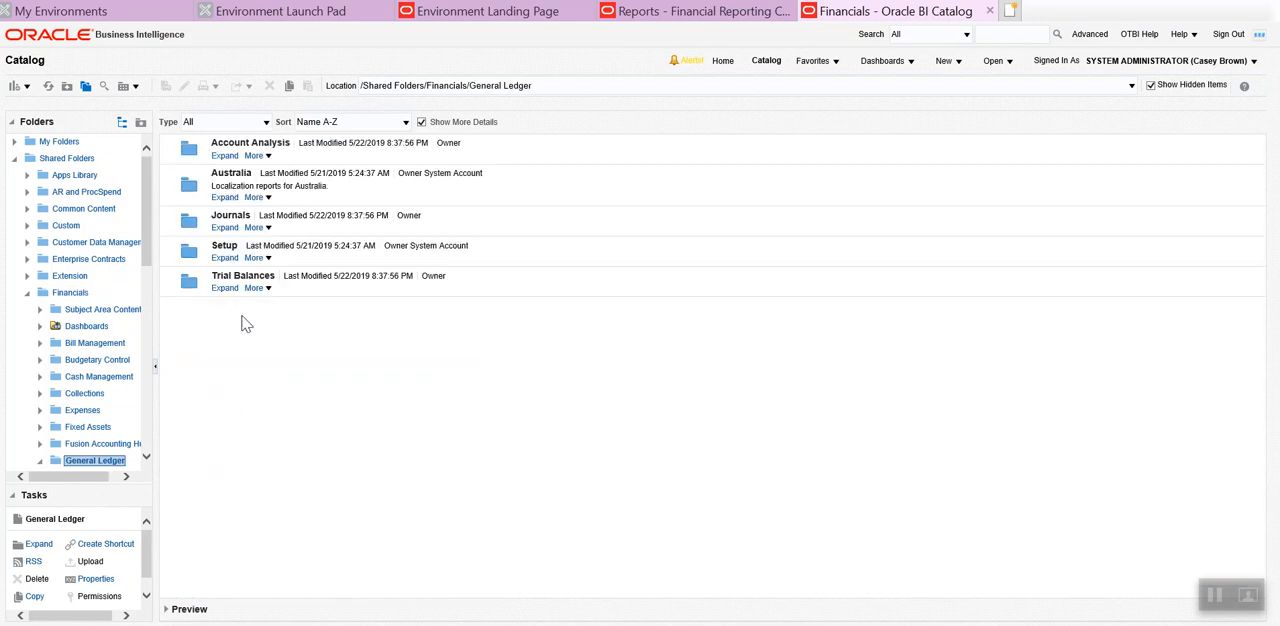
# Step: Enter the Account Analysis folder under Shared Folders > Financials > General Ledger
pyautogui.doubleClick(250, 142)
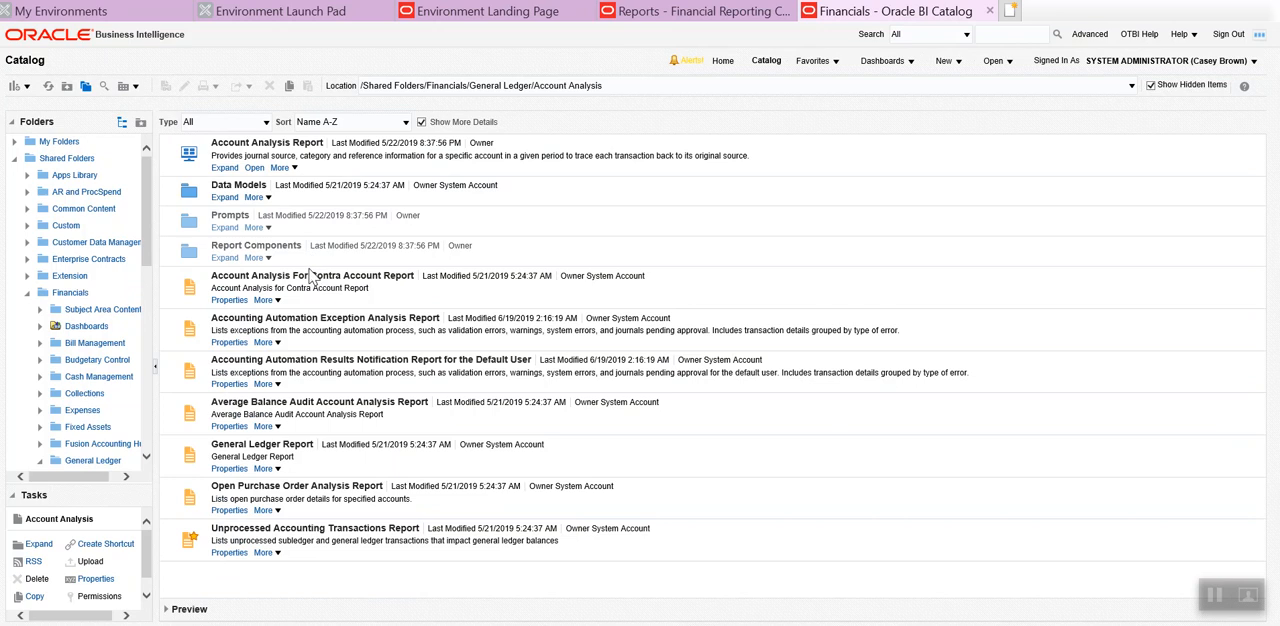
pyautogui.moveTo(334, 480)
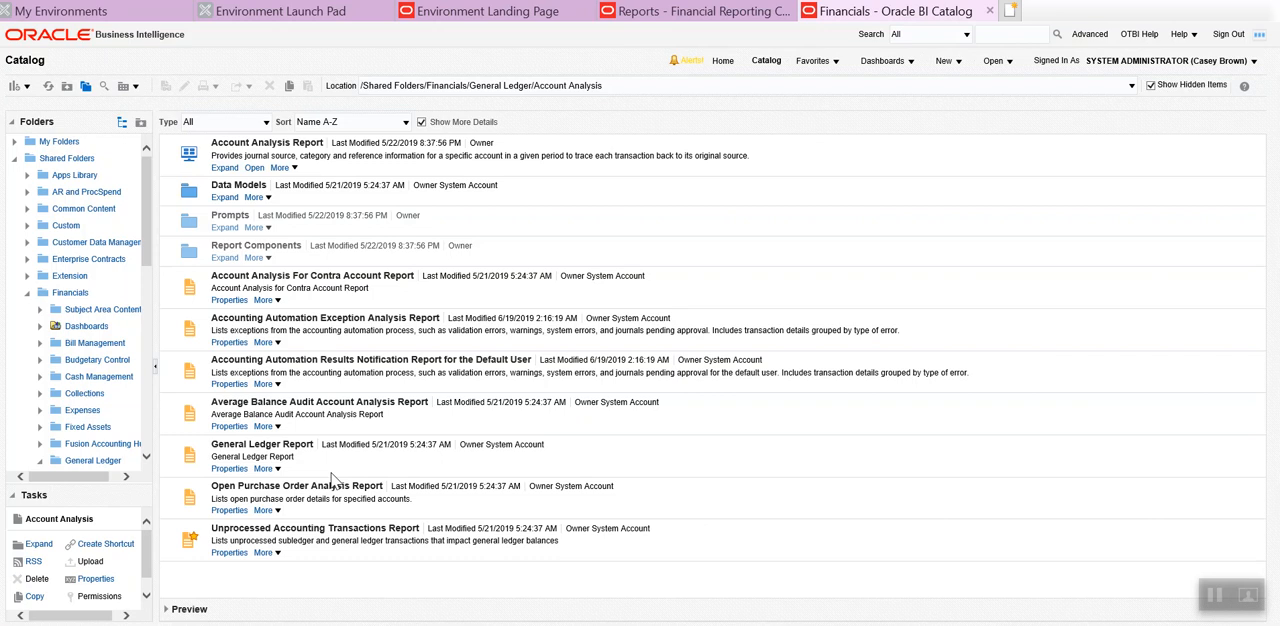
pyautogui.moveTo(350, 232)
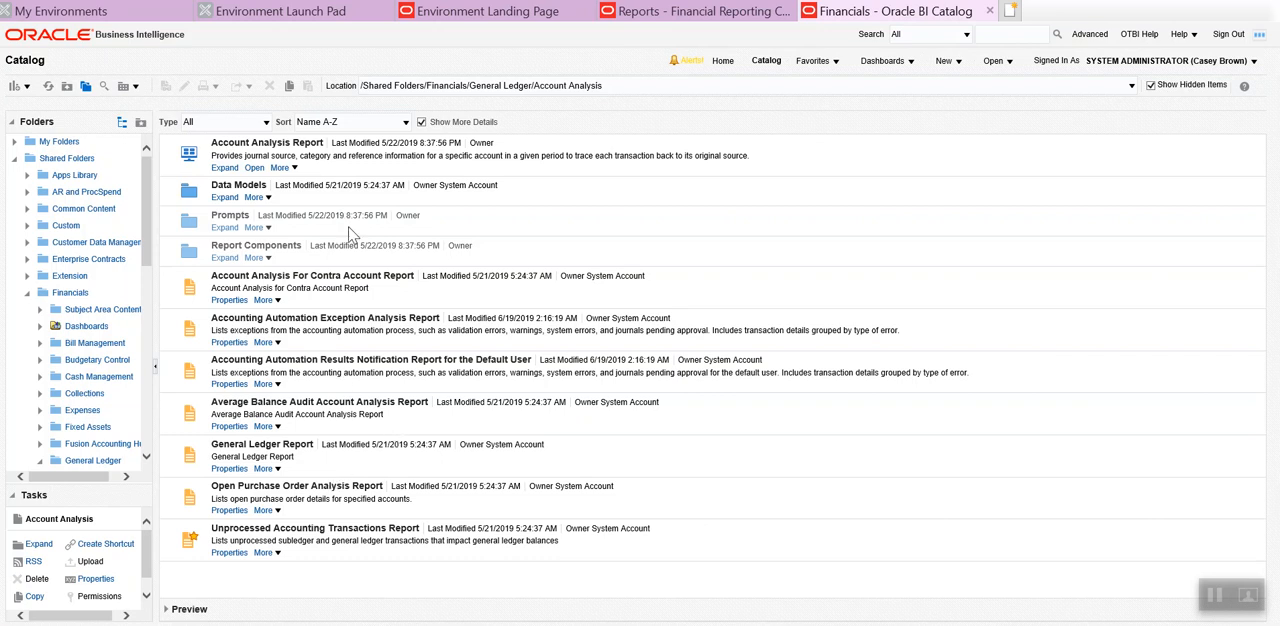
pyautogui.moveTo(268, 300)
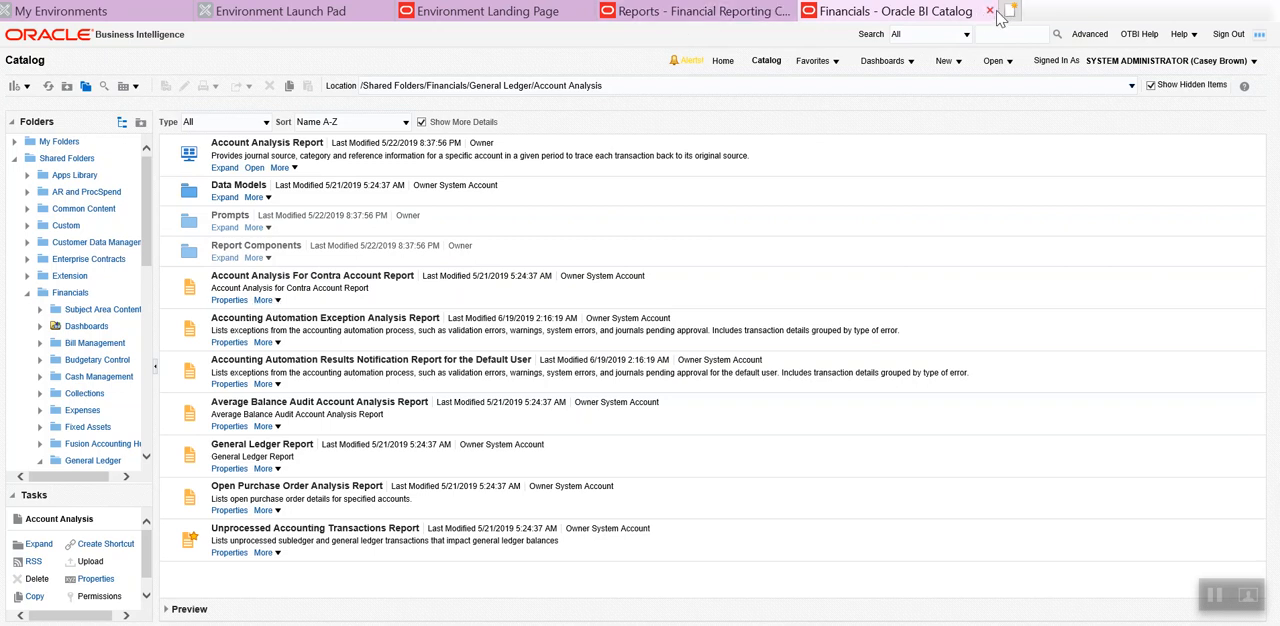
# Step: Close the BI Catalog tab and leave the Payables Aging report for the favorites list
pyautogui.click(992, 12)
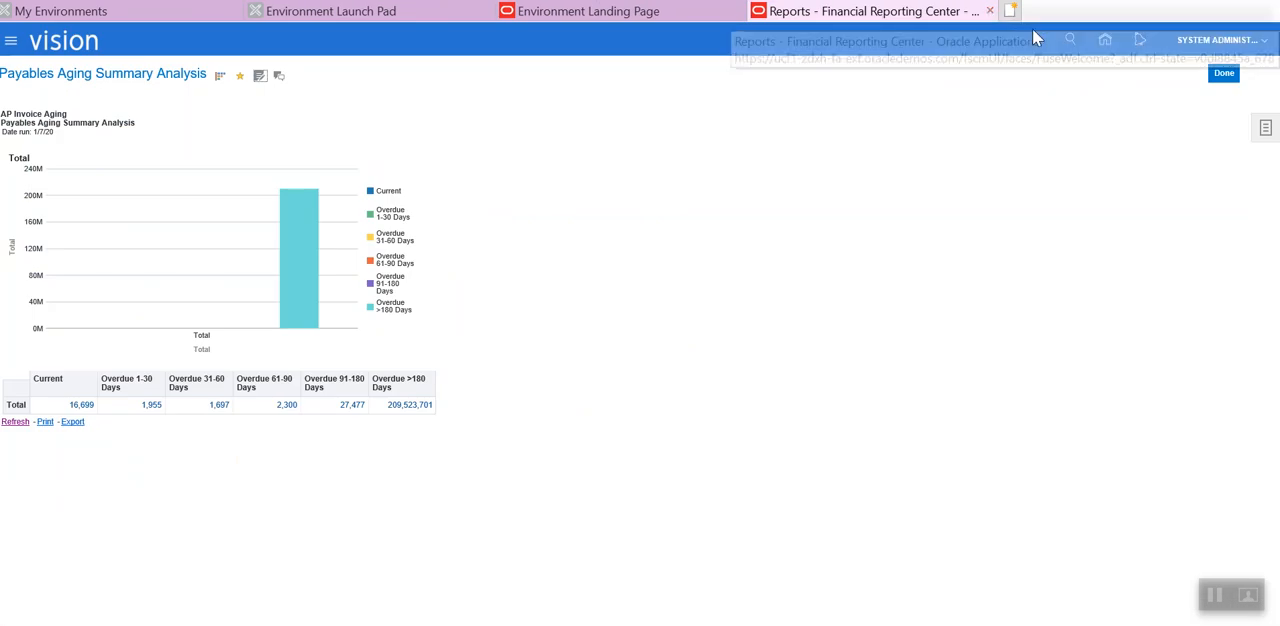
pyautogui.moveTo(220, 56)
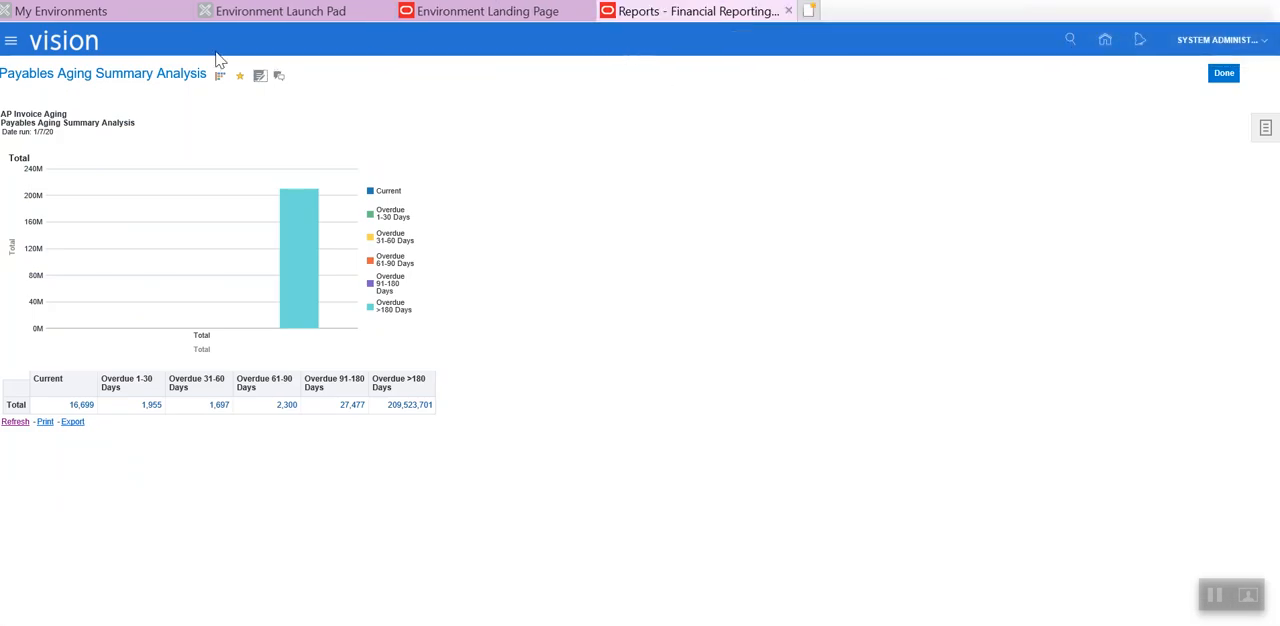
pyautogui.moveTo(810, 168)
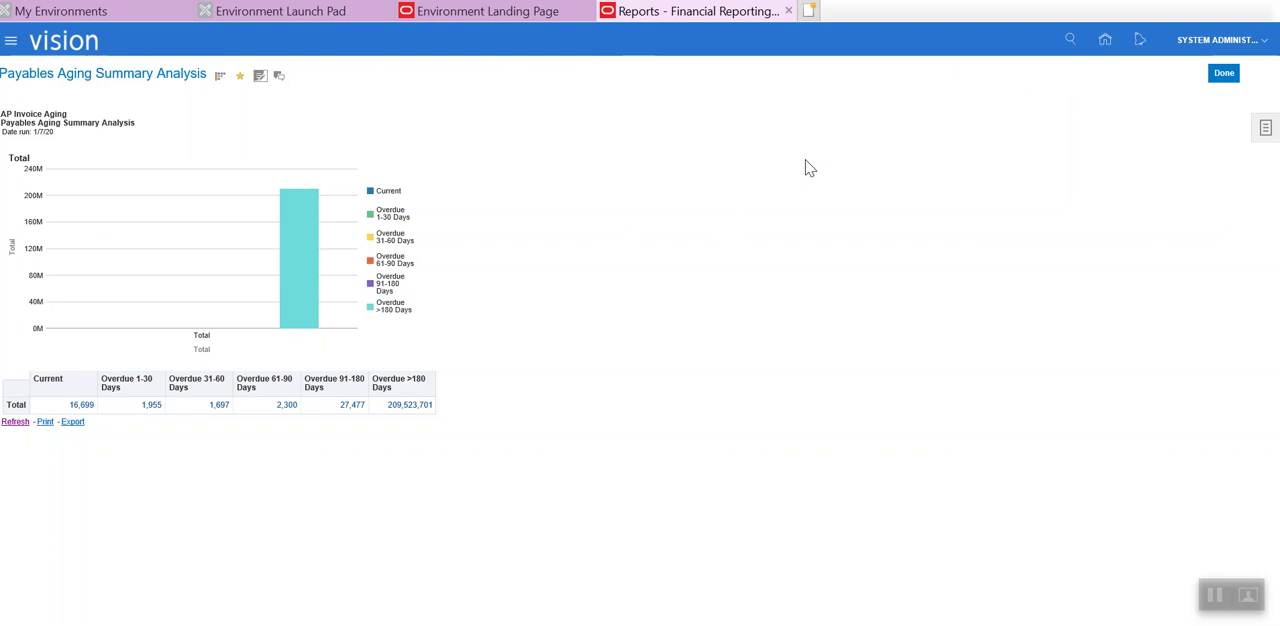
pyautogui.click(1224, 72)
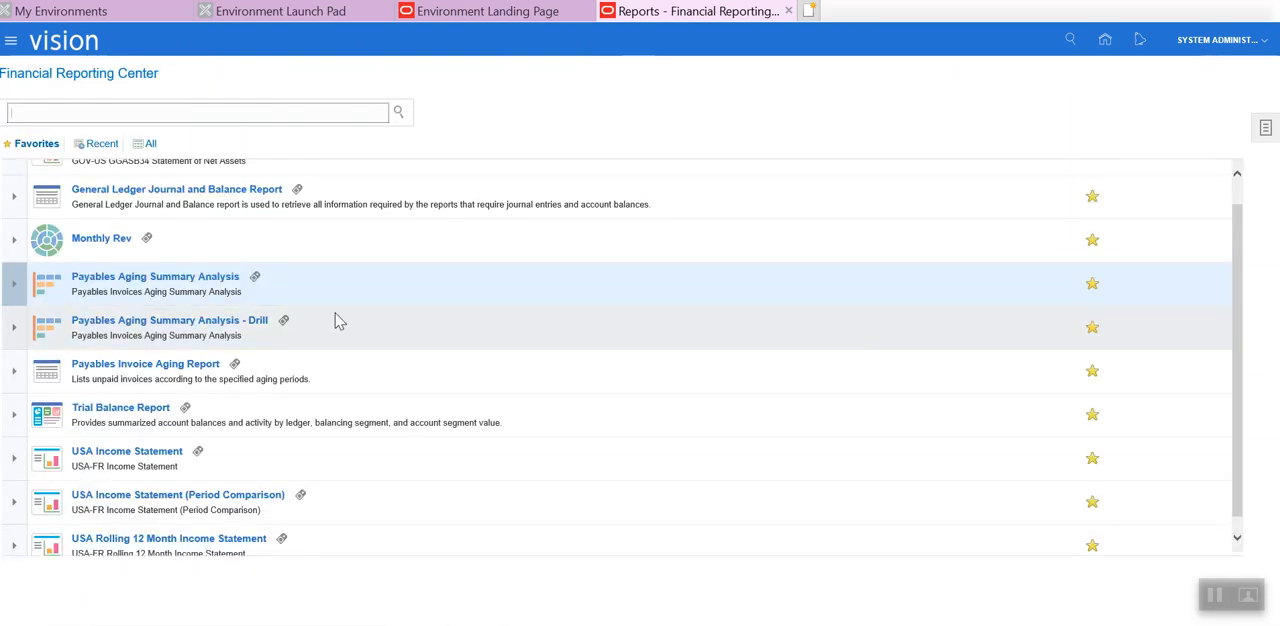
pyautogui.moveTo(118, 404)
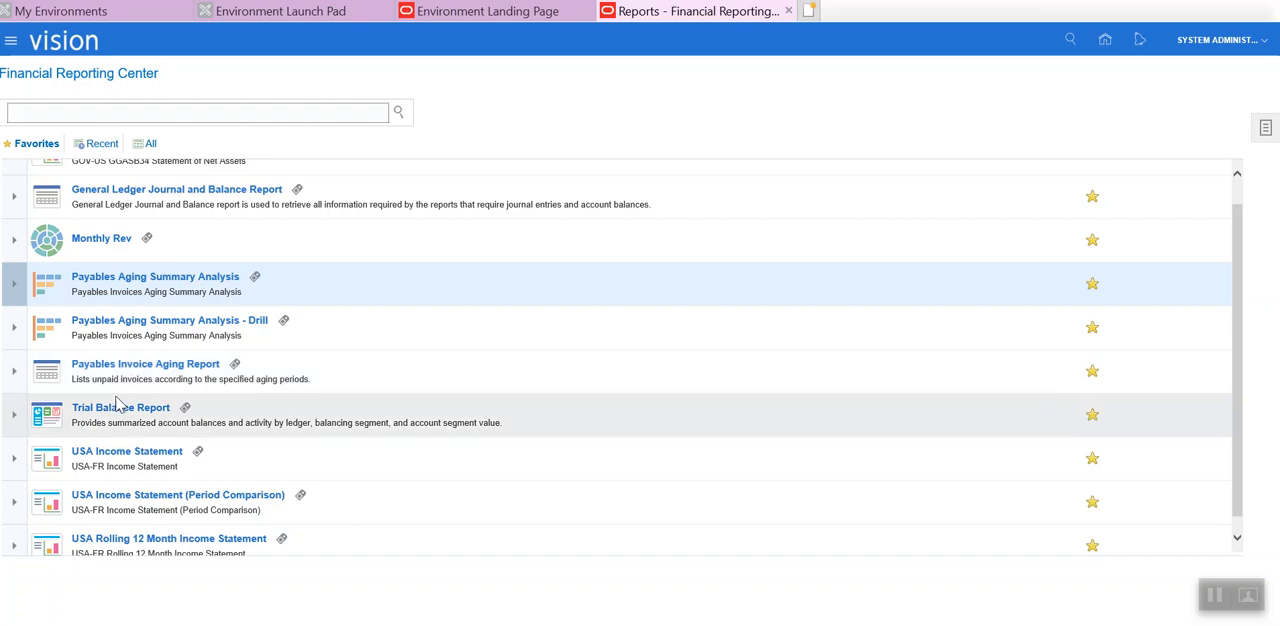
pyautogui.moveTo(124, 500)
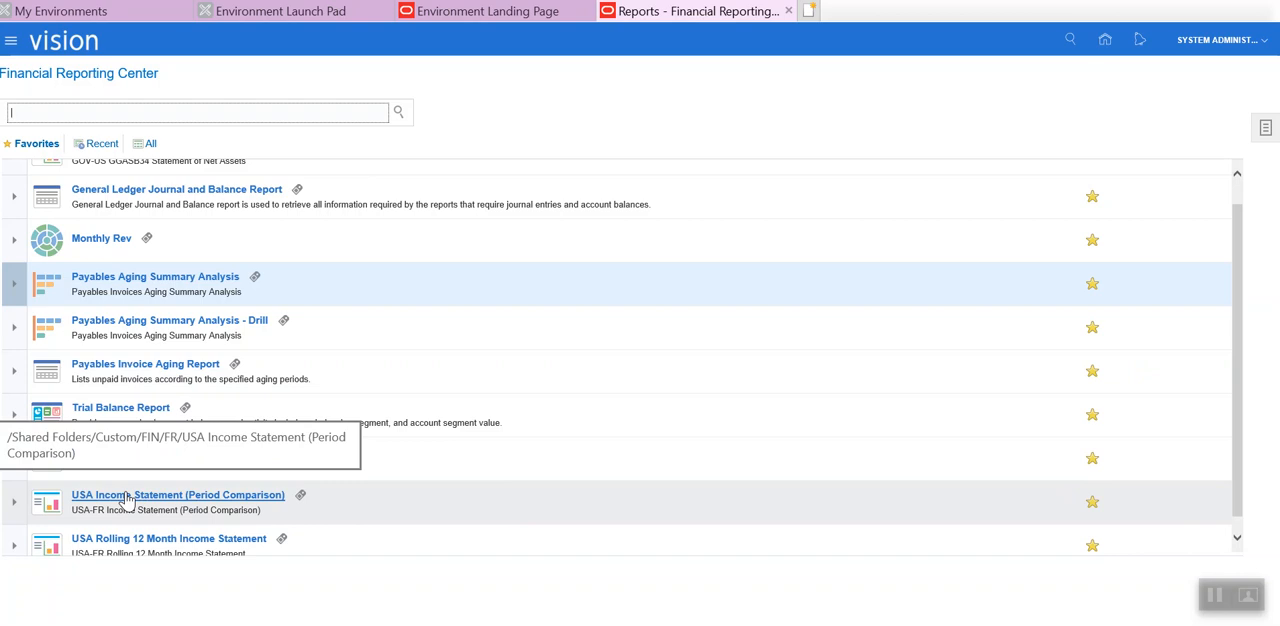
# Step: Run the USA Income Statement (Period Comparison) from the favorites list
pyautogui.click(176, 494)
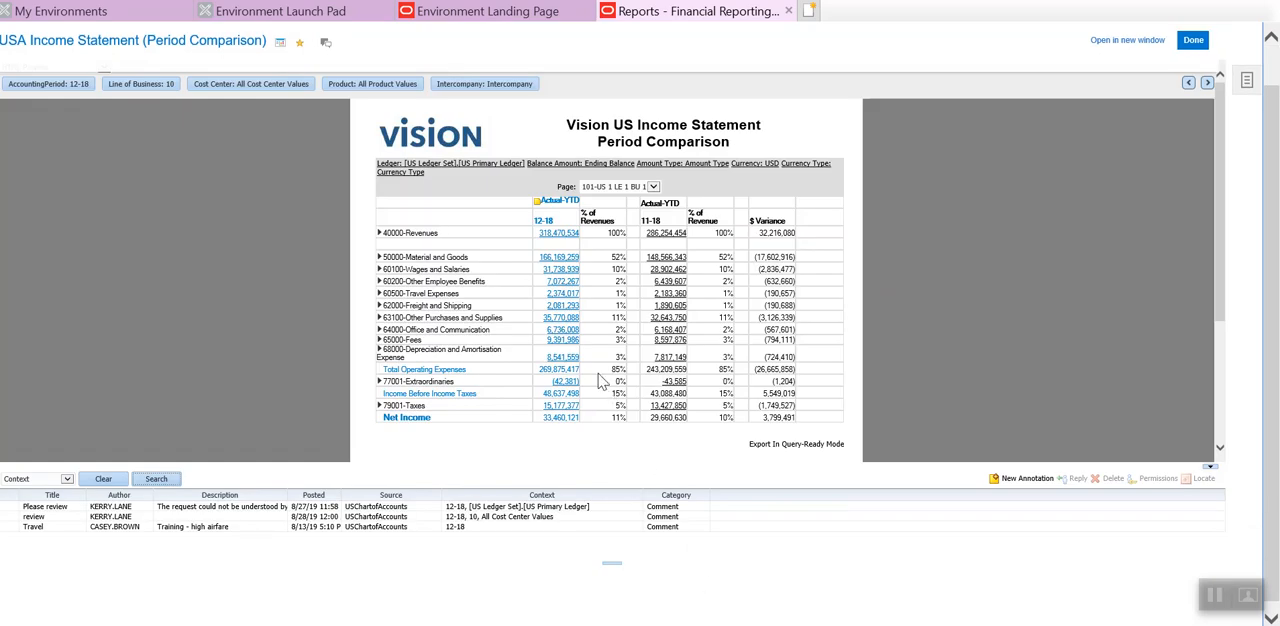
pyautogui.moveTo(420, 258)
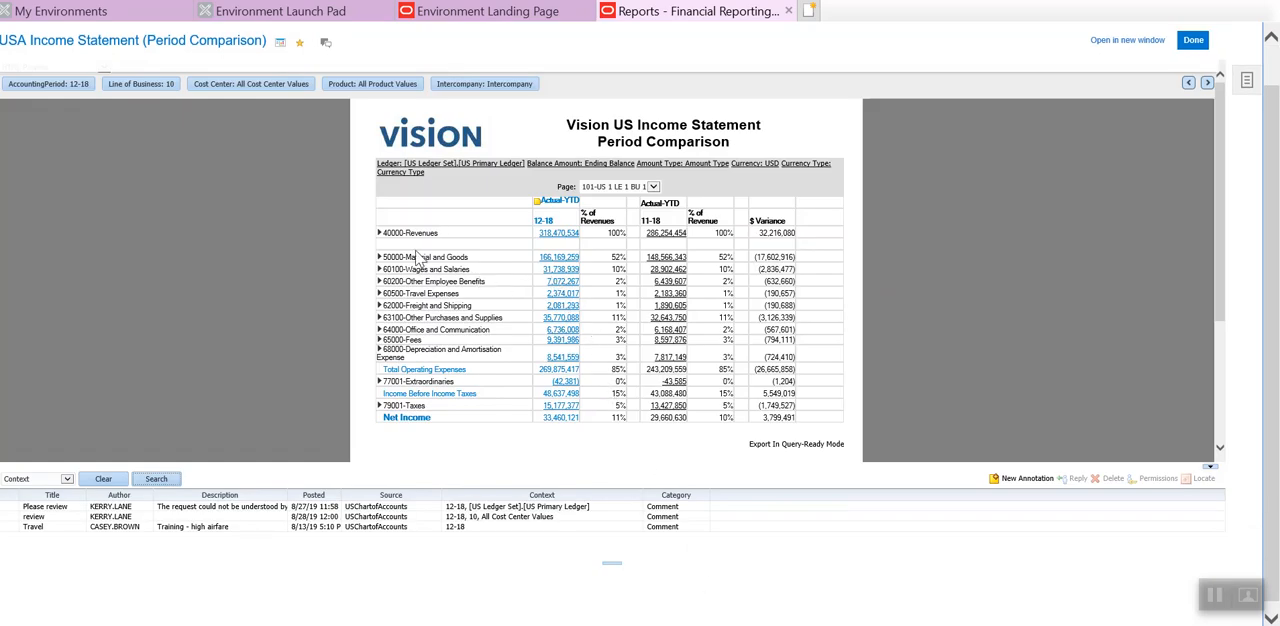
pyautogui.moveTo(264, 126)
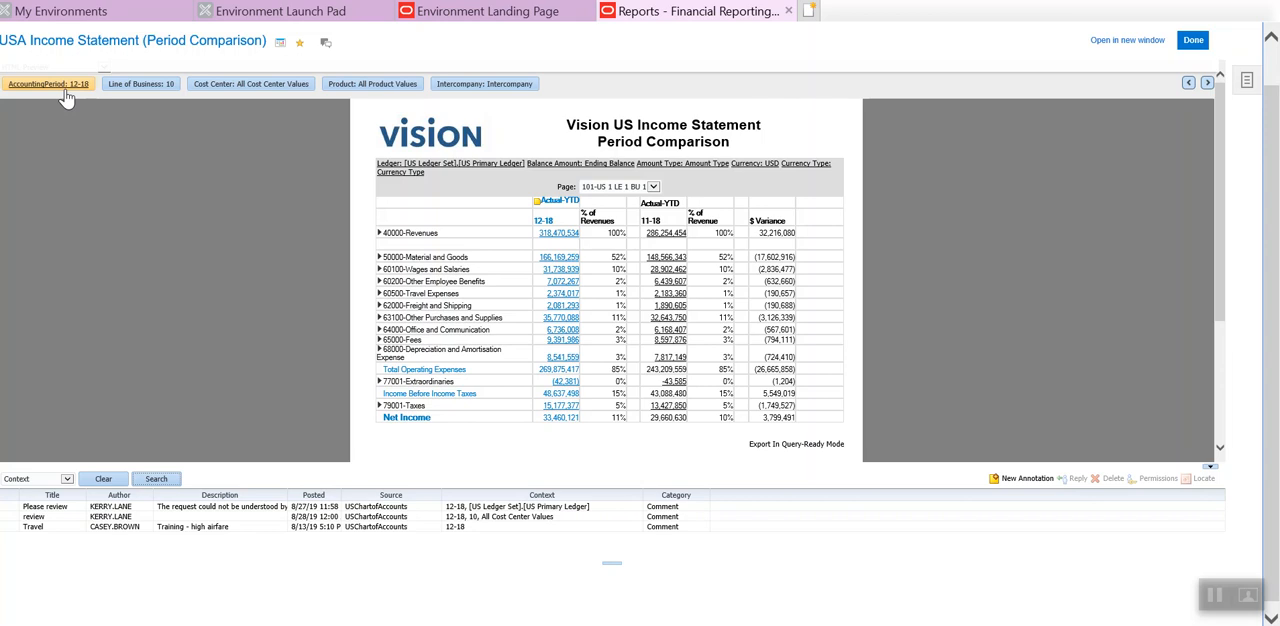
pyautogui.moveTo(110, 98)
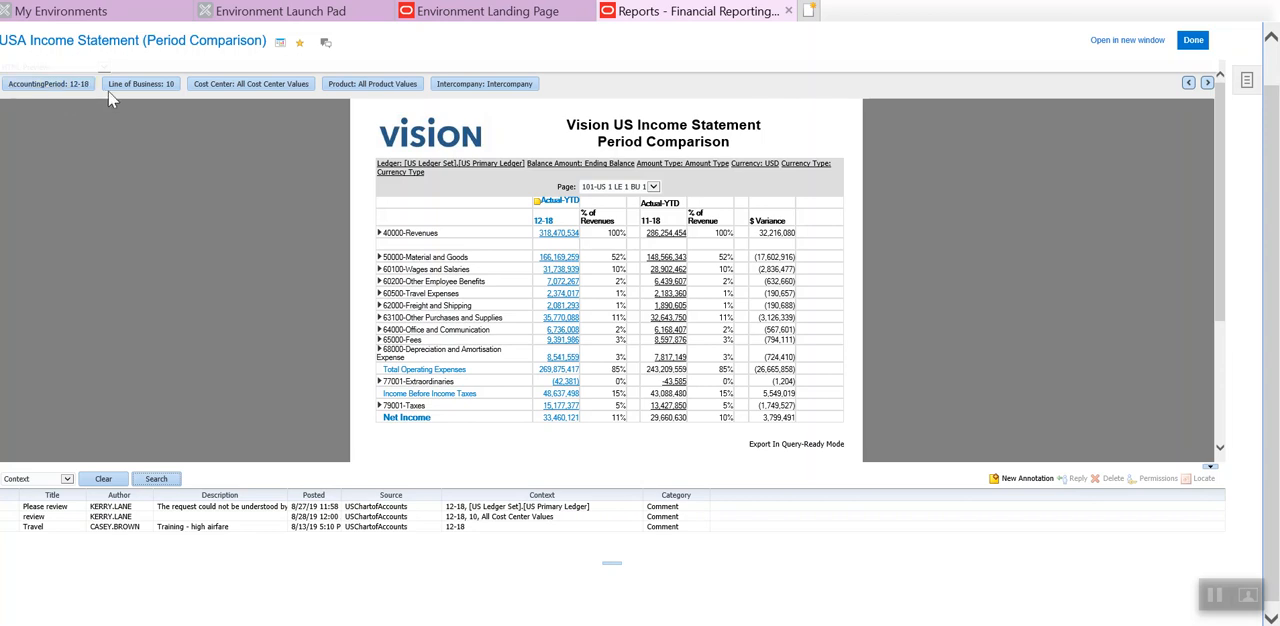
# Step: Browse the accounting period members in the point-of-view preview, then cancel leaving period 12-18
pyautogui.click(48, 84)
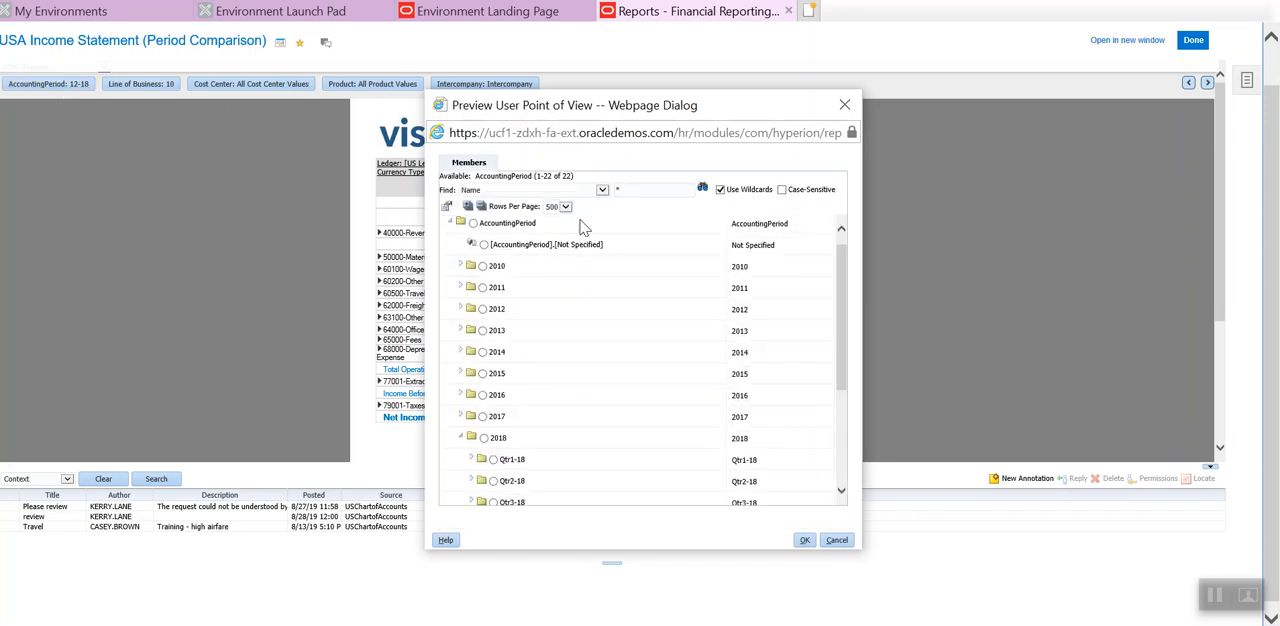
pyautogui.click(544, 244)
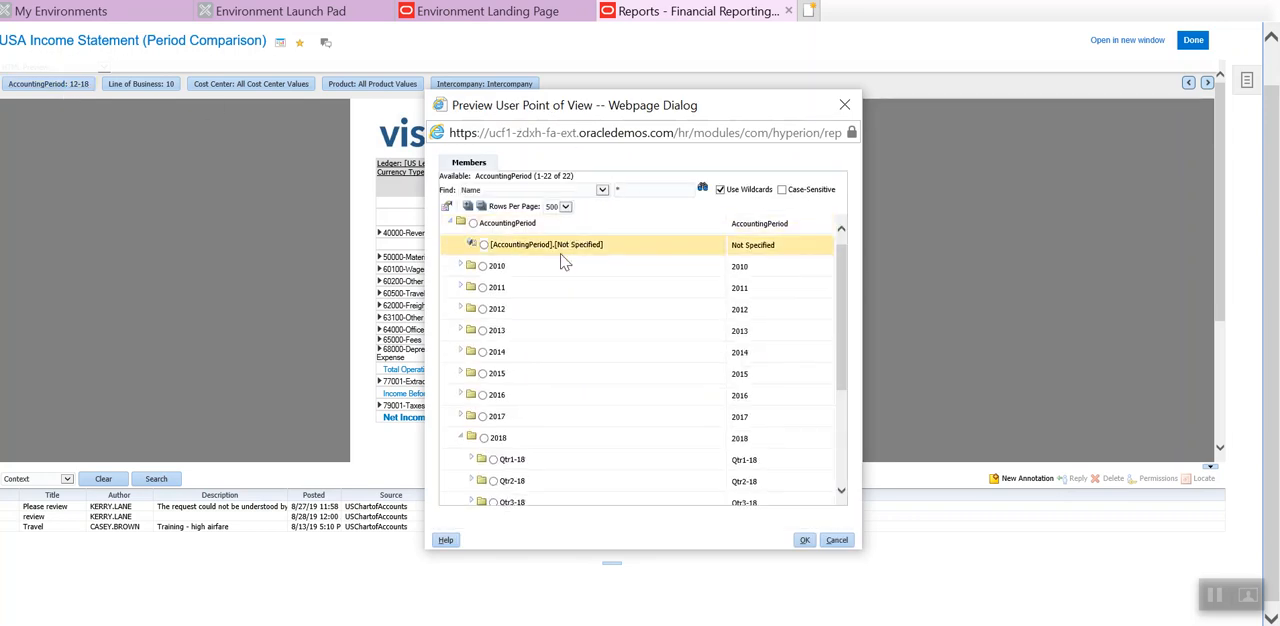
pyautogui.click(496, 266)
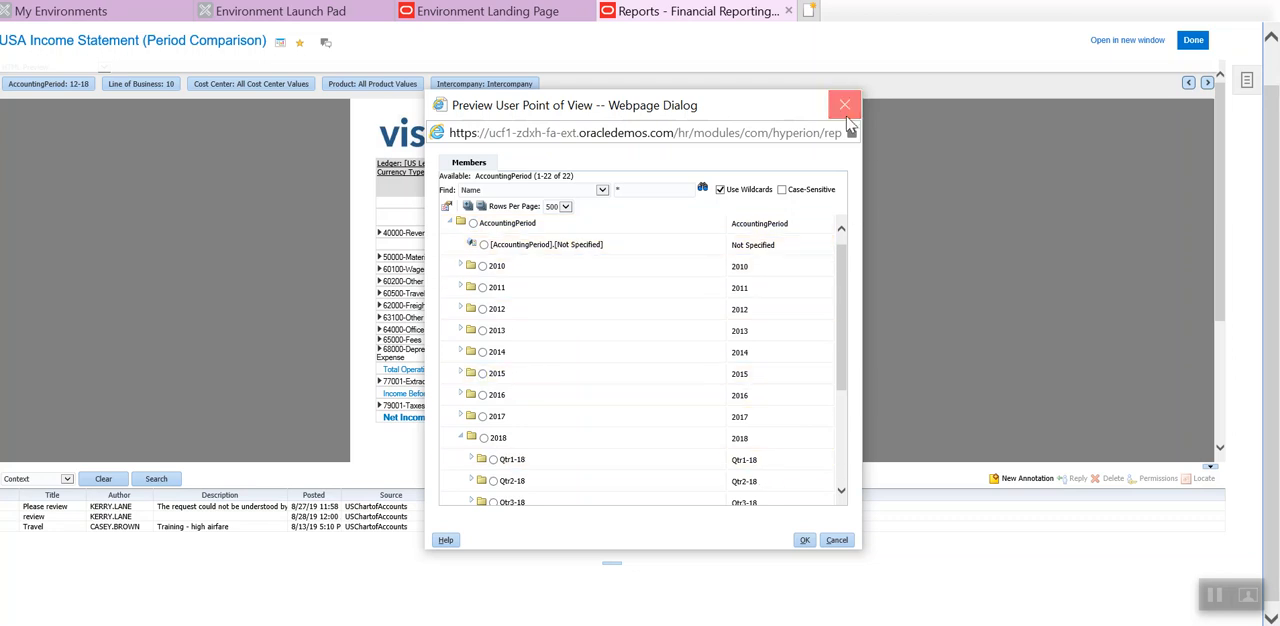
pyautogui.click(844, 104)
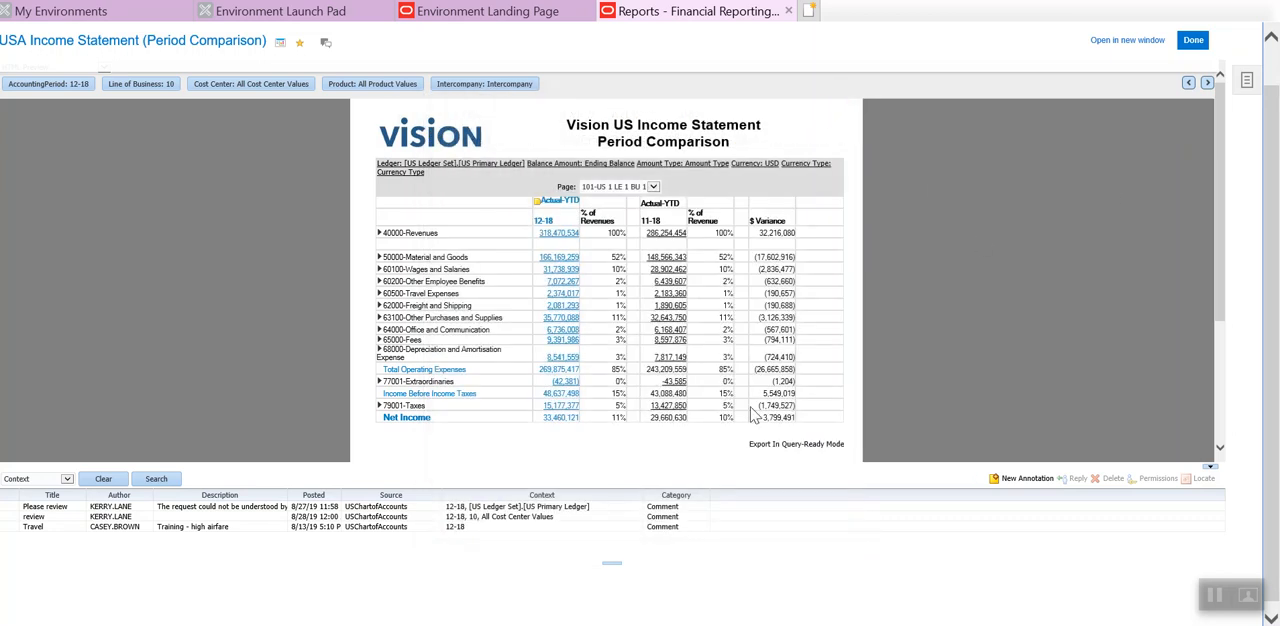
pyautogui.moveTo(352, 72)
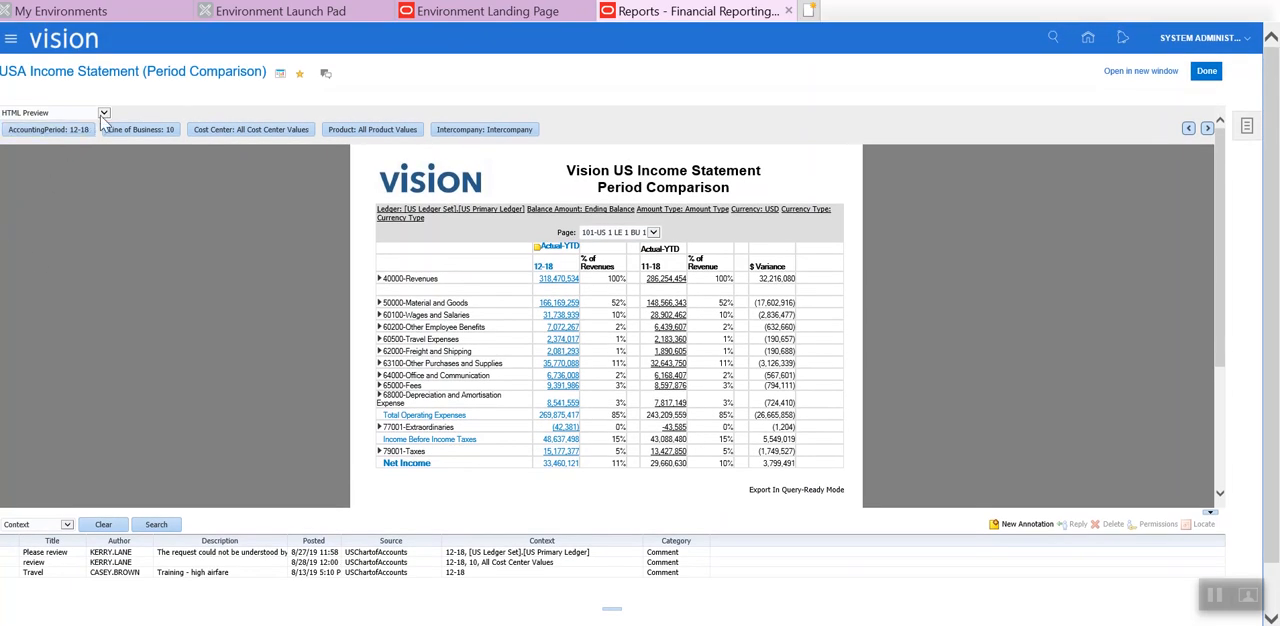
# Step: Export the period comparison income statement to Excel in query-ready mode from the HTML Preview options
pyautogui.click(104, 112)
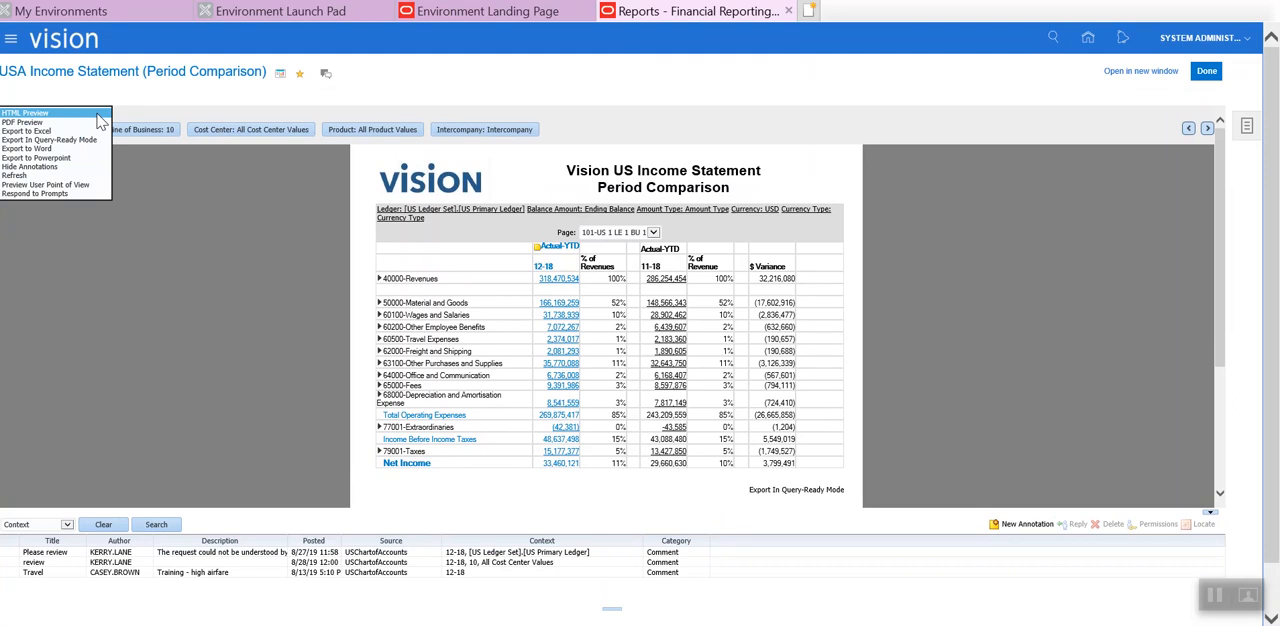
pyautogui.moveTo(82, 140)
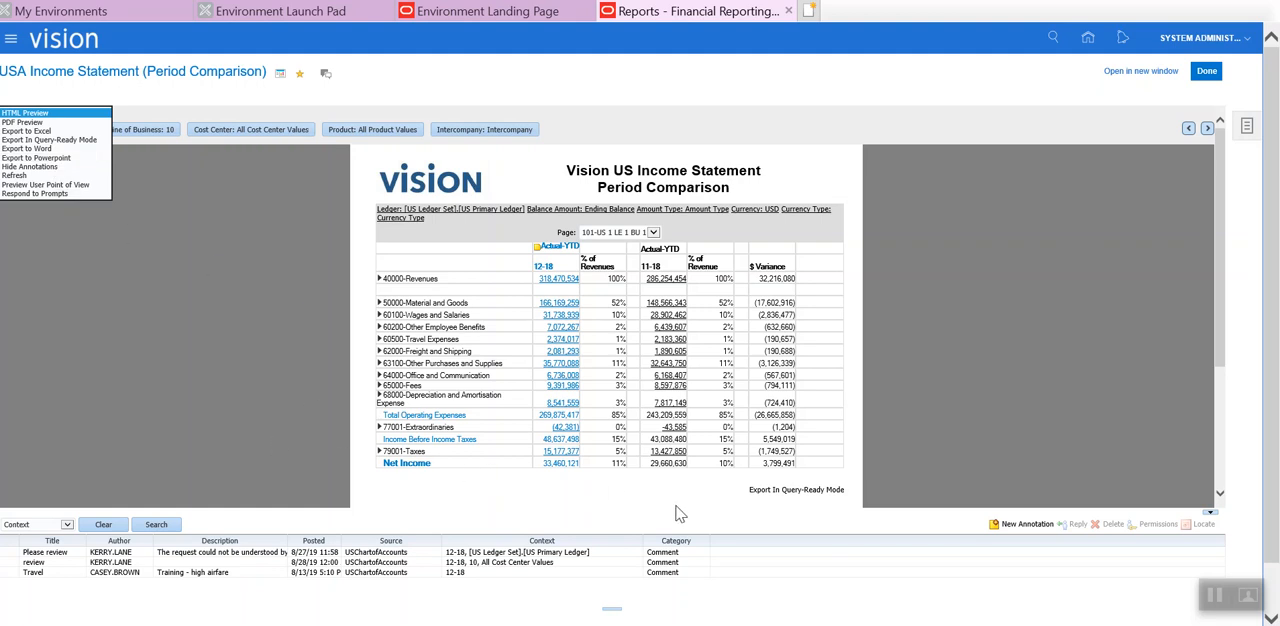
pyautogui.moveTo(182, 222)
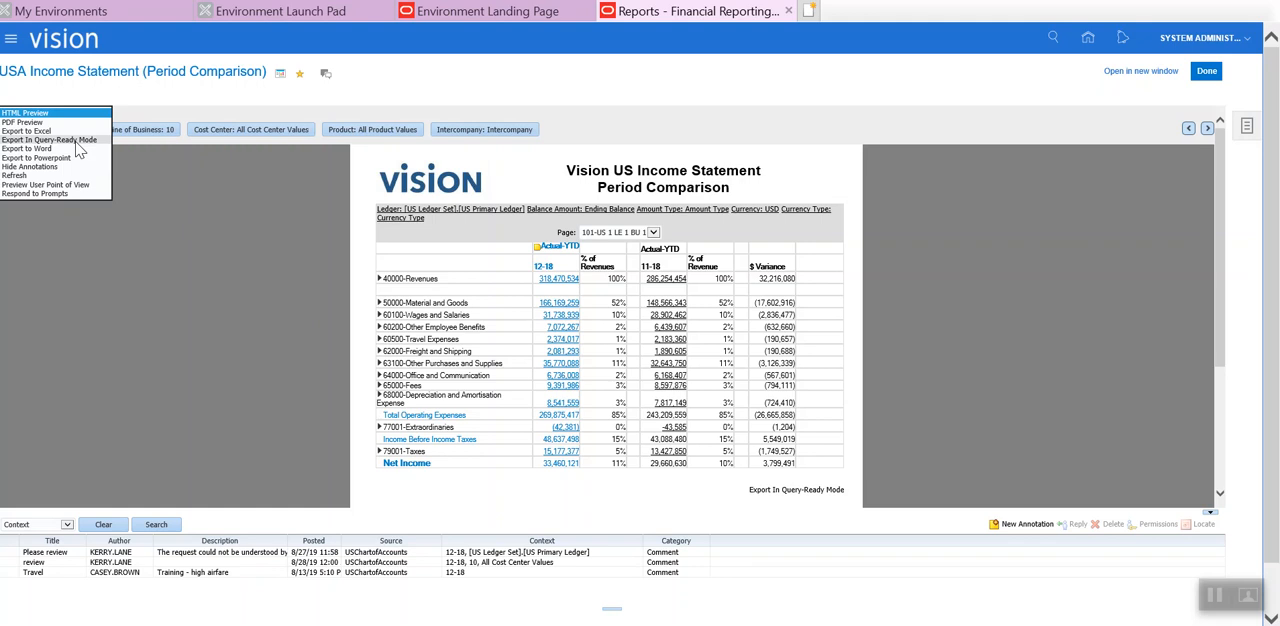
pyautogui.click(50, 140)
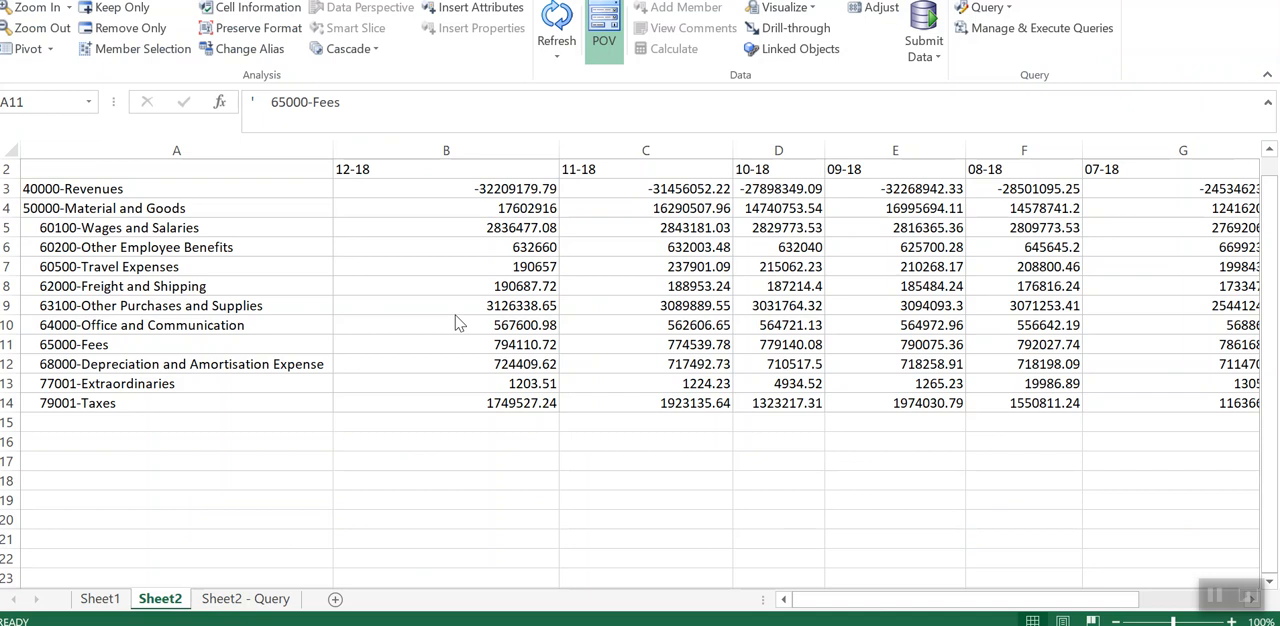
# Step: Review the 12-18 Wages and Salaries figure and its Smart View point of view in Excel
pyautogui.click(604, 40)
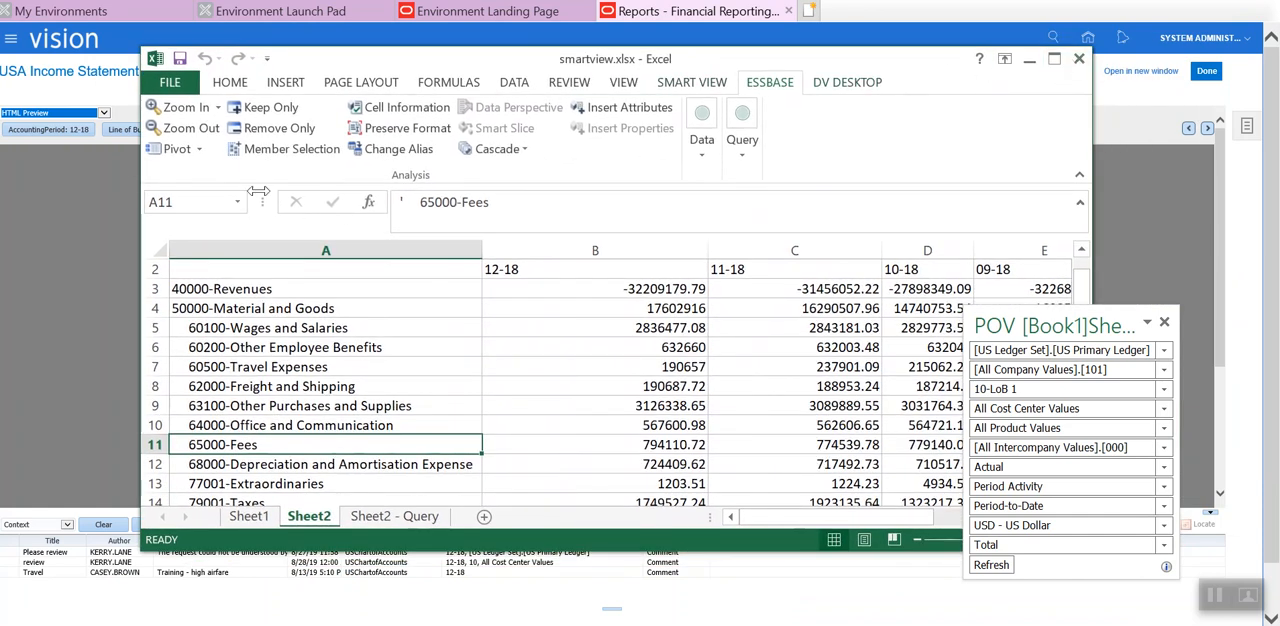
pyautogui.moveTo(194, 172)
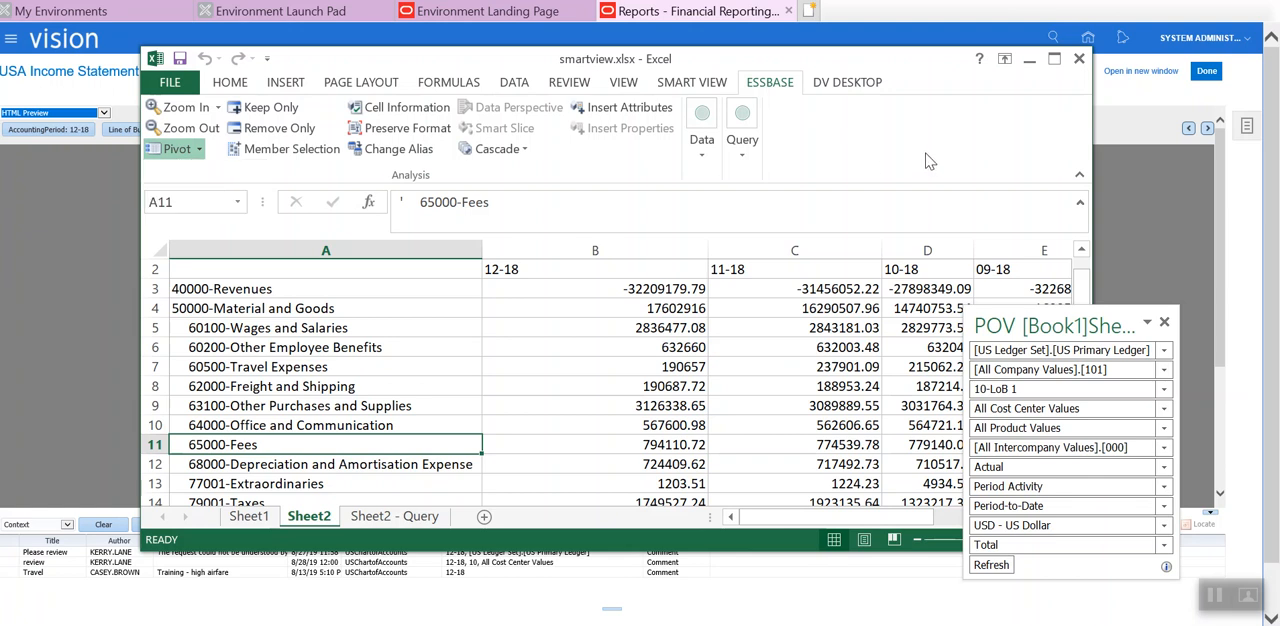
pyautogui.moveTo(1100, 110)
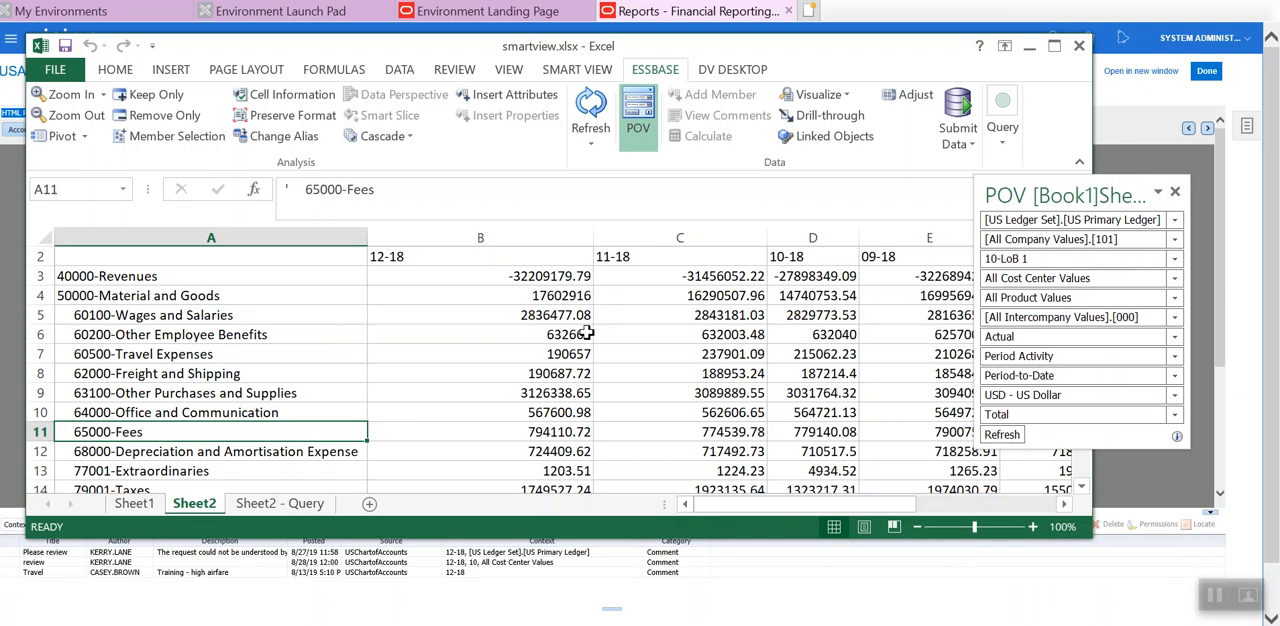
pyautogui.click(480, 316)
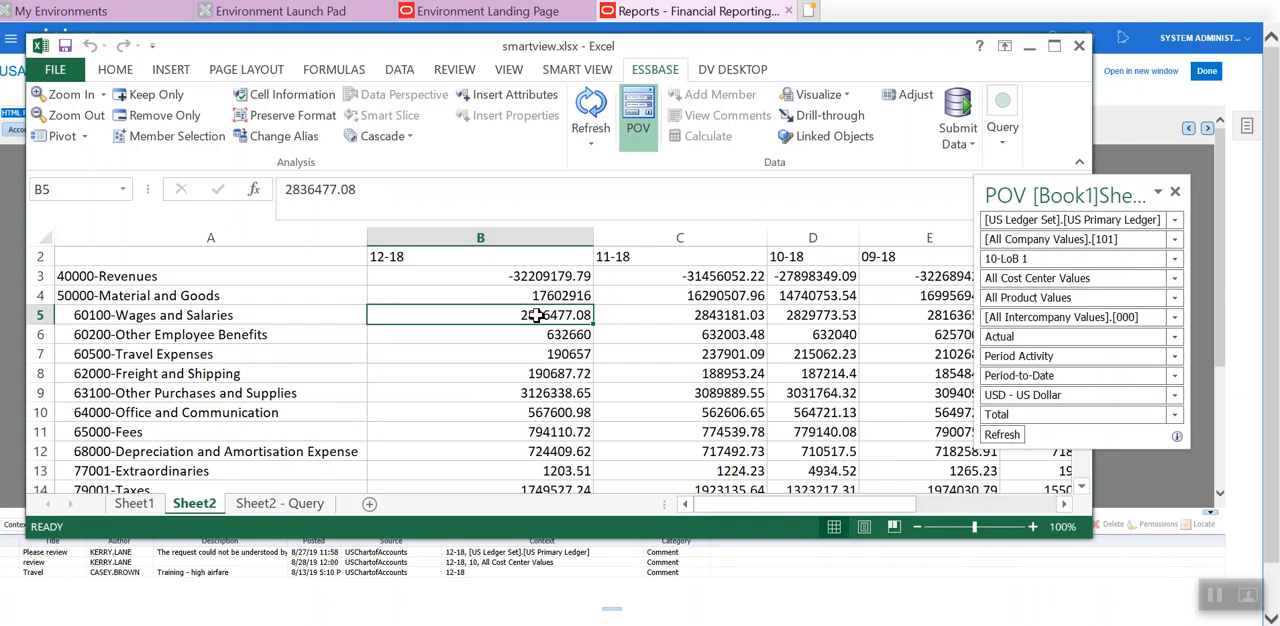
pyautogui.moveTo(398, 268)
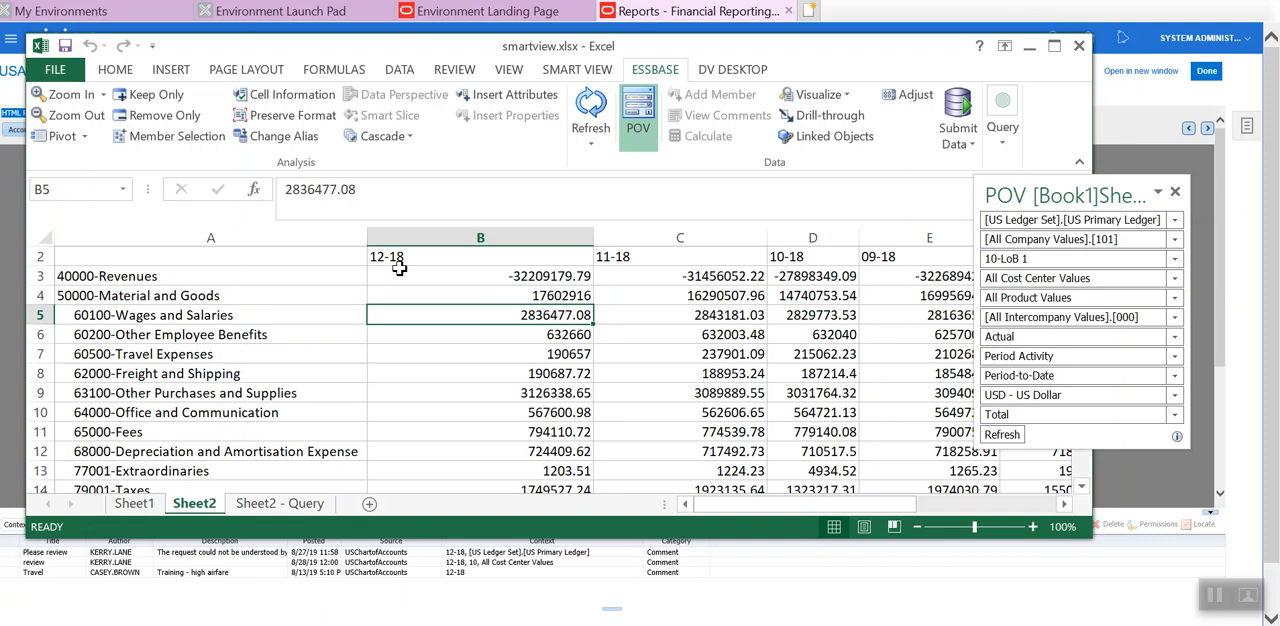
pyautogui.moveTo(468, 304)
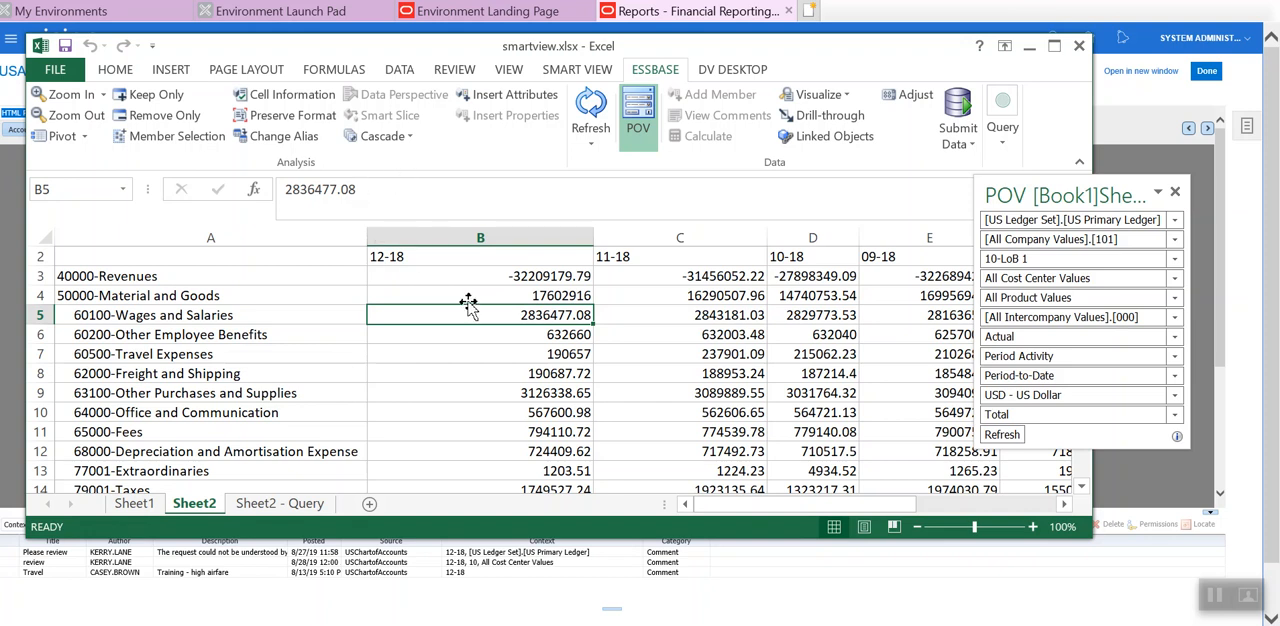
pyautogui.rightClick(480, 316)
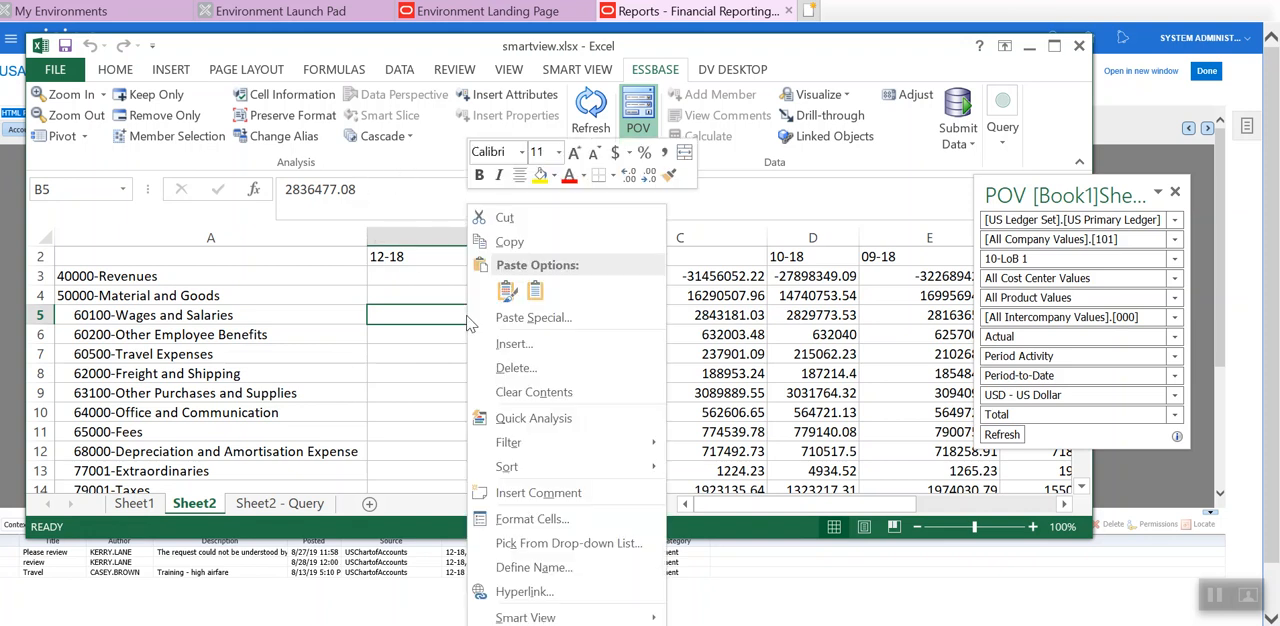
pyautogui.moveTo(524, 616)
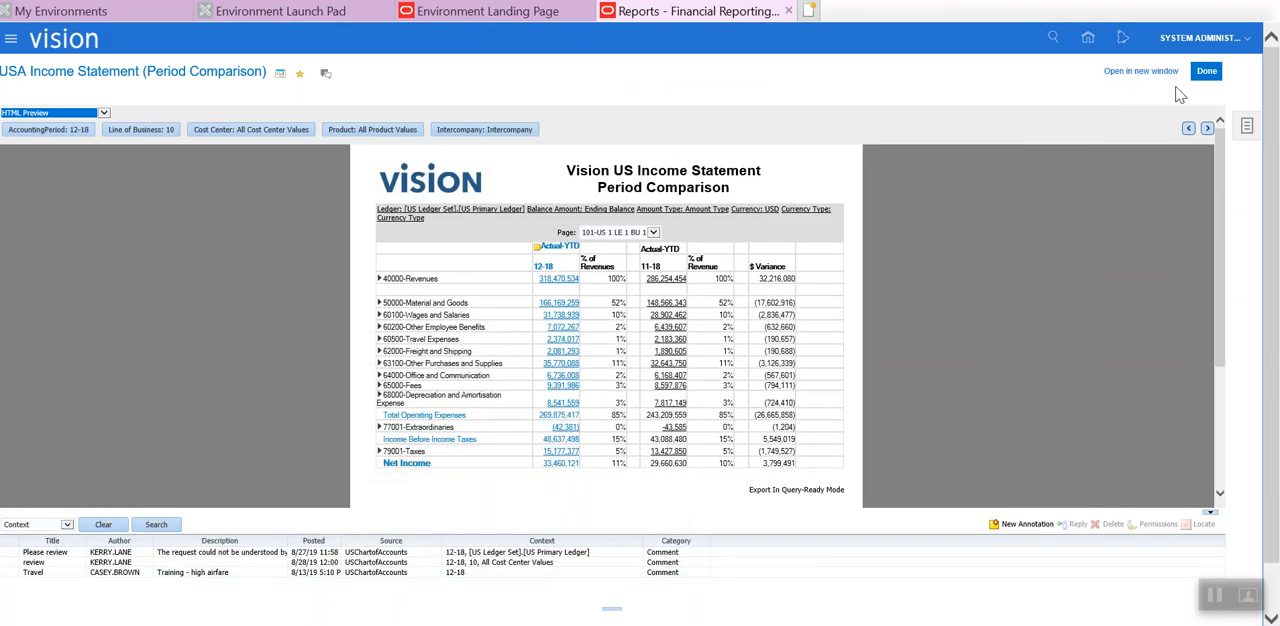
pyautogui.moveTo(1246, 128)
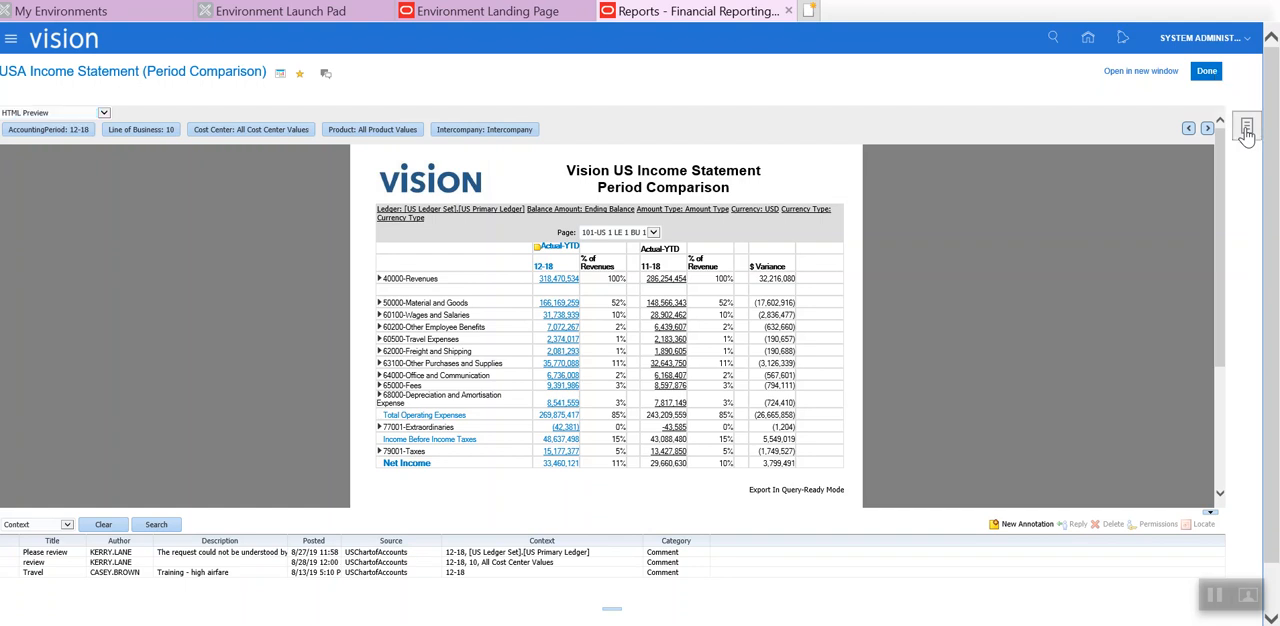
# Step: Show the income statement report's task list with the Financial Reports workspace option
pyautogui.click(1248, 128)
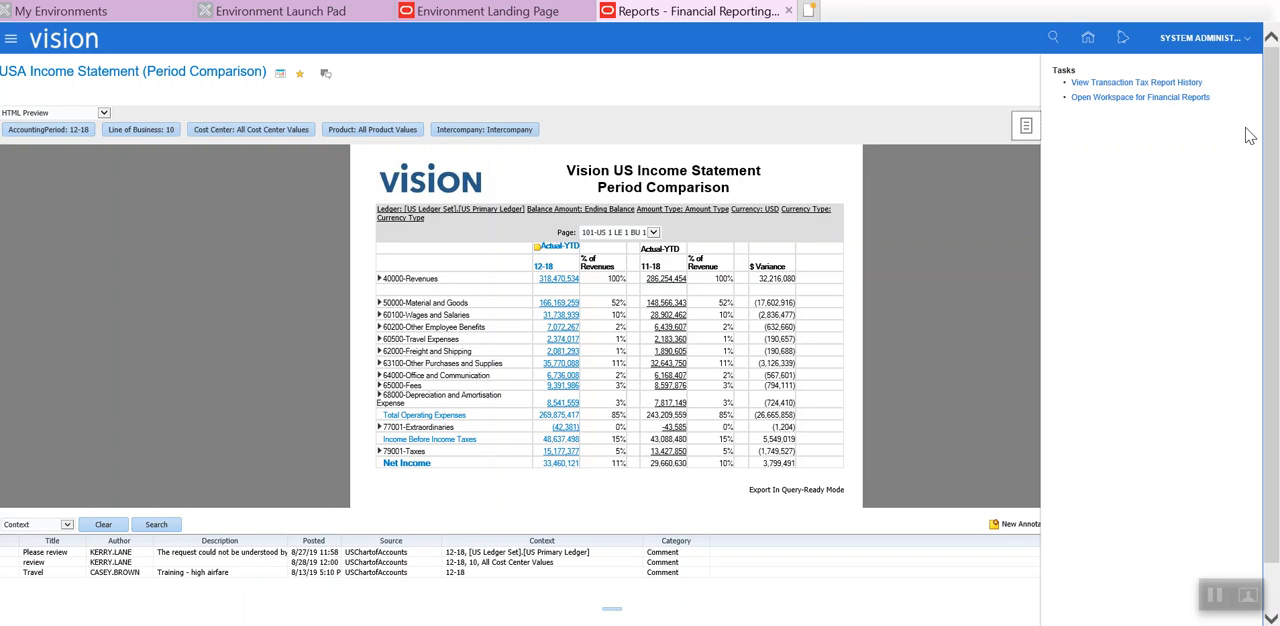
pyautogui.moveTo(1128, 96)
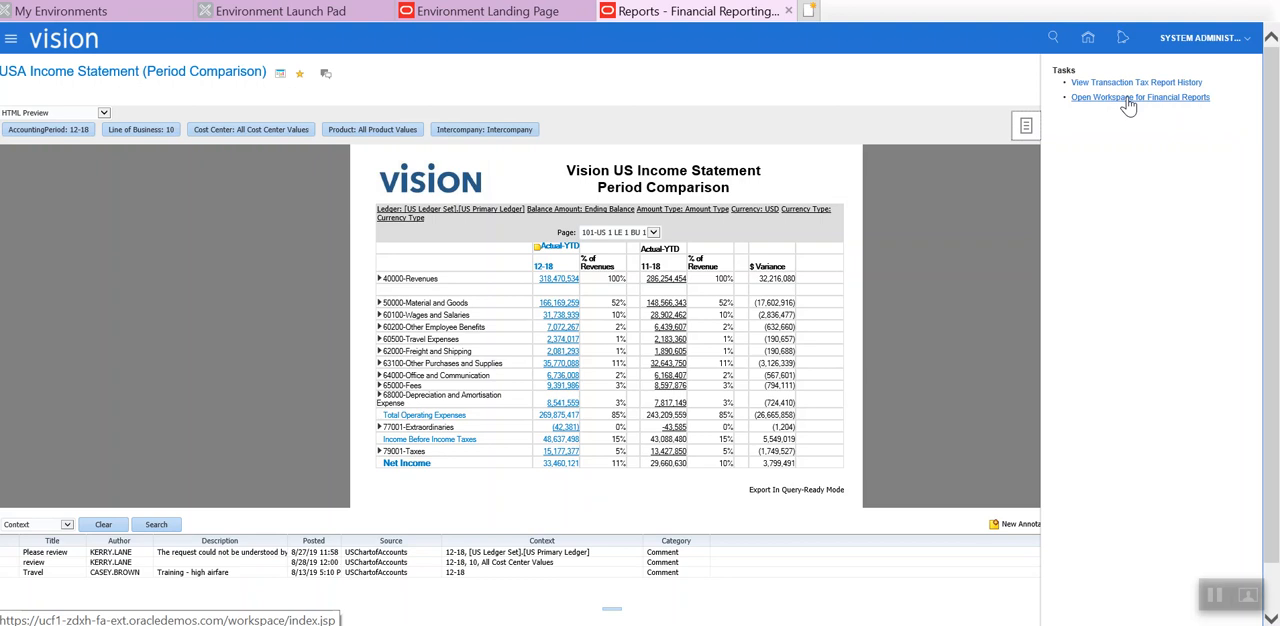
# Step: Launch the Workspace for Financial Reports, review its Tools menu, and return to the report
pyautogui.click(1140, 96)
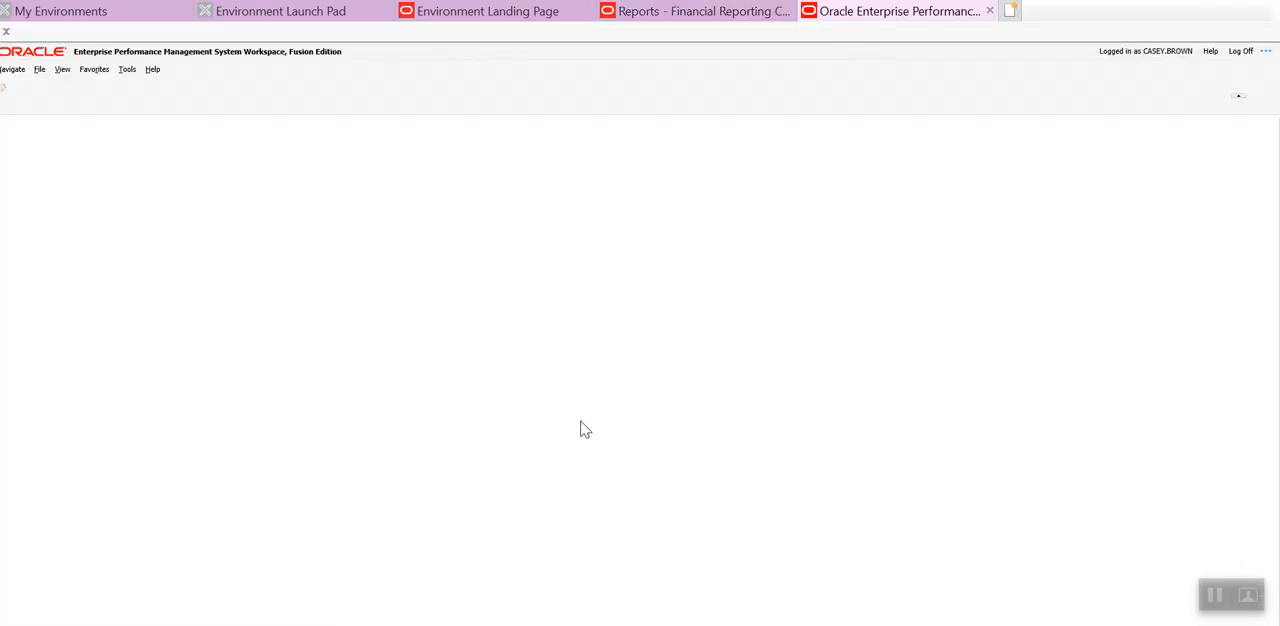
pyautogui.moveTo(476, 312)
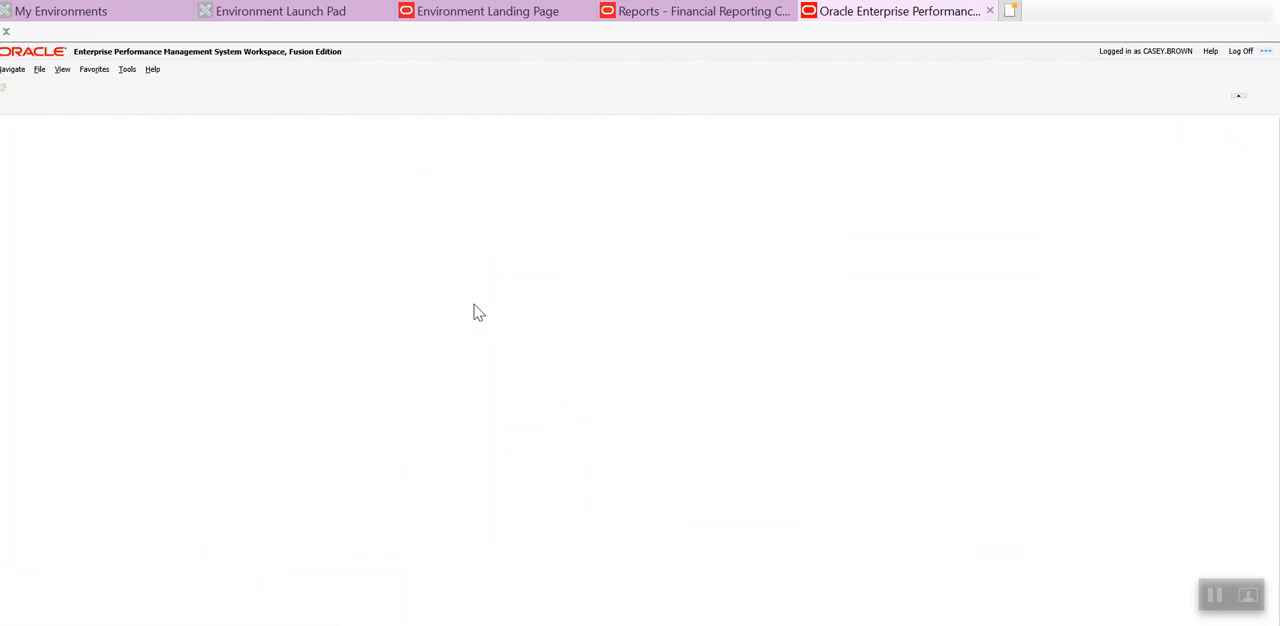
pyautogui.moveTo(308, 240)
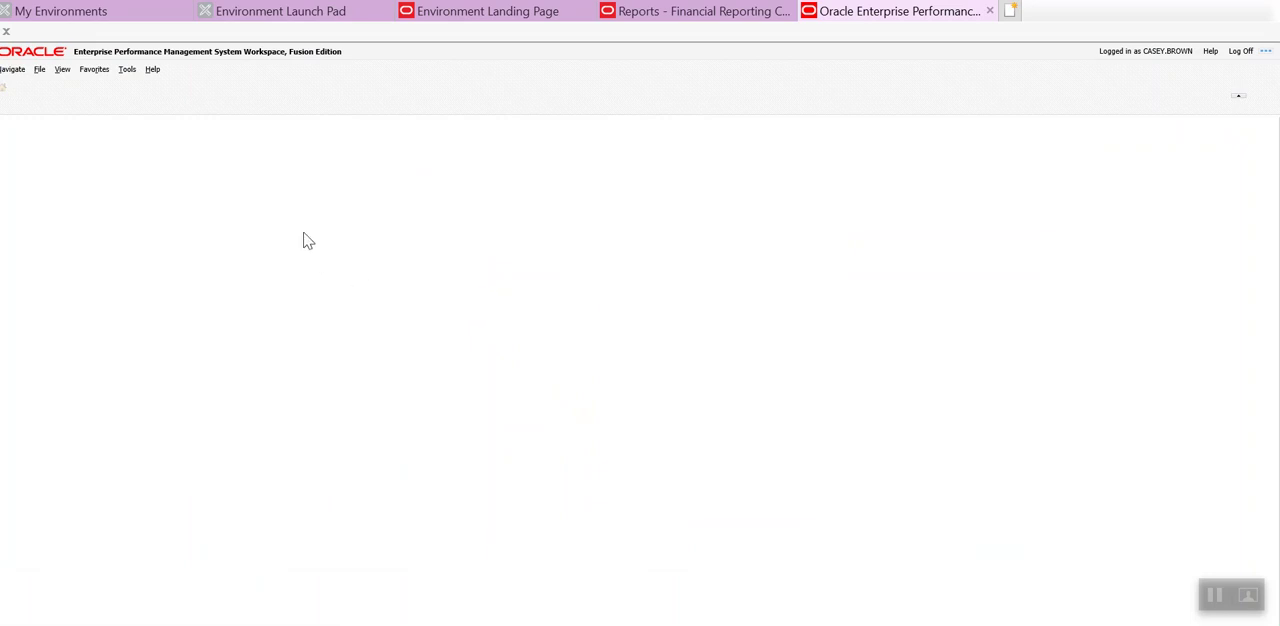
pyautogui.moveTo(136, 84)
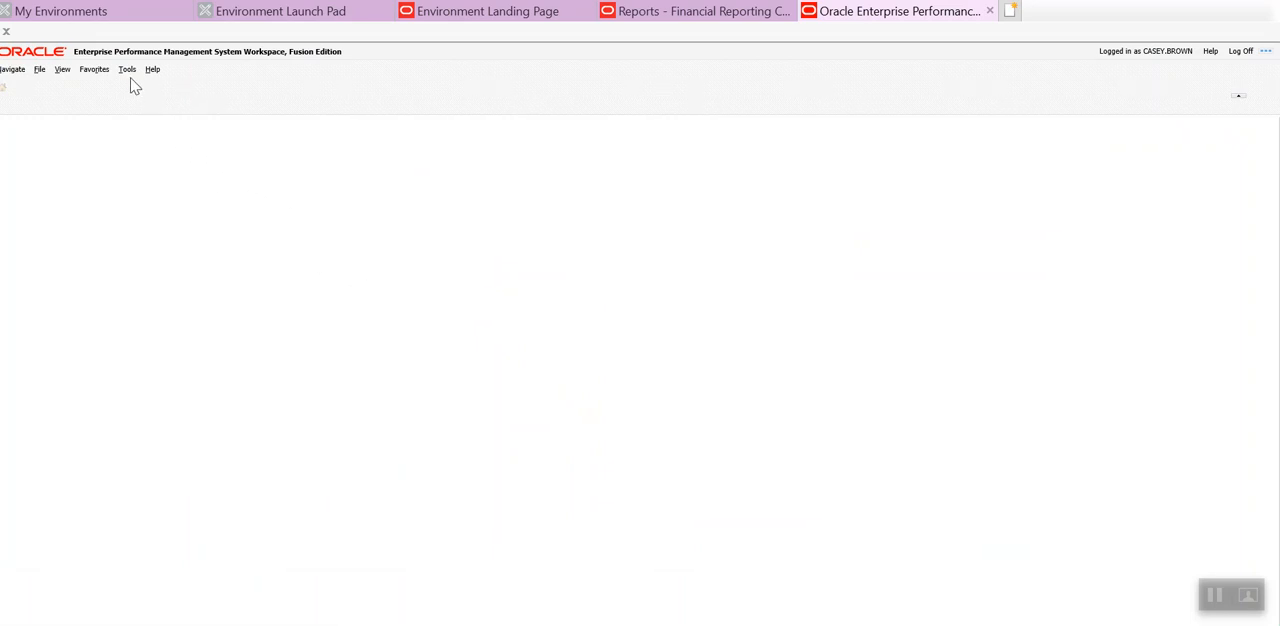
pyautogui.click(126, 68)
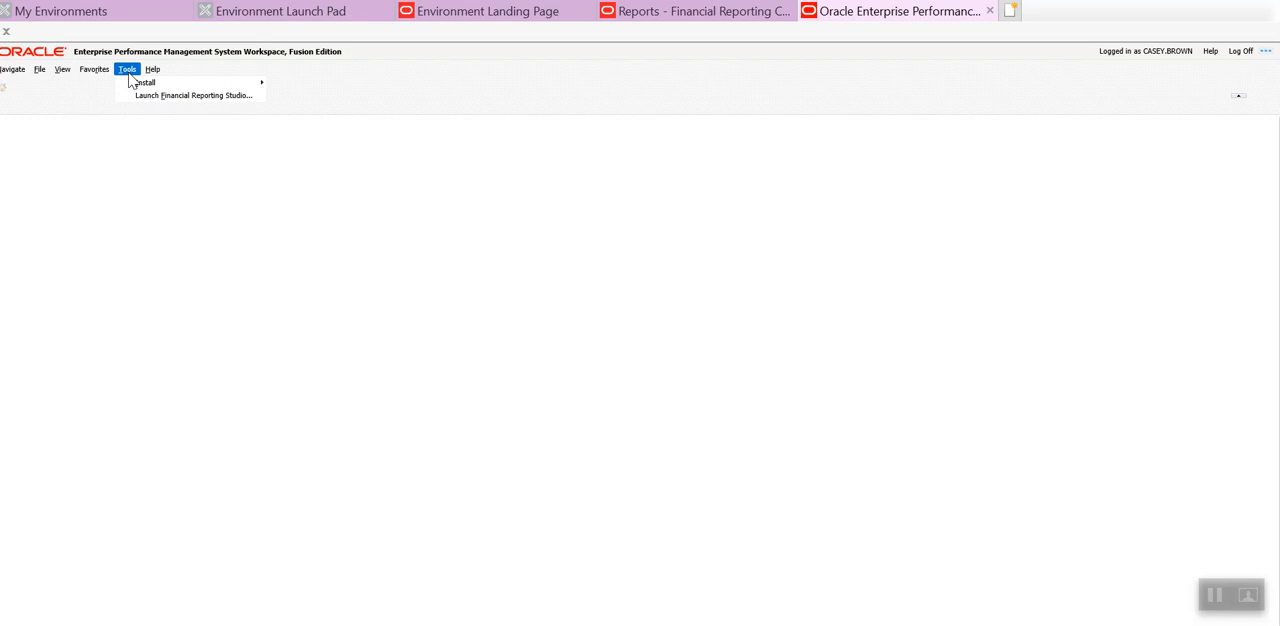
pyautogui.moveTo(136, 96)
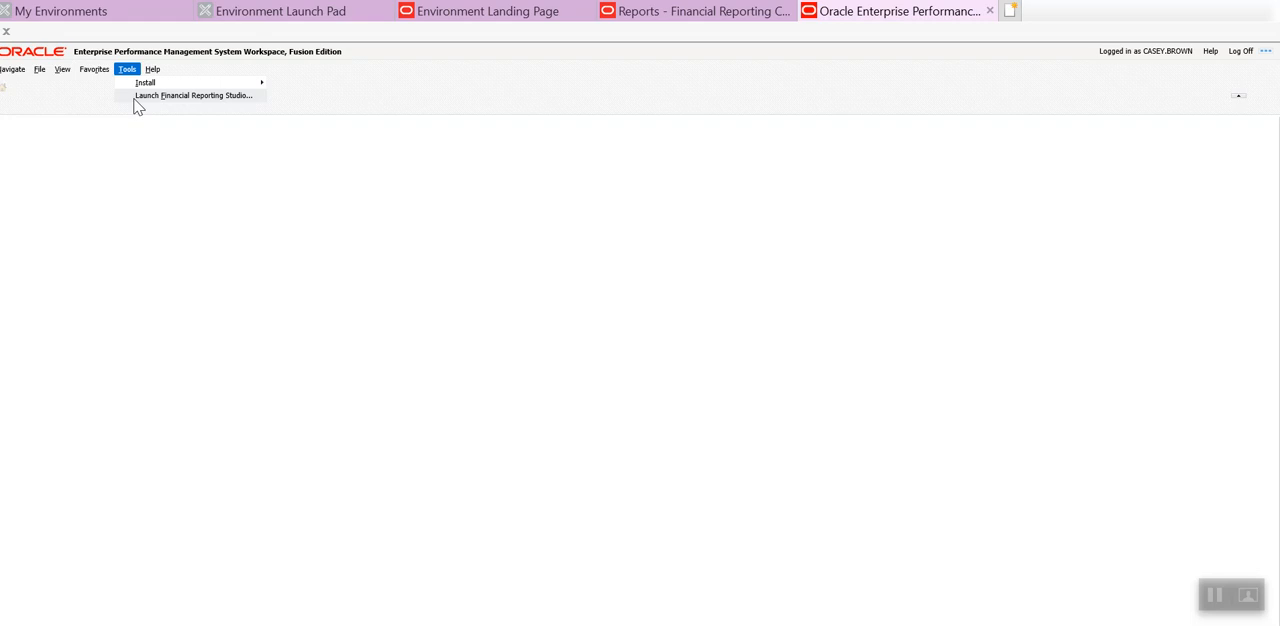
pyautogui.click(196, 96)
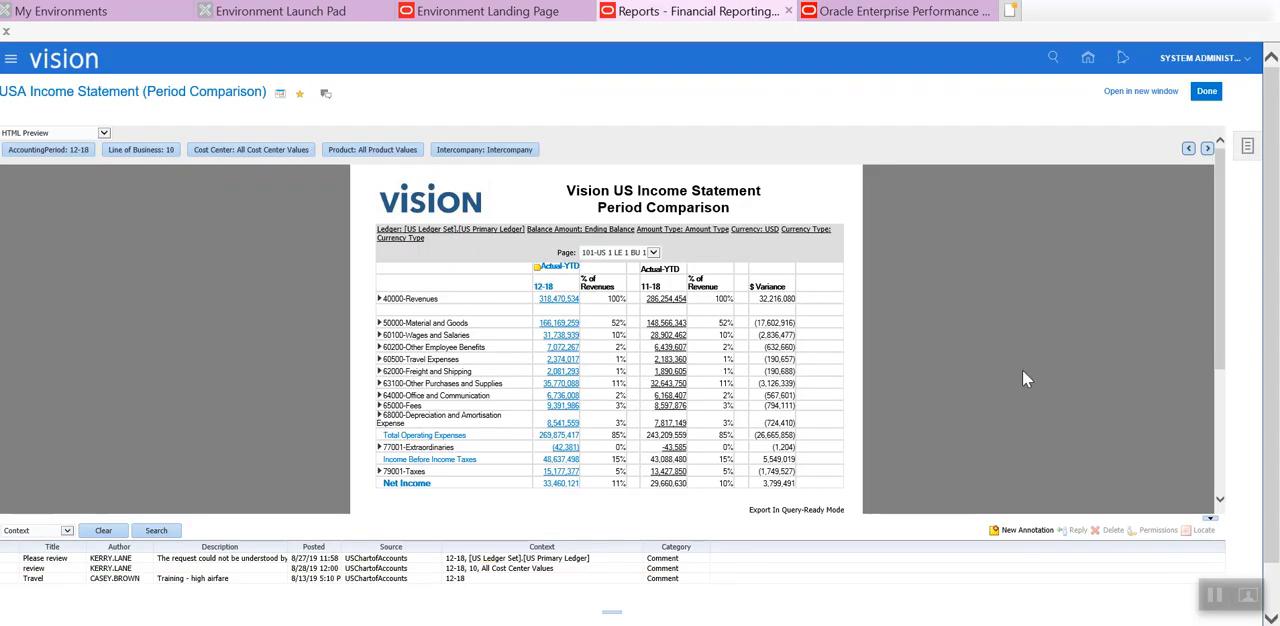
# Step: Leave the report with Done and browse the favorites list from GASB34 Statement of Net Assets
pyautogui.click(1206, 92)
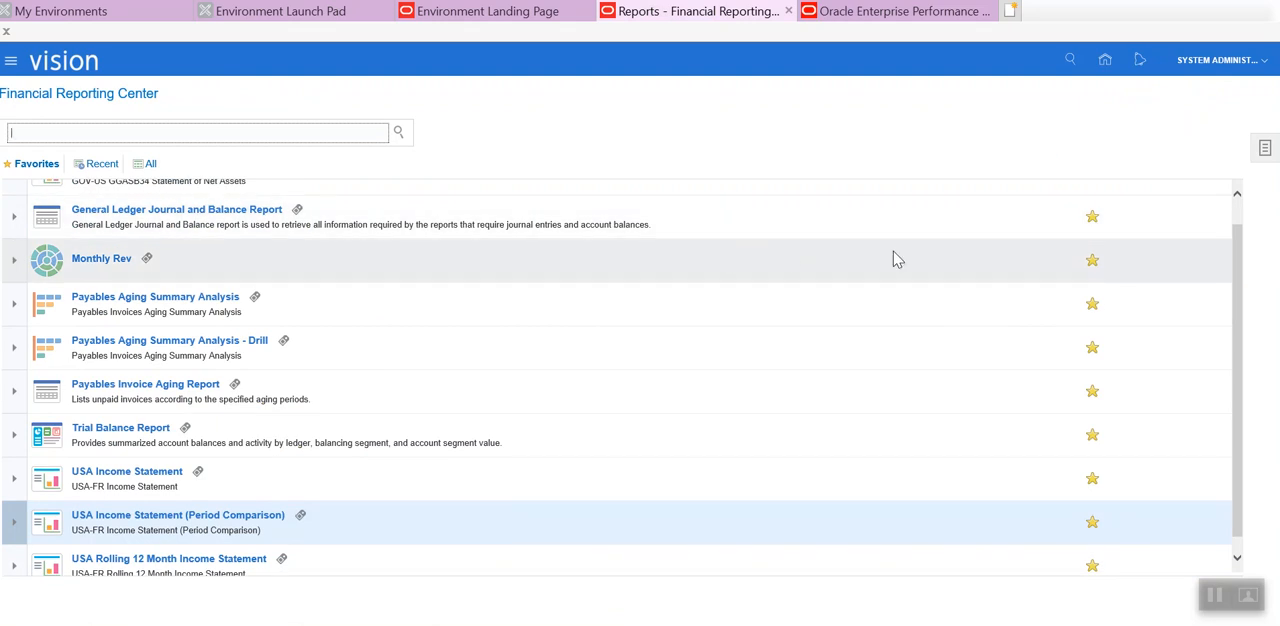
pyautogui.moveTo(1244, 250)
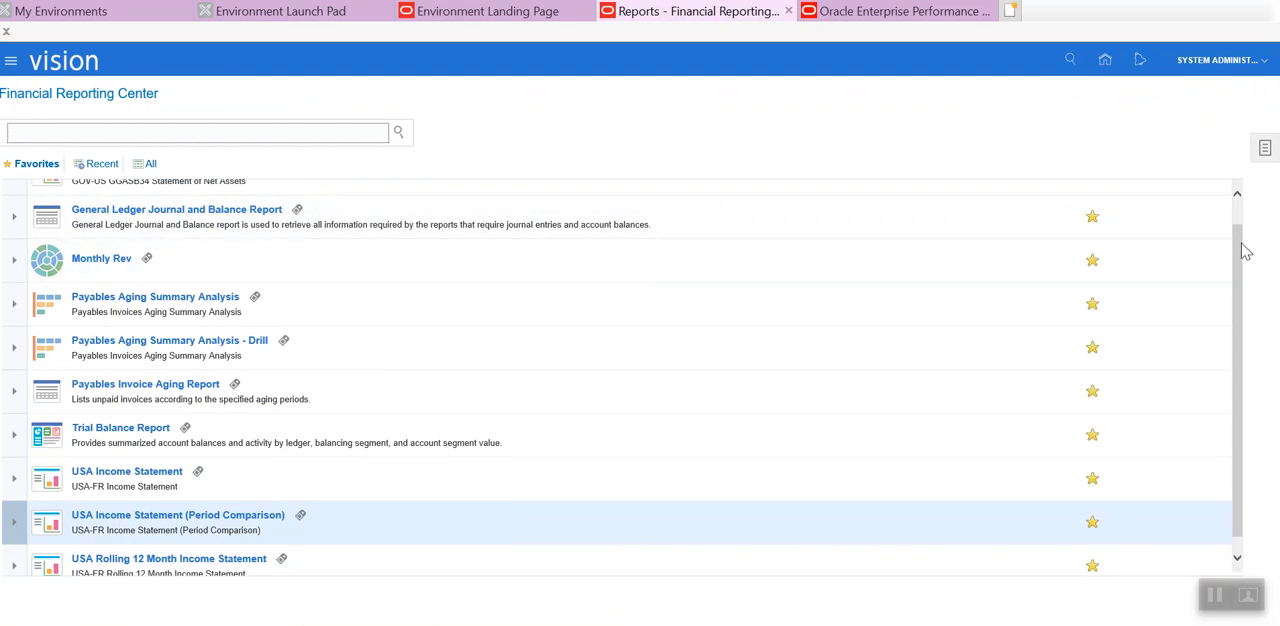
pyautogui.scroll(3)
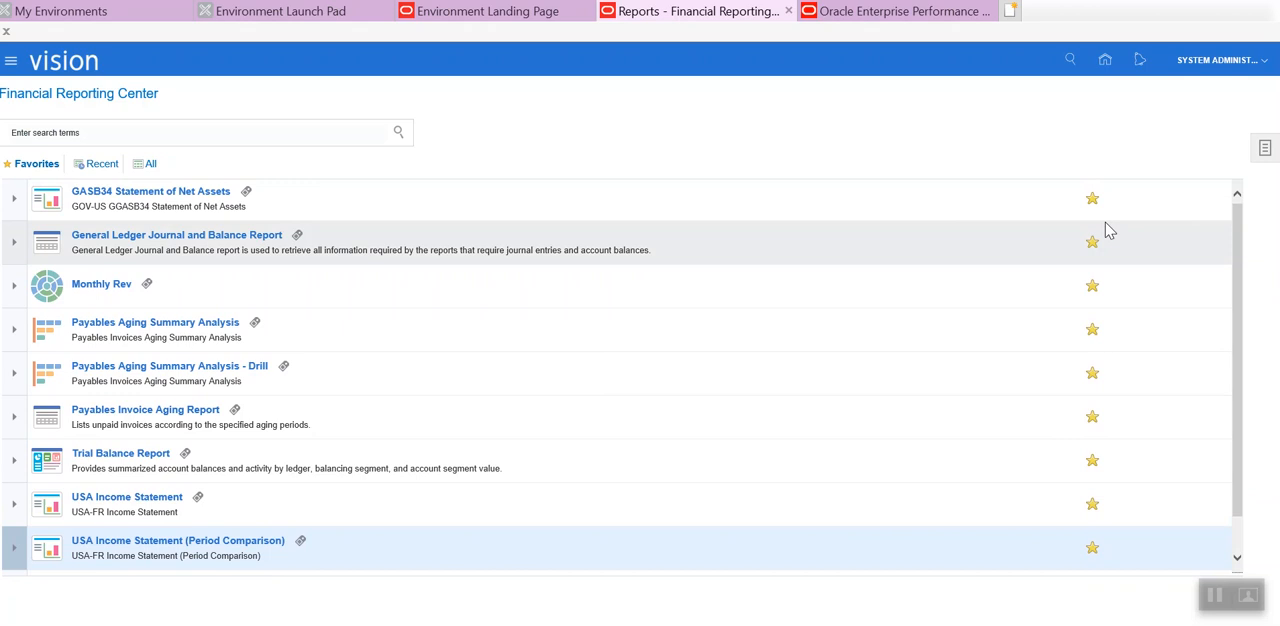
pyautogui.moveTo(100, 284)
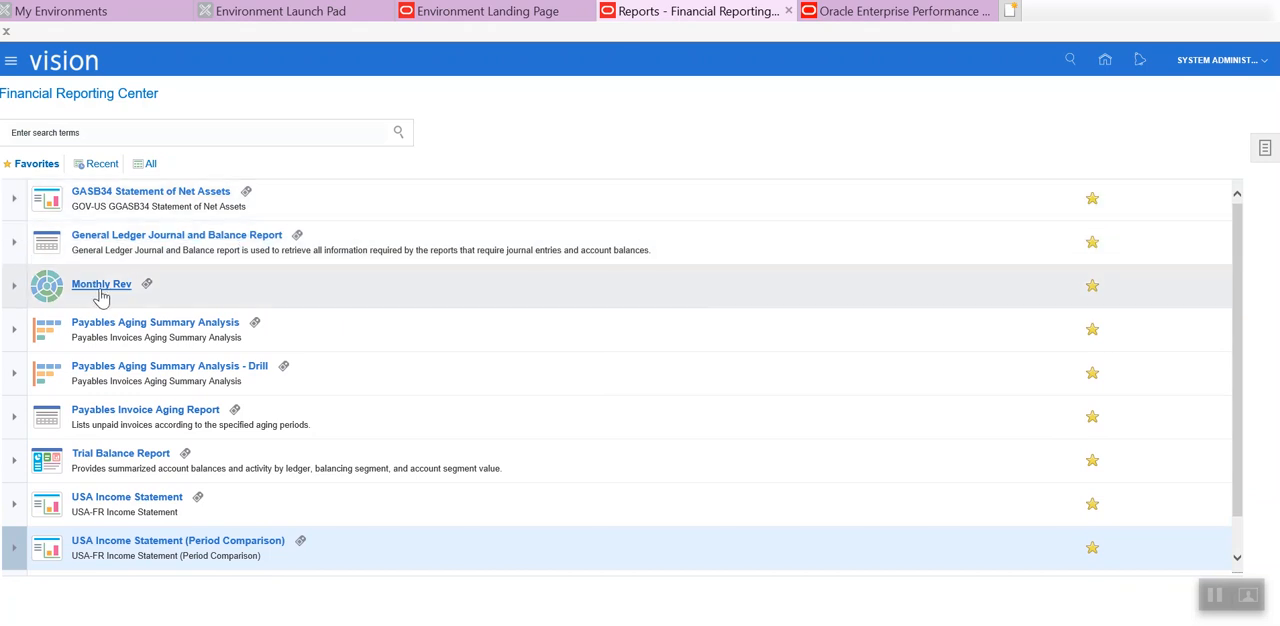
pyautogui.moveTo(100, 284)
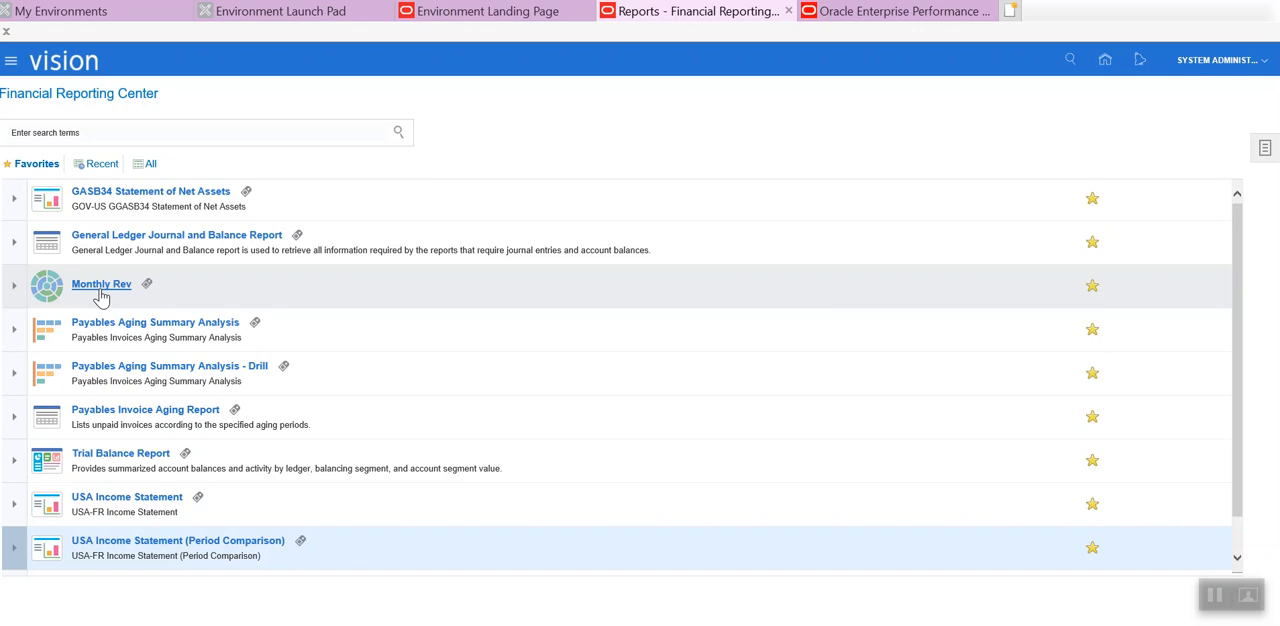
pyautogui.click(100, 284)
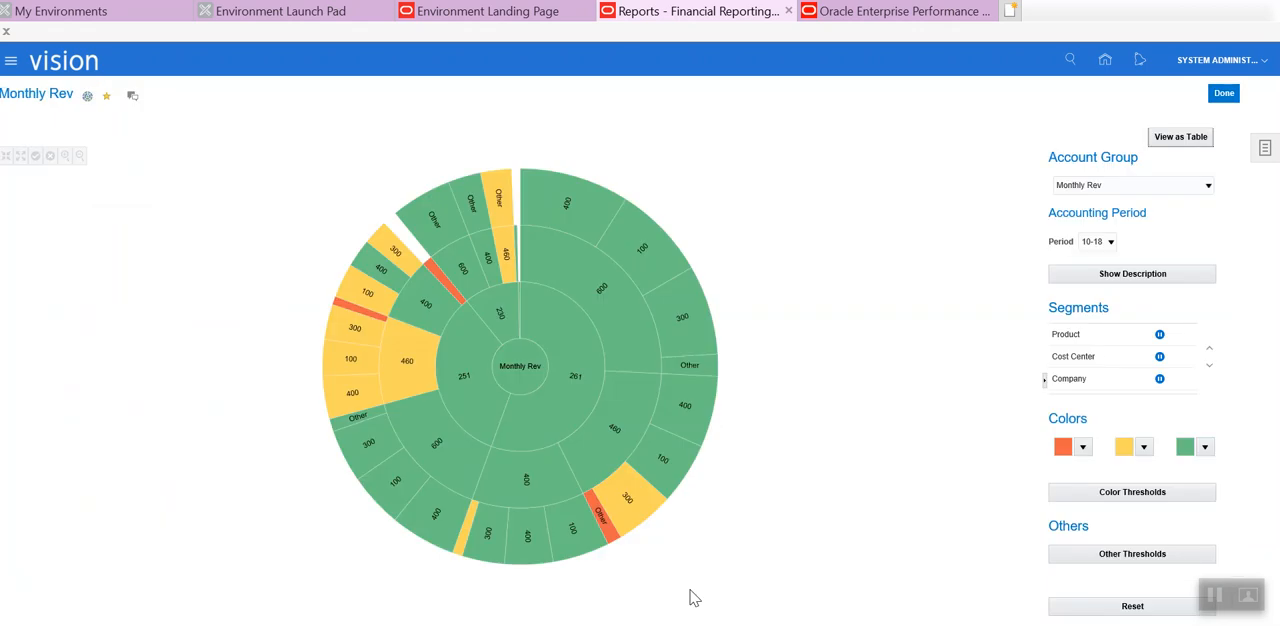
pyautogui.moveTo(980, 422)
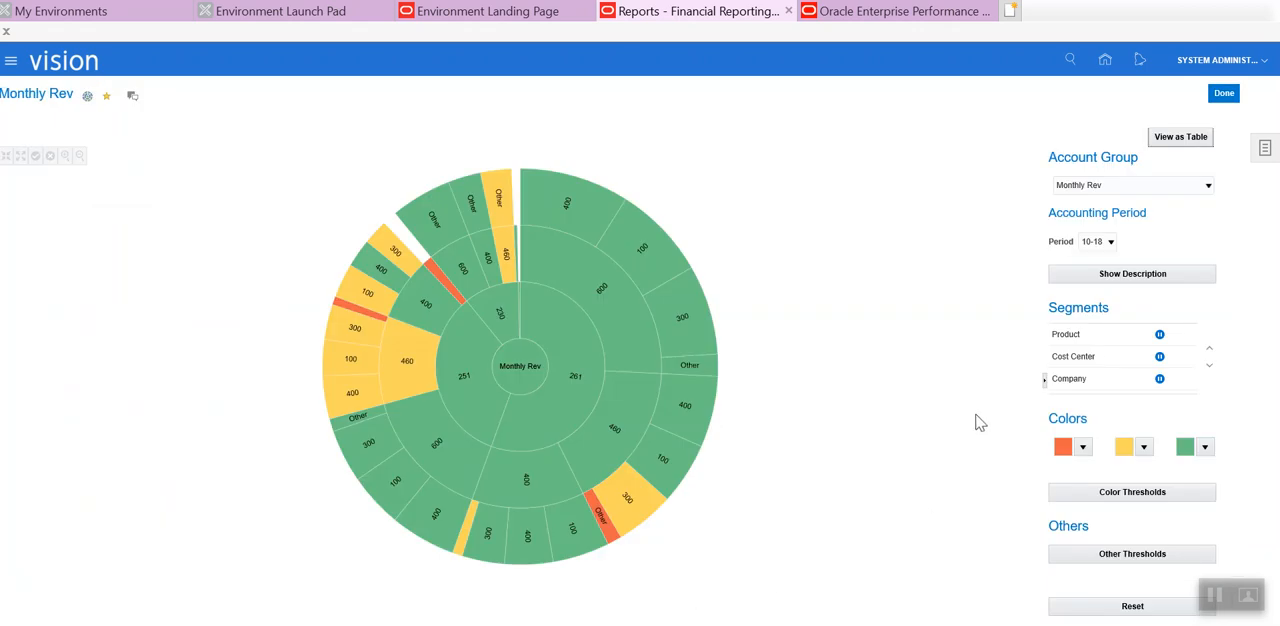
pyautogui.moveTo(920, 444)
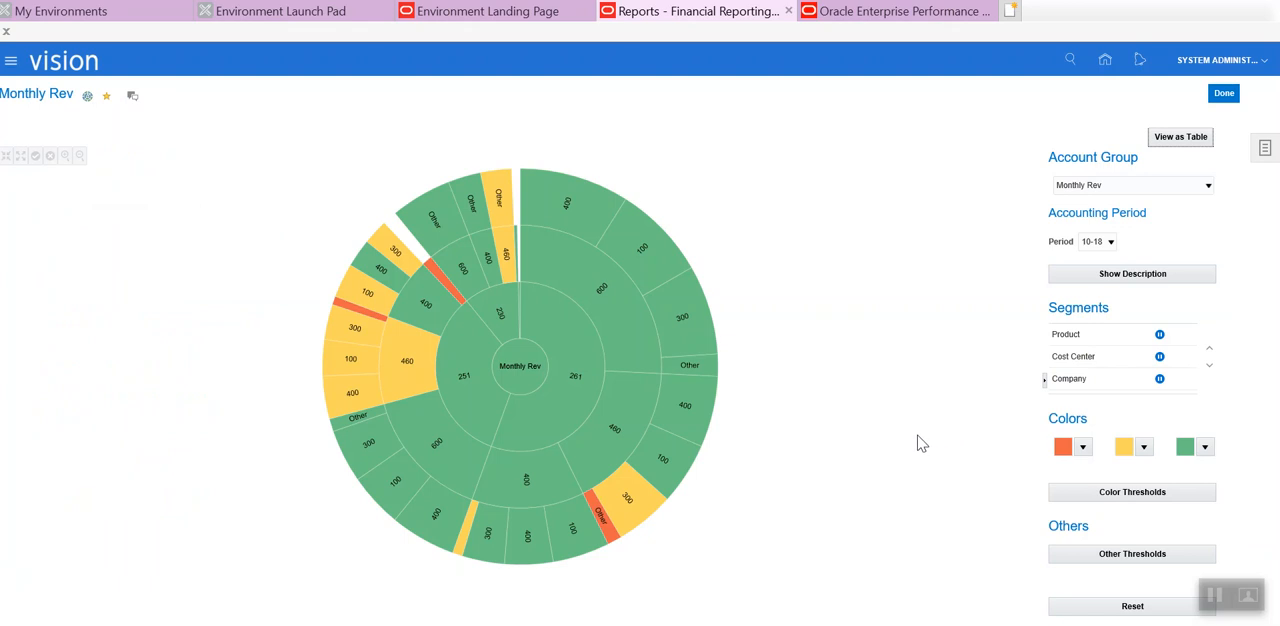
pyautogui.moveTo(900, 460)
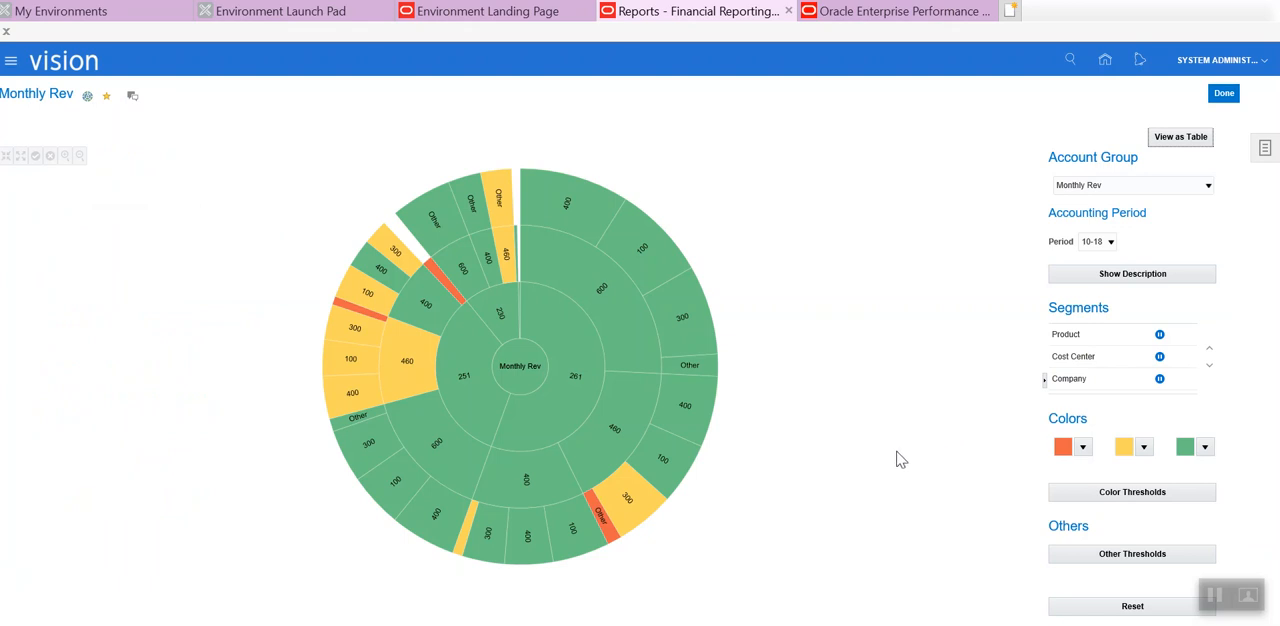
pyautogui.moveTo(524, 372)
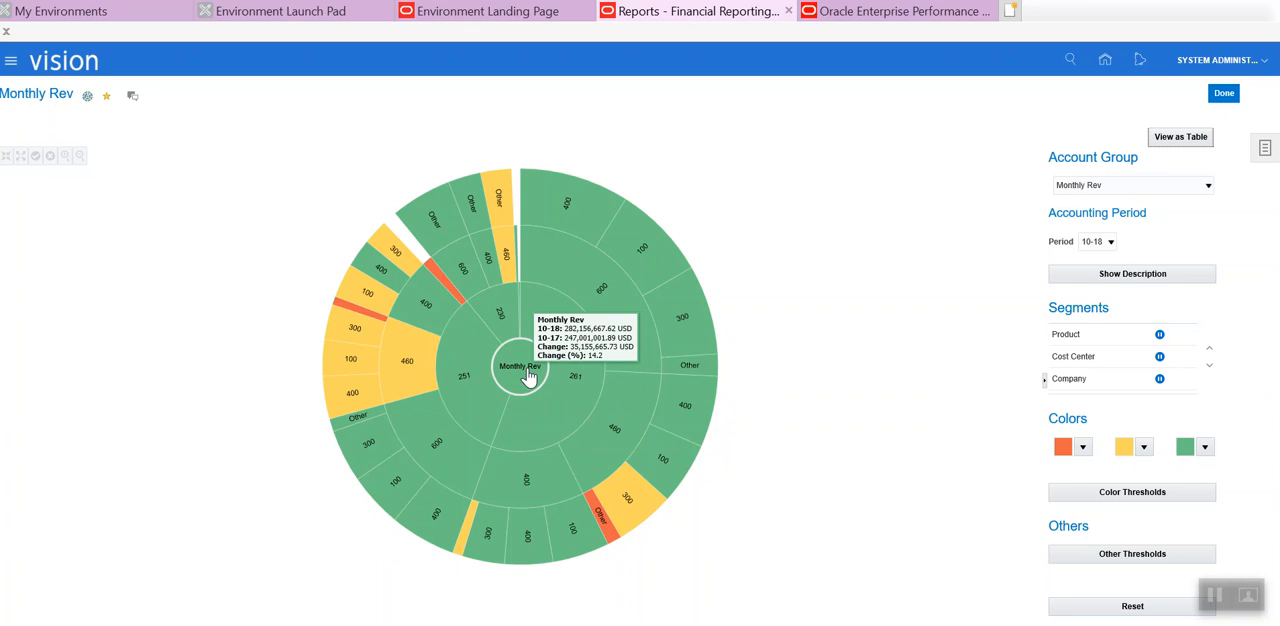
pyautogui.moveTo(568, 388)
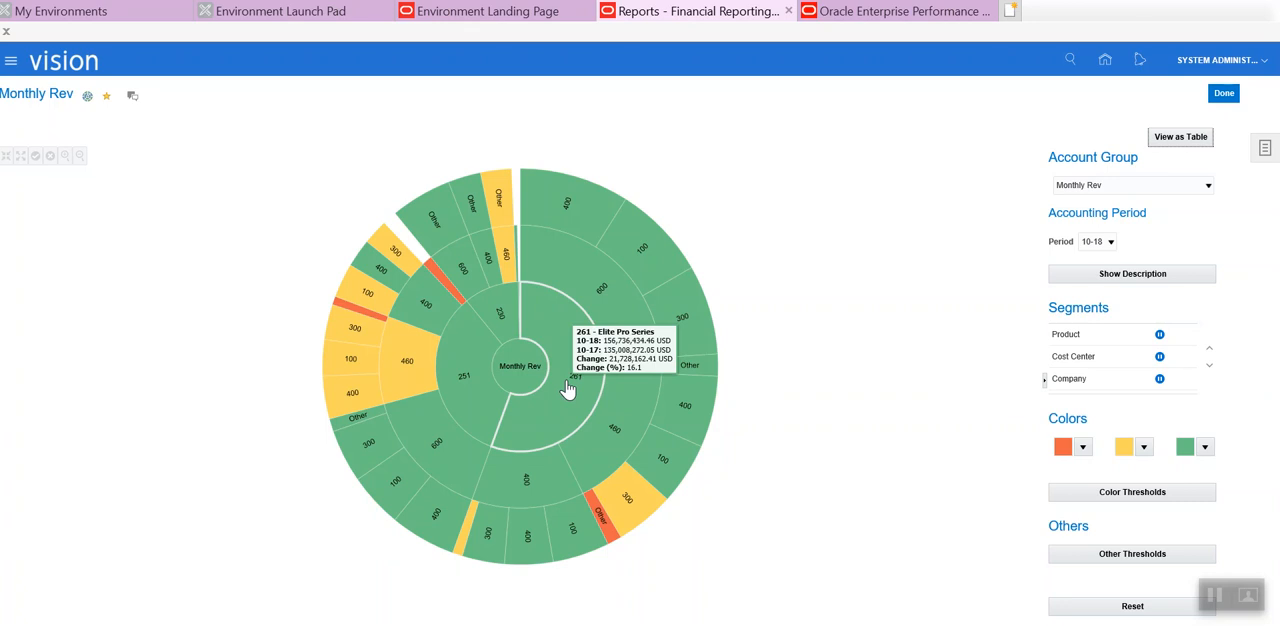
pyautogui.moveTo(620, 390)
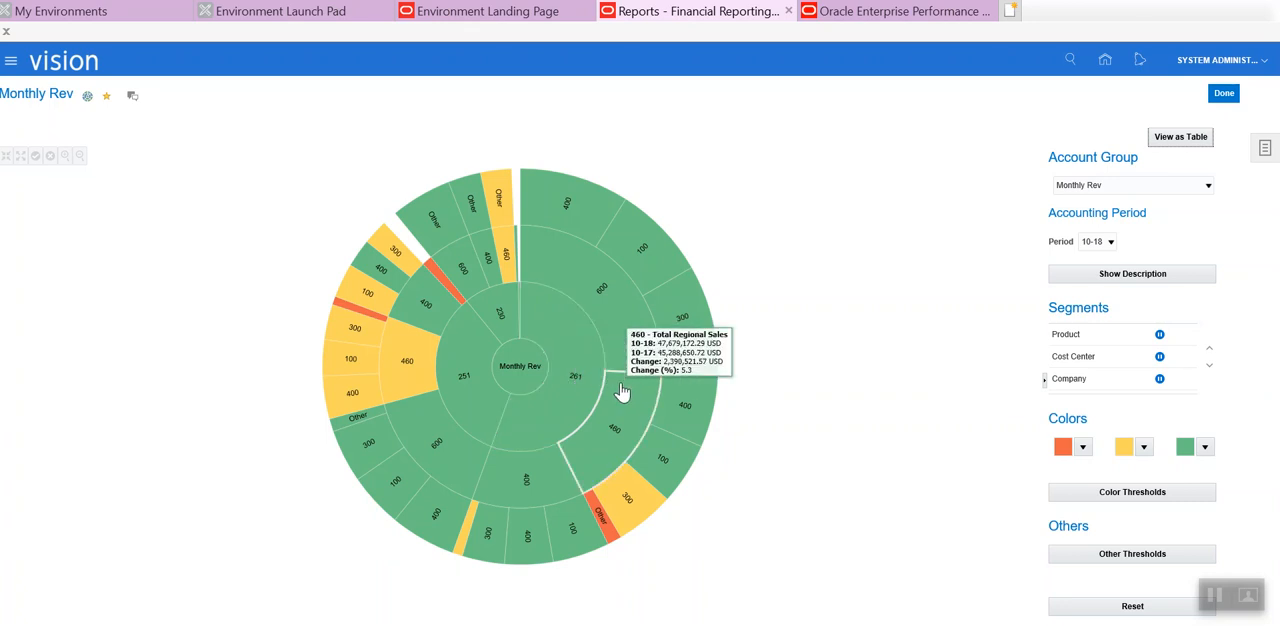
pyautogui.moveTo(620, 344)
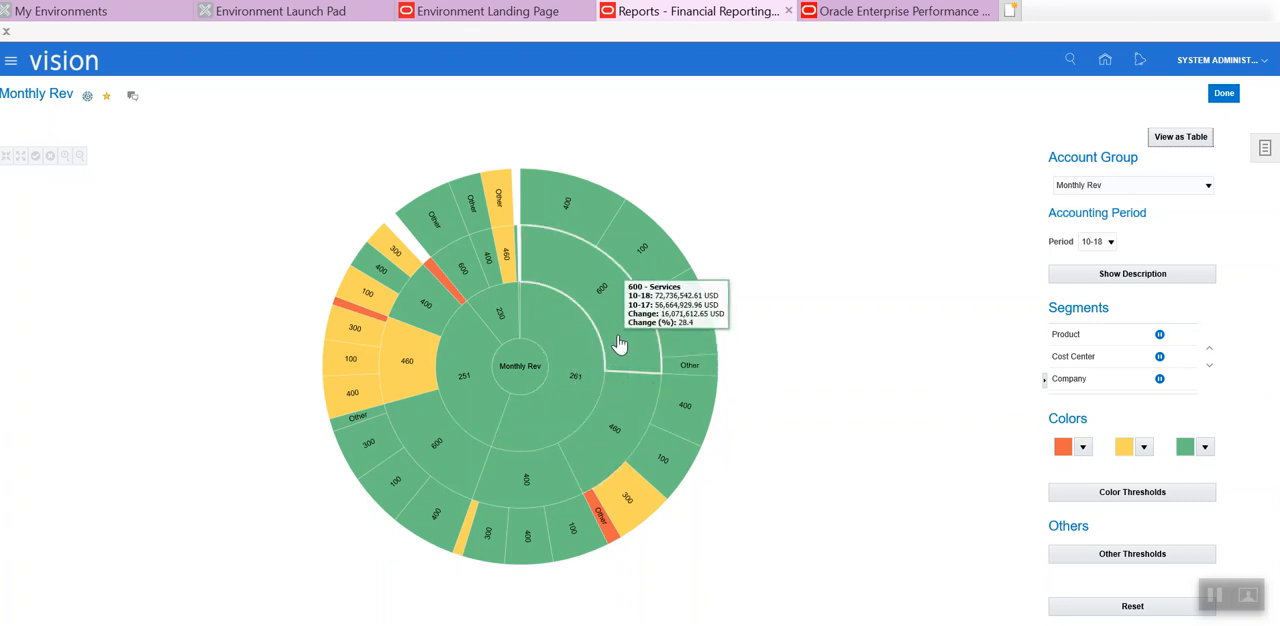
pyautogui.moveTo(584, 248)
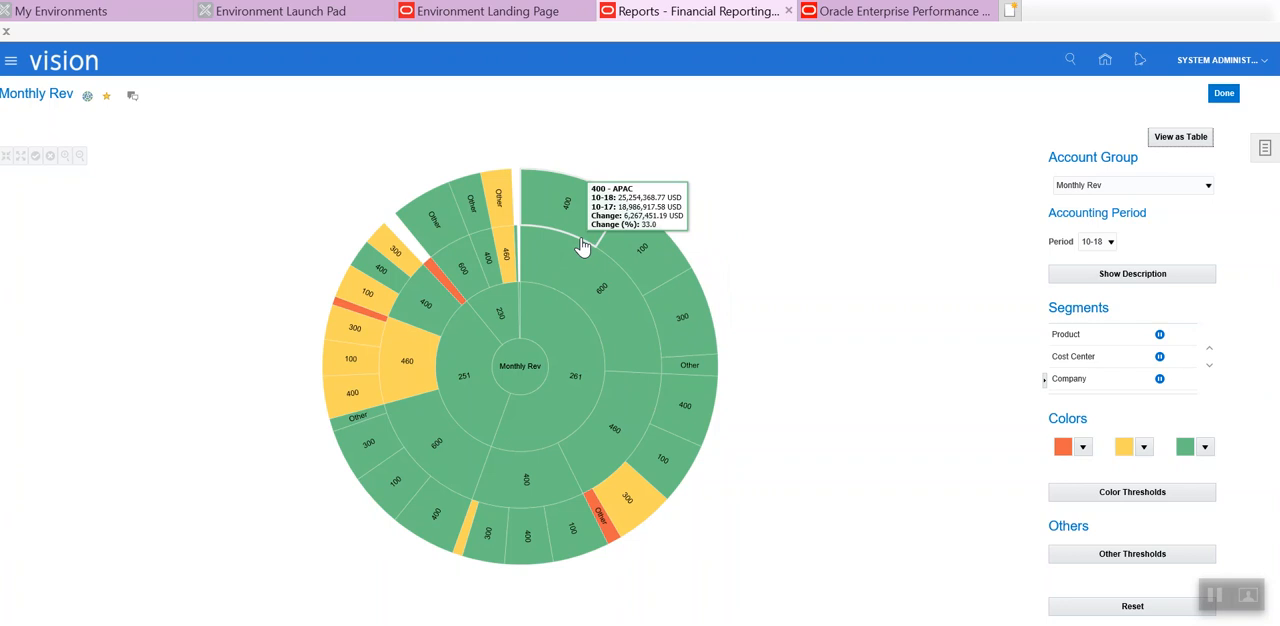
pyautogui.moveTo(608, 362)
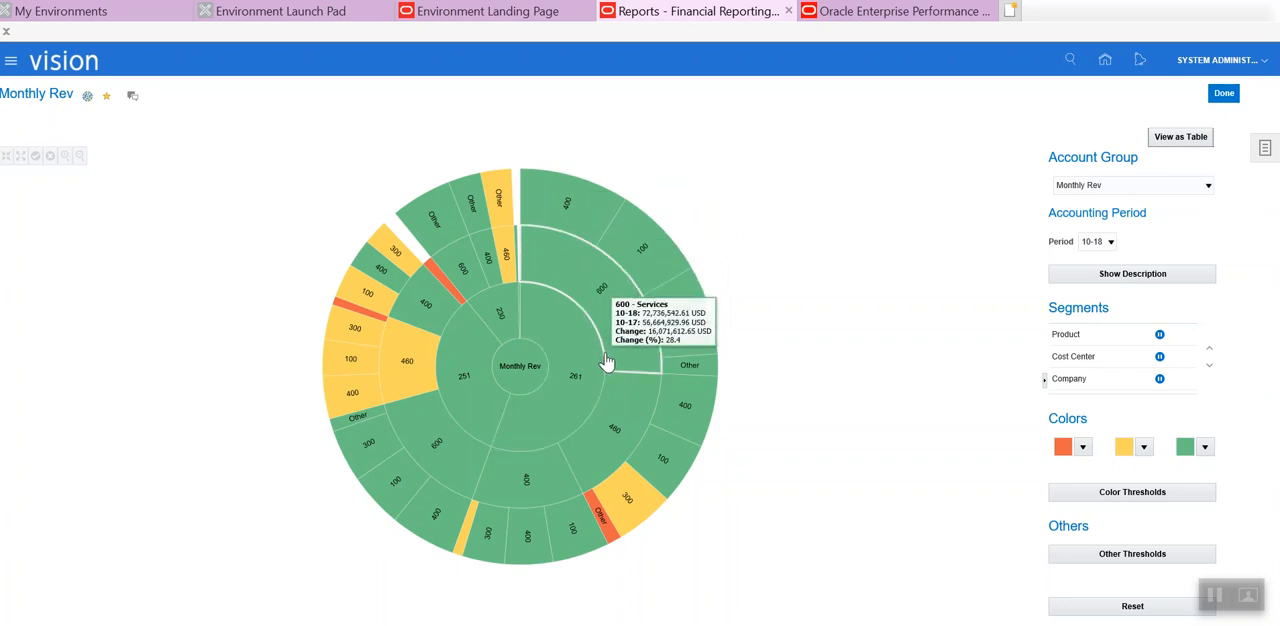
pyautogui.moveTo(576, 374)
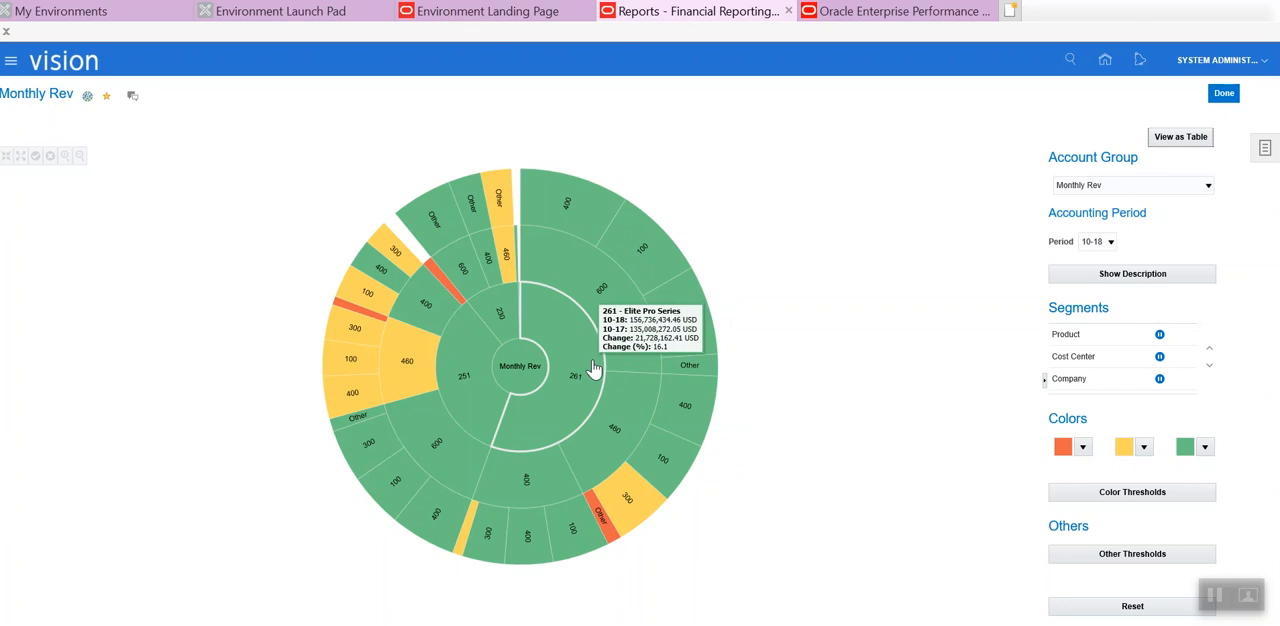
pyautogui.moveTo(612, 464)
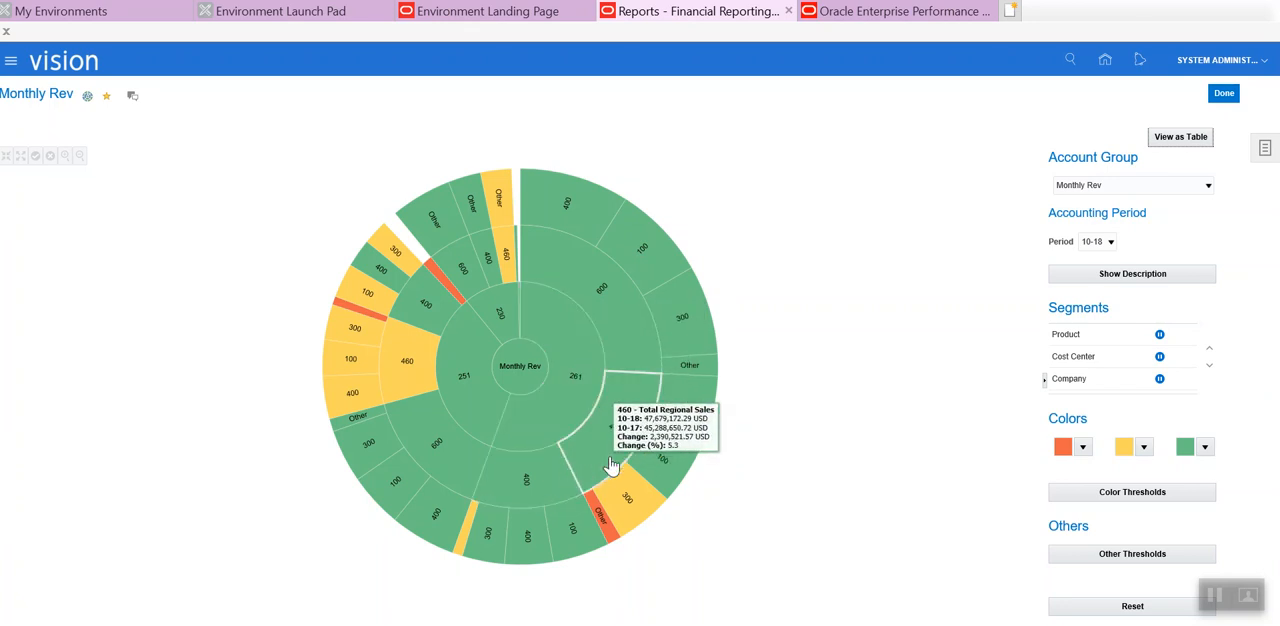
pyautogui.moveTo(620, 344)
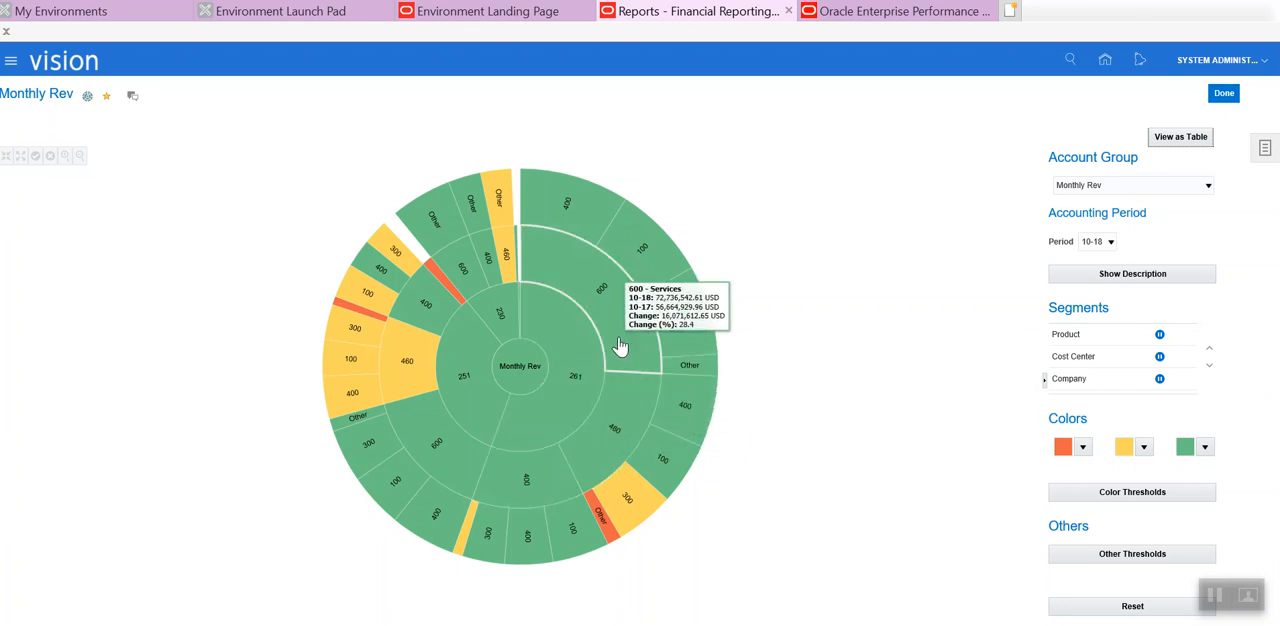
pyautogui.moveTo(676, 422)
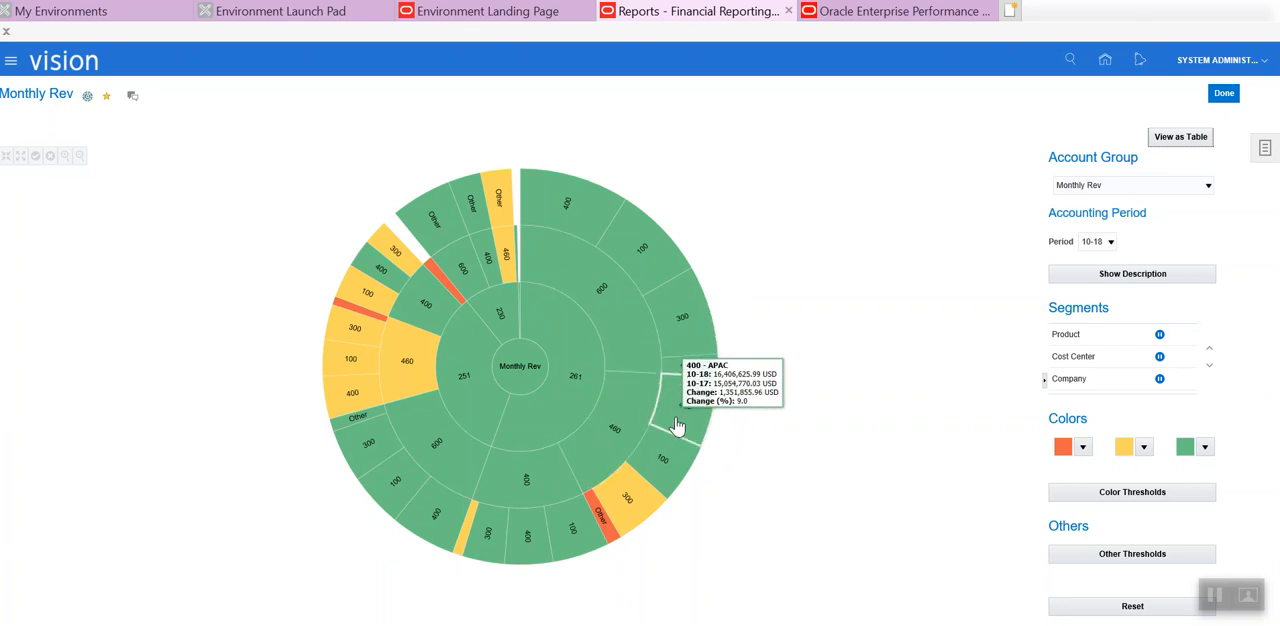
pyautogui.moveTo(624, 488)
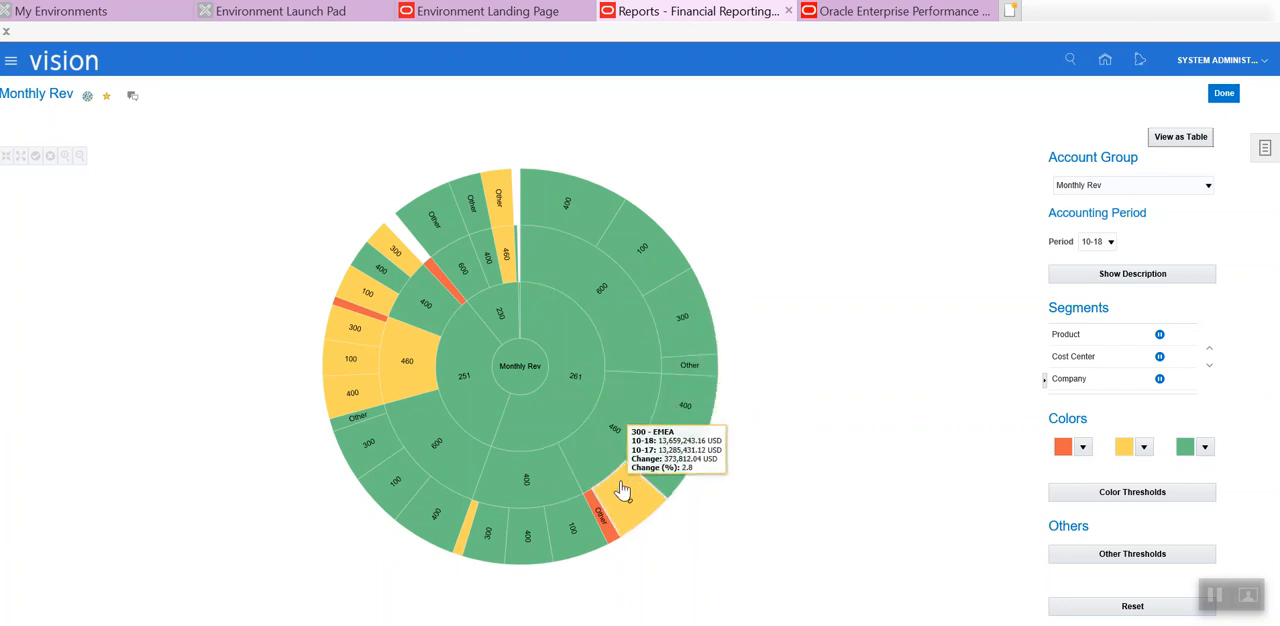
pyautogui.moveTo(820, 460)
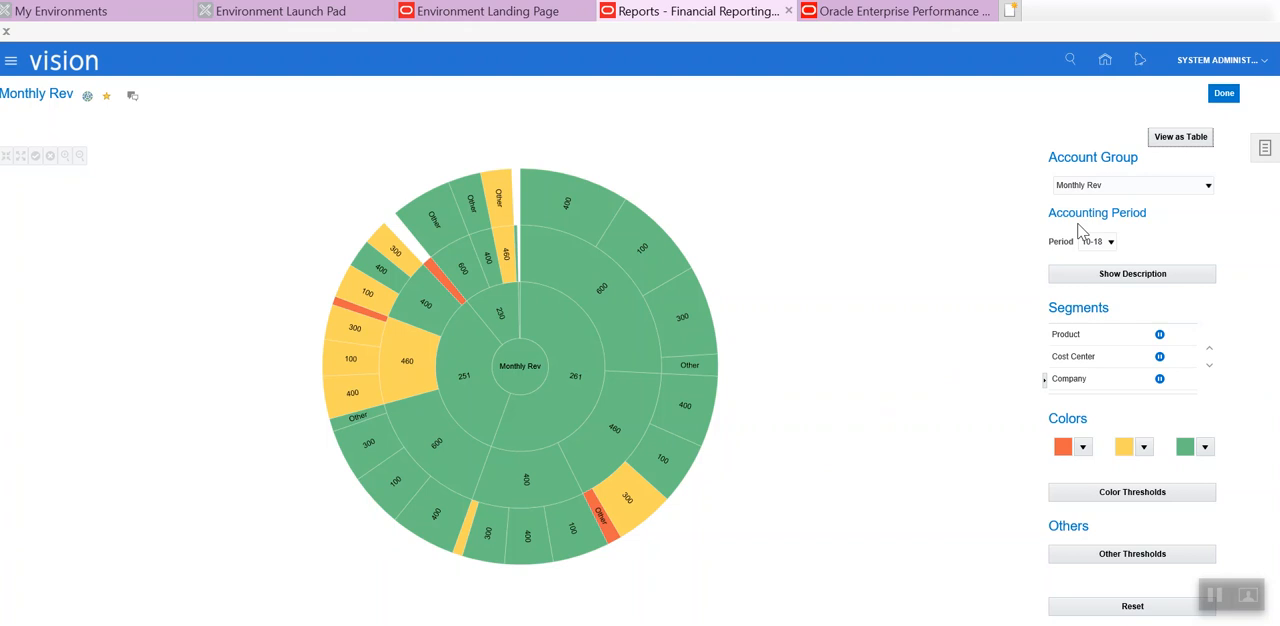
pyautogui.click(1224, 92)
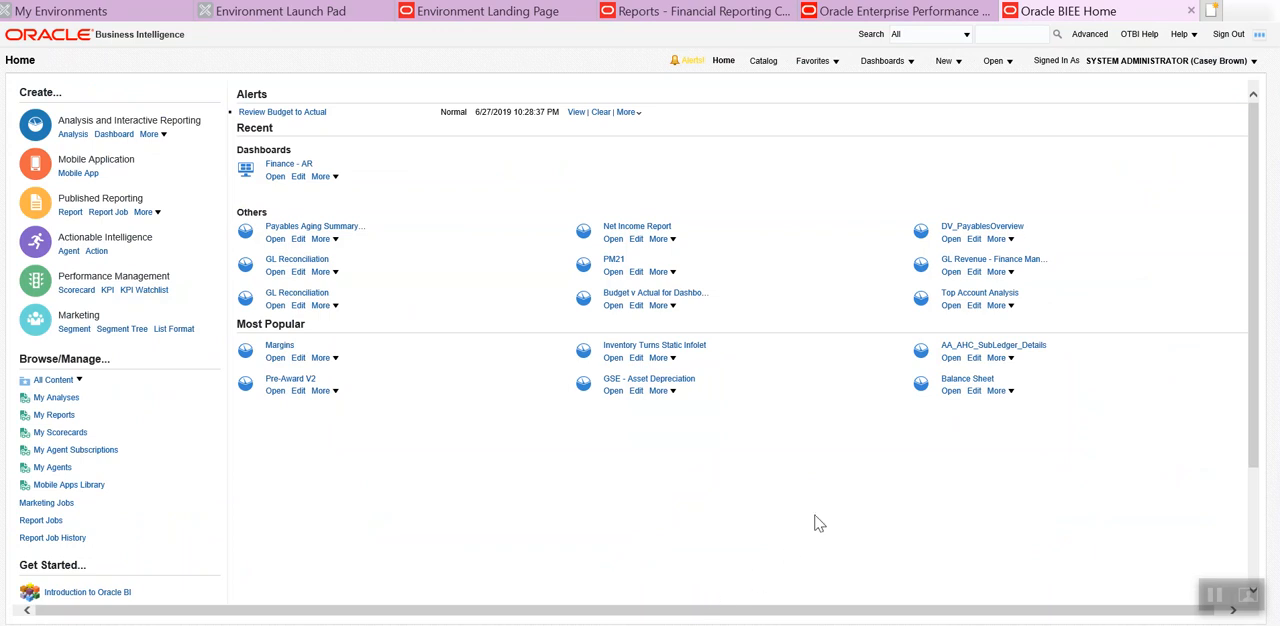
pyautogui.moveTo(868, 288)
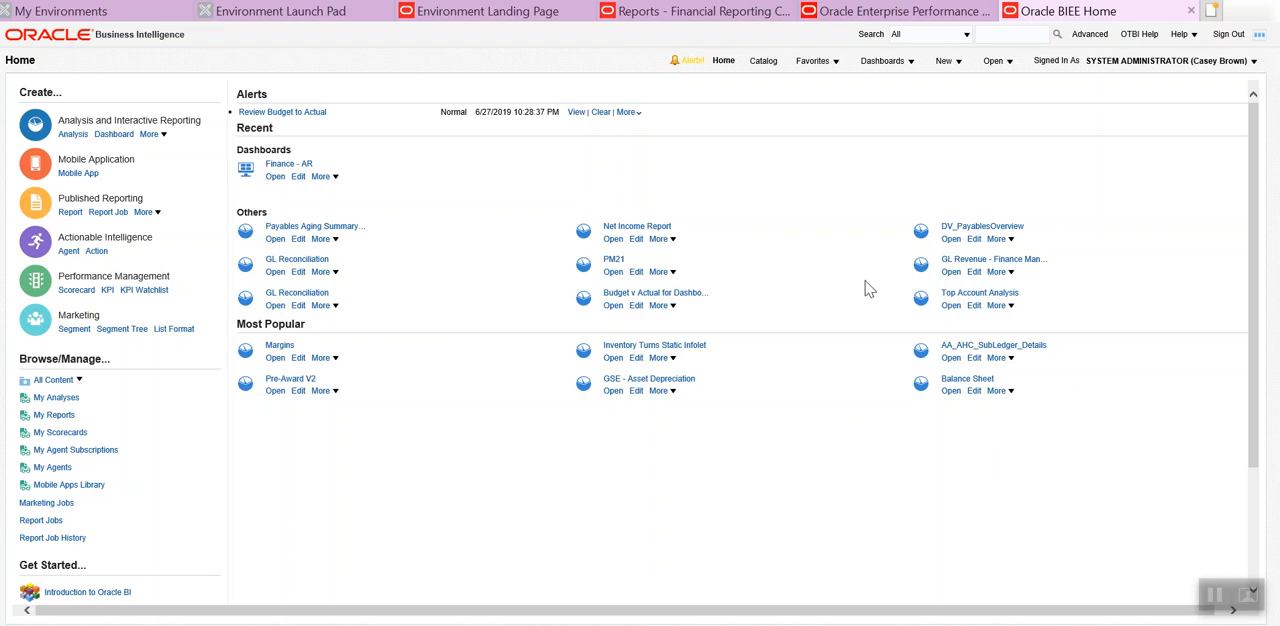
pyautogui.moveTo(910, 182)
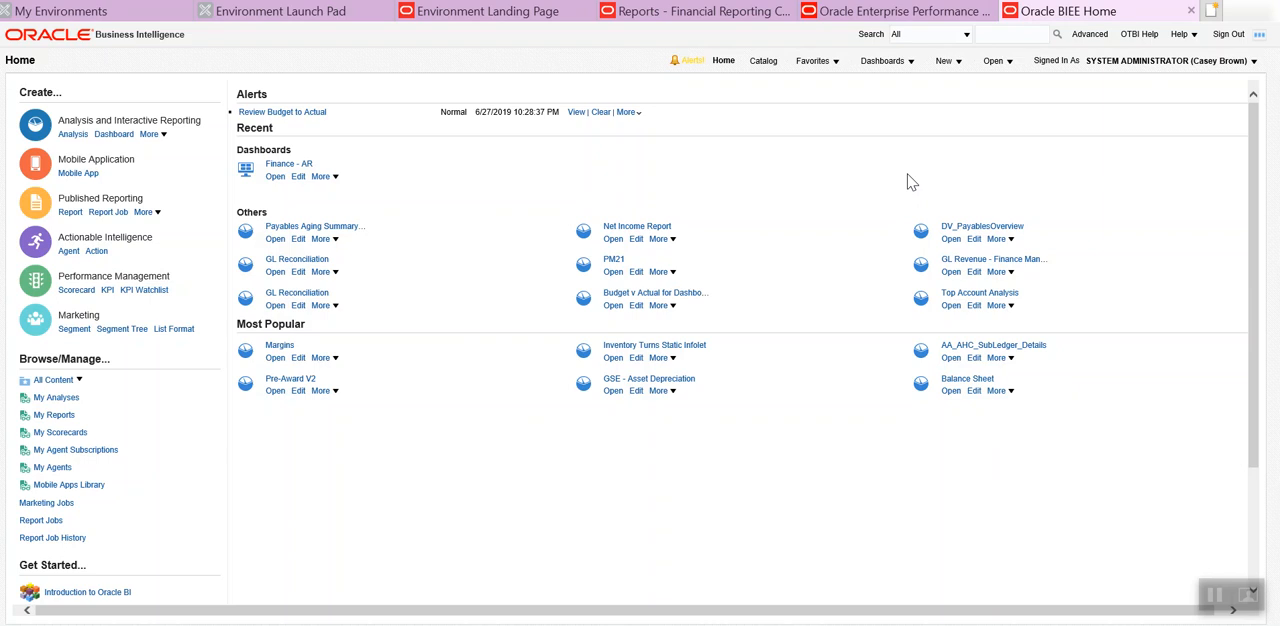
# Step: Go to the Oracle BIEE Home page, then to the catalog of shared report folders
pyautogui.click(946, 60)
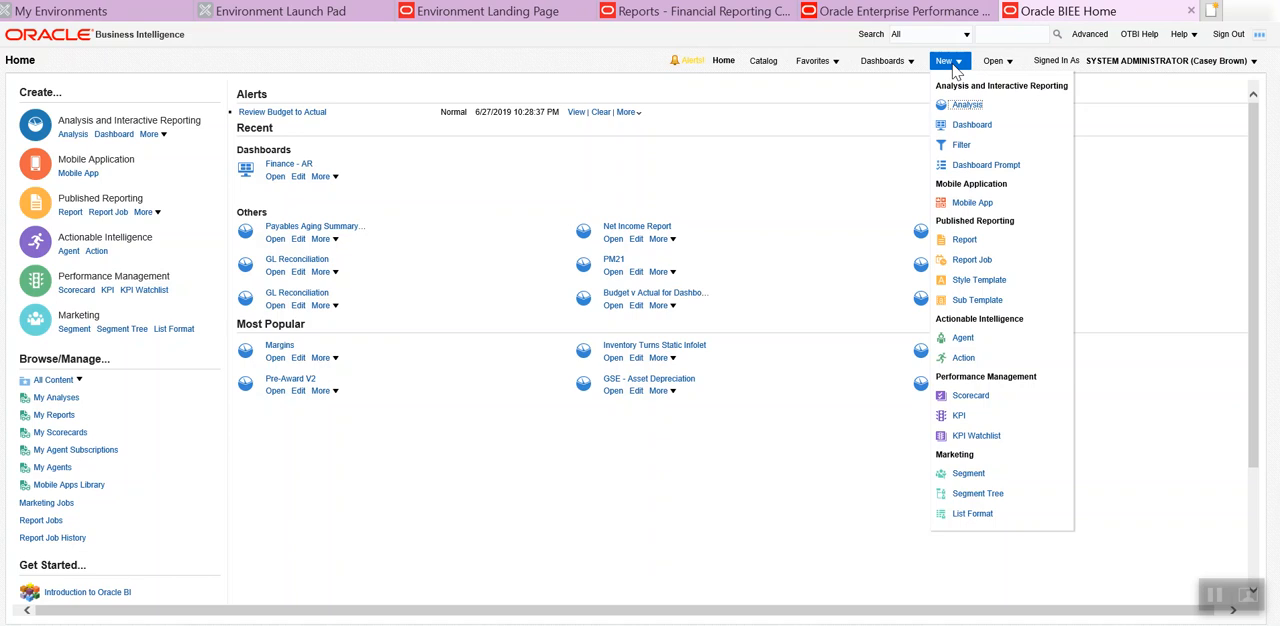
pyautogui.moveTo(976, 144)
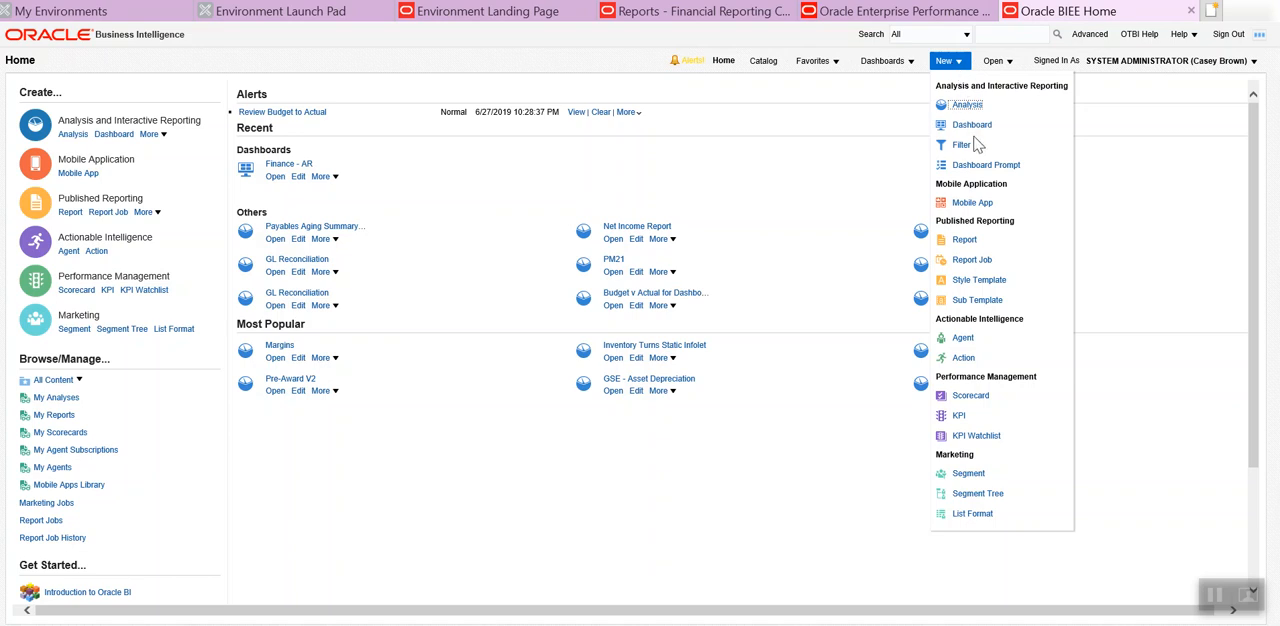
pyautogui.moveTo(990, 244)
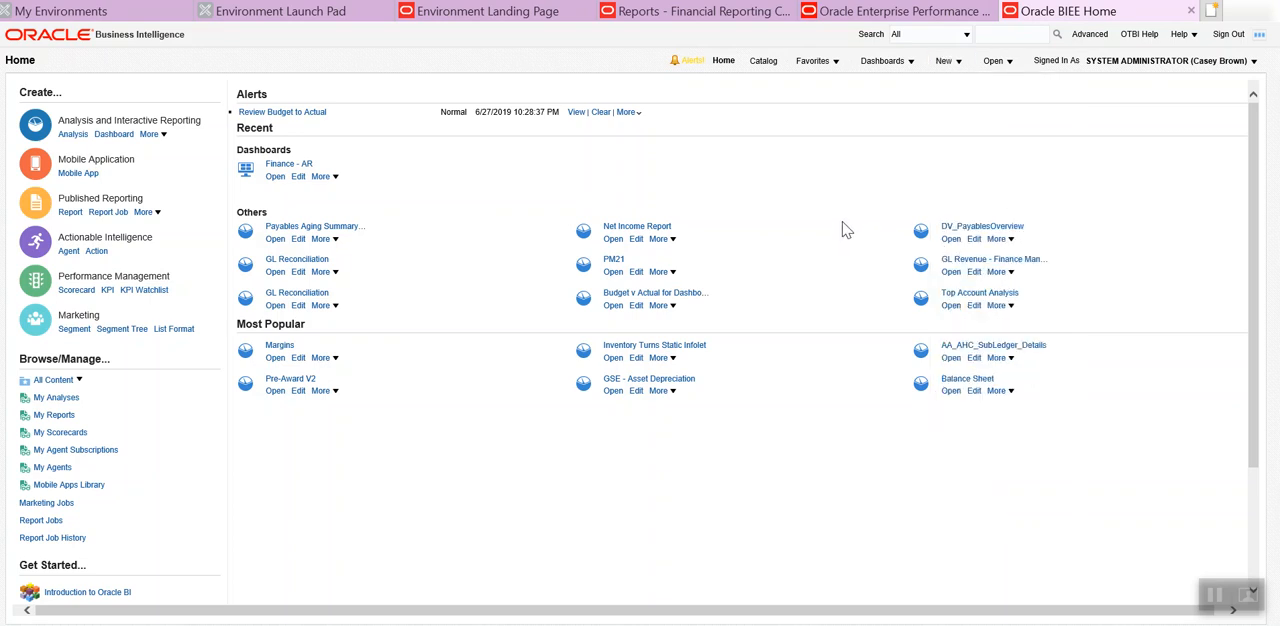
pyautogui.moveTo(844, 148)
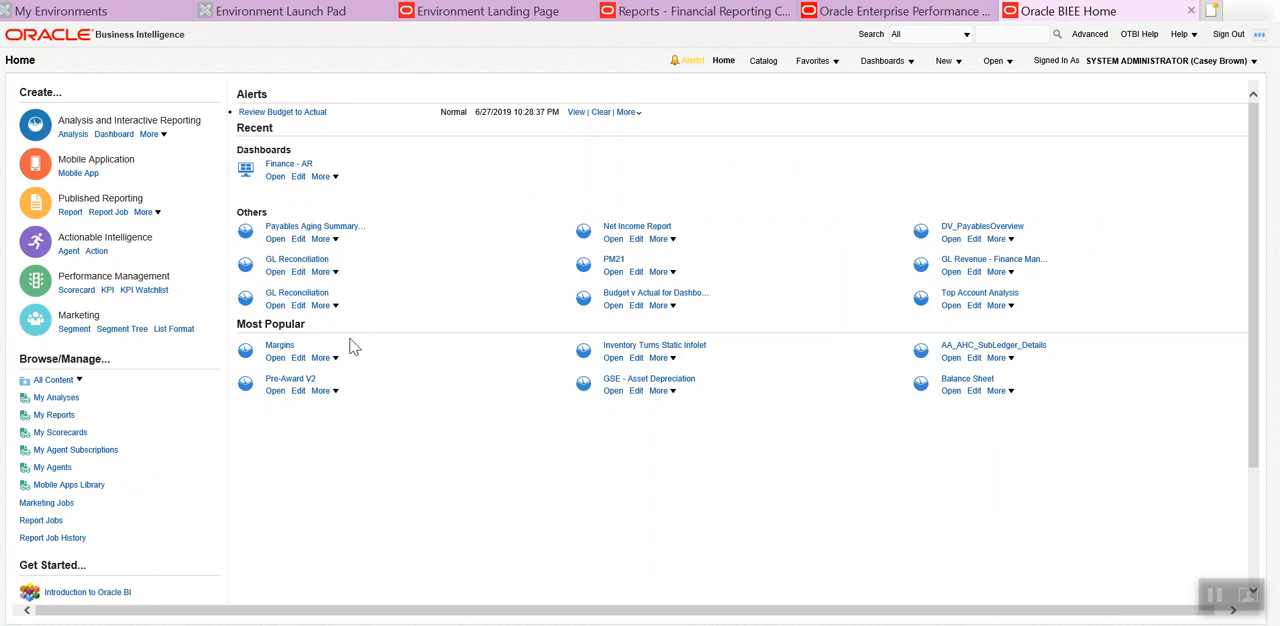
pyautogui.moveTo(476, 372)
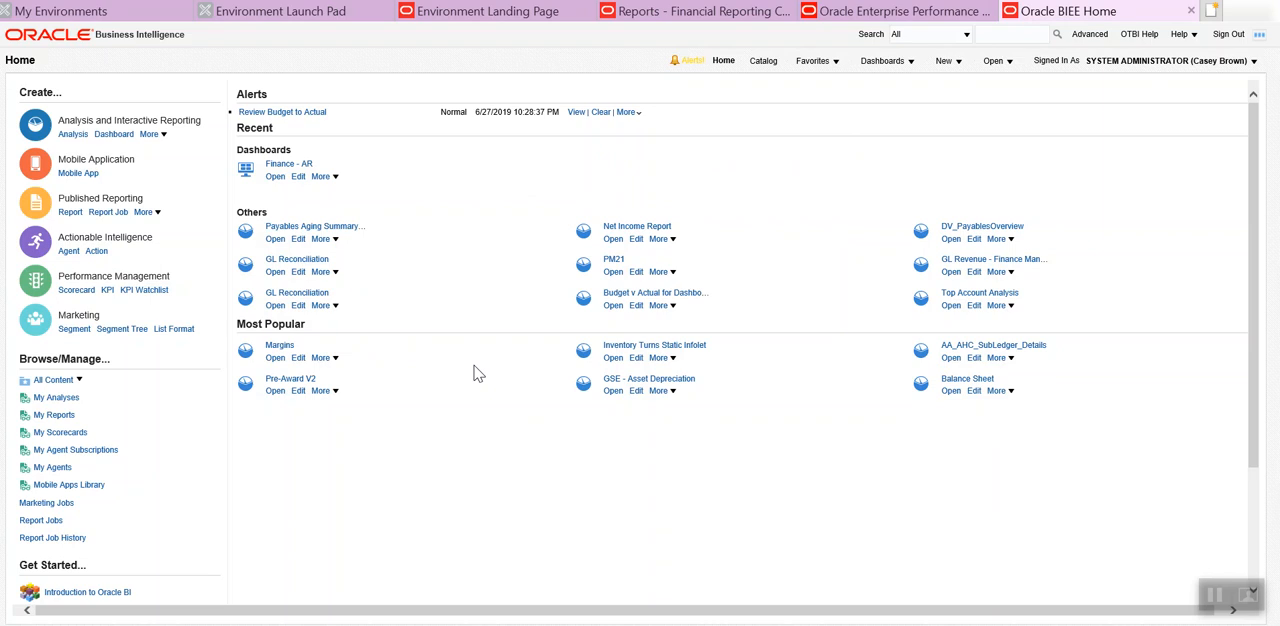
pyautogui.moveTo(740, 170)
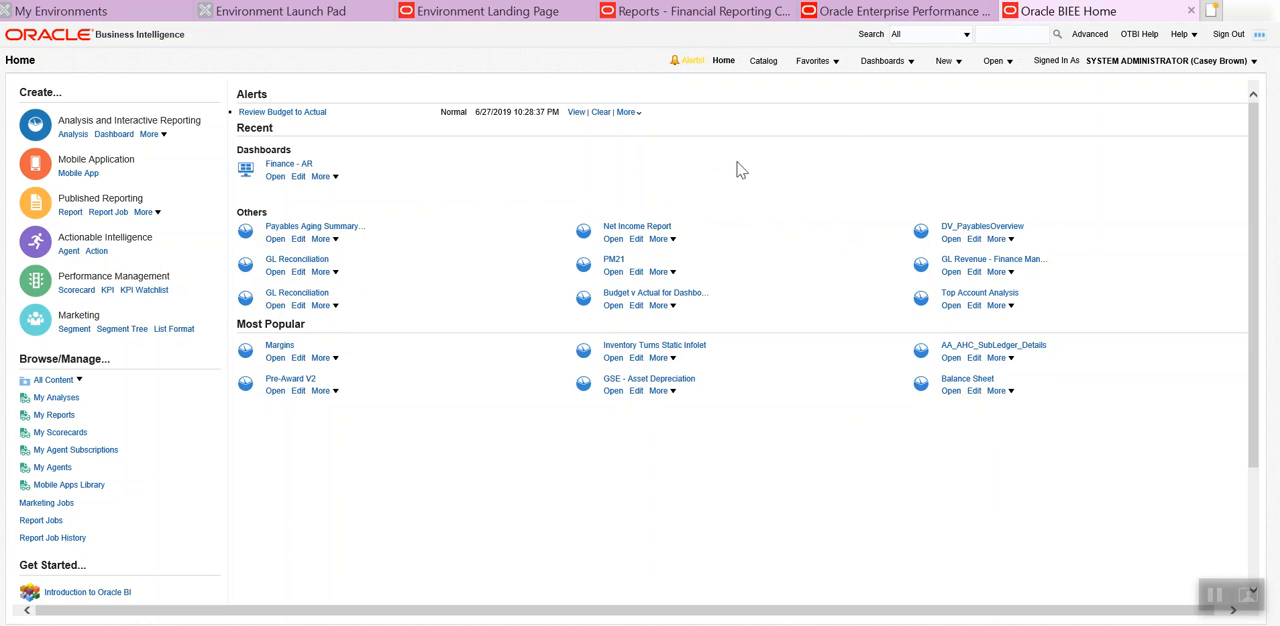
pyautogui.click(764, 60)
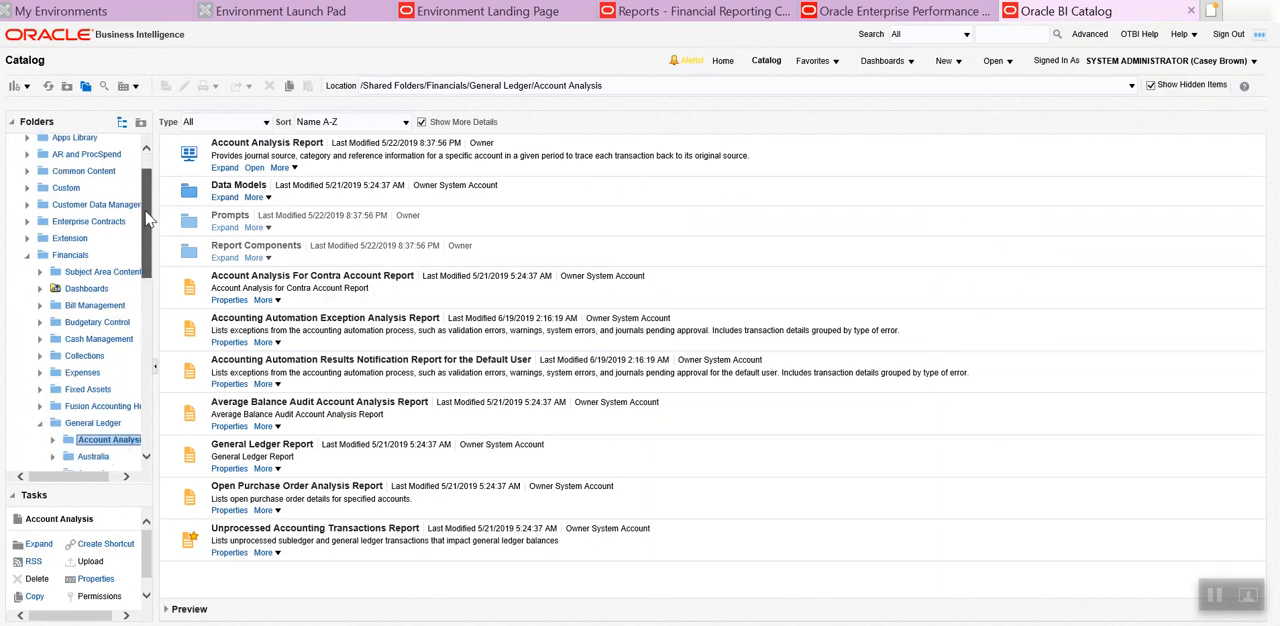
# Step: Browse the Folders pane from Shared Folders down to General Ledger Account Analysis
pyautogui.scroll(-3)
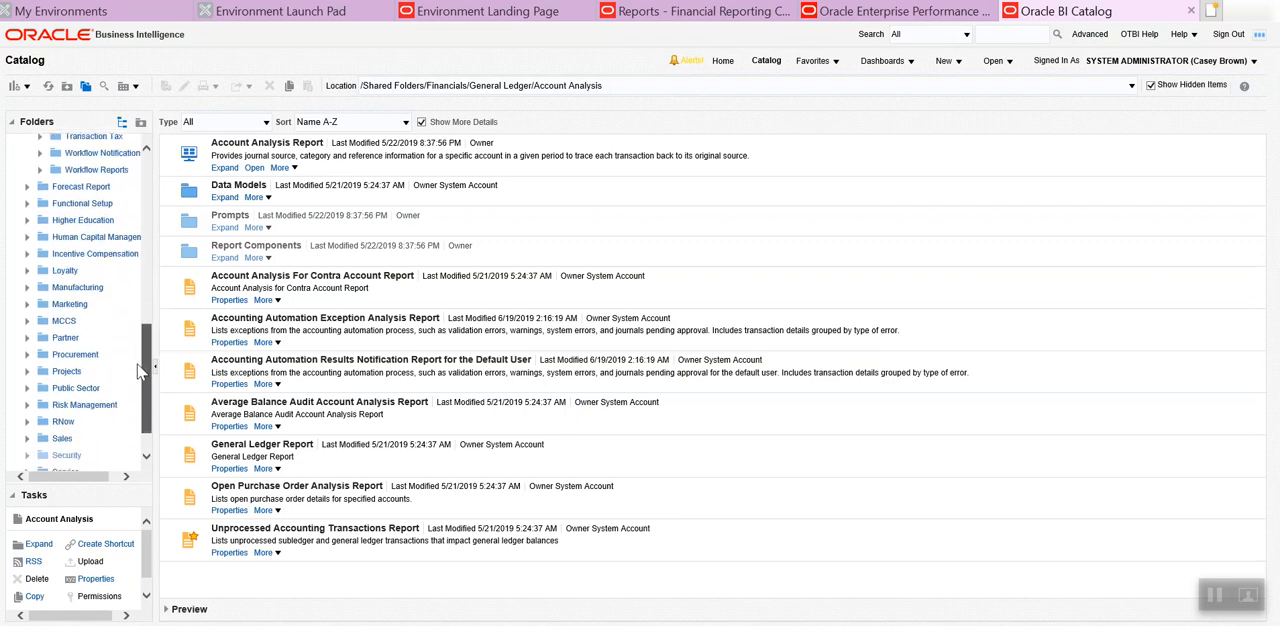
pyautogui.scroll(-3)
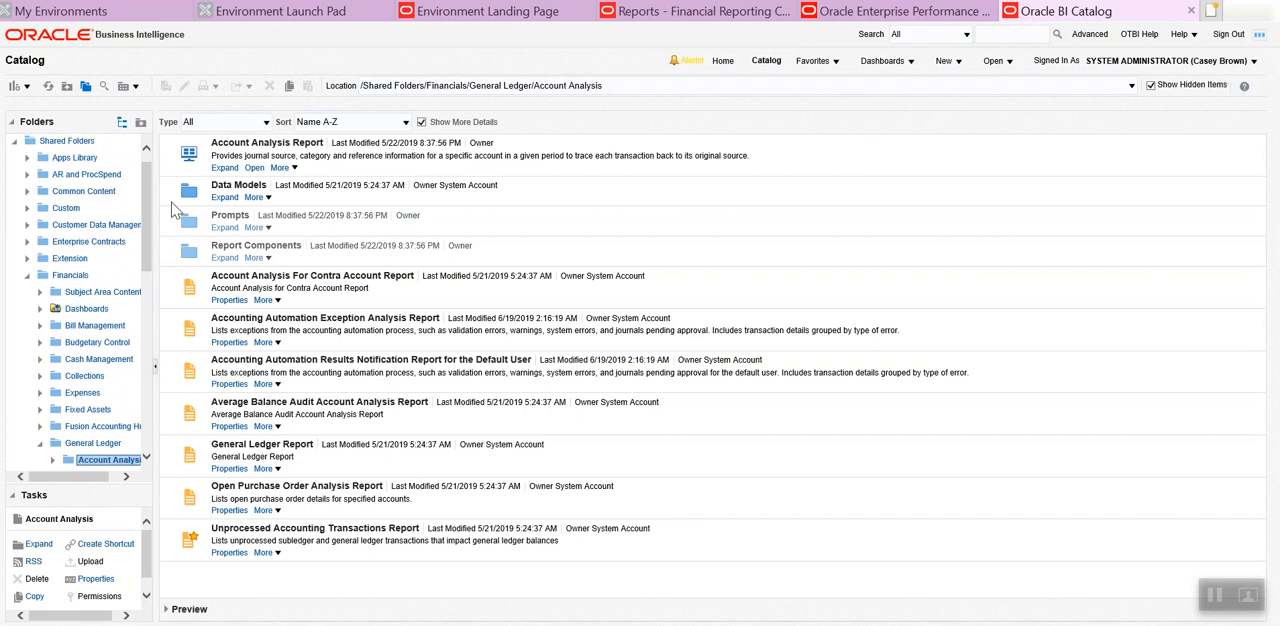
pyautogui.moveTo(970, 236)
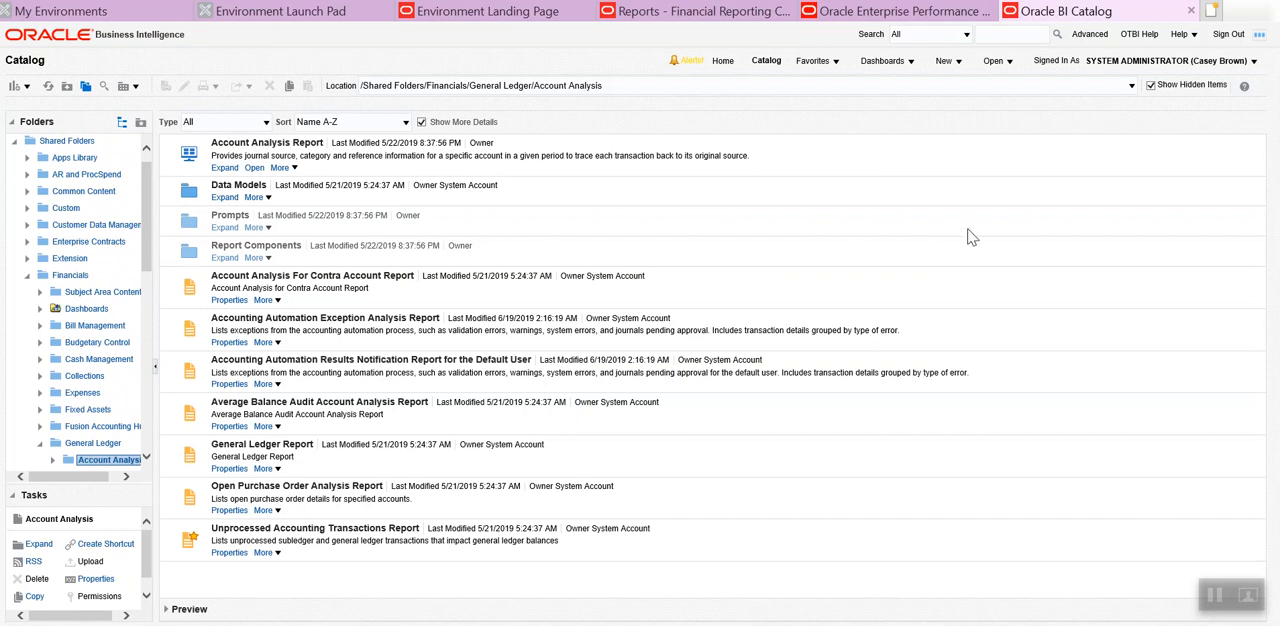
pyautogui.moveTo(892, 110)
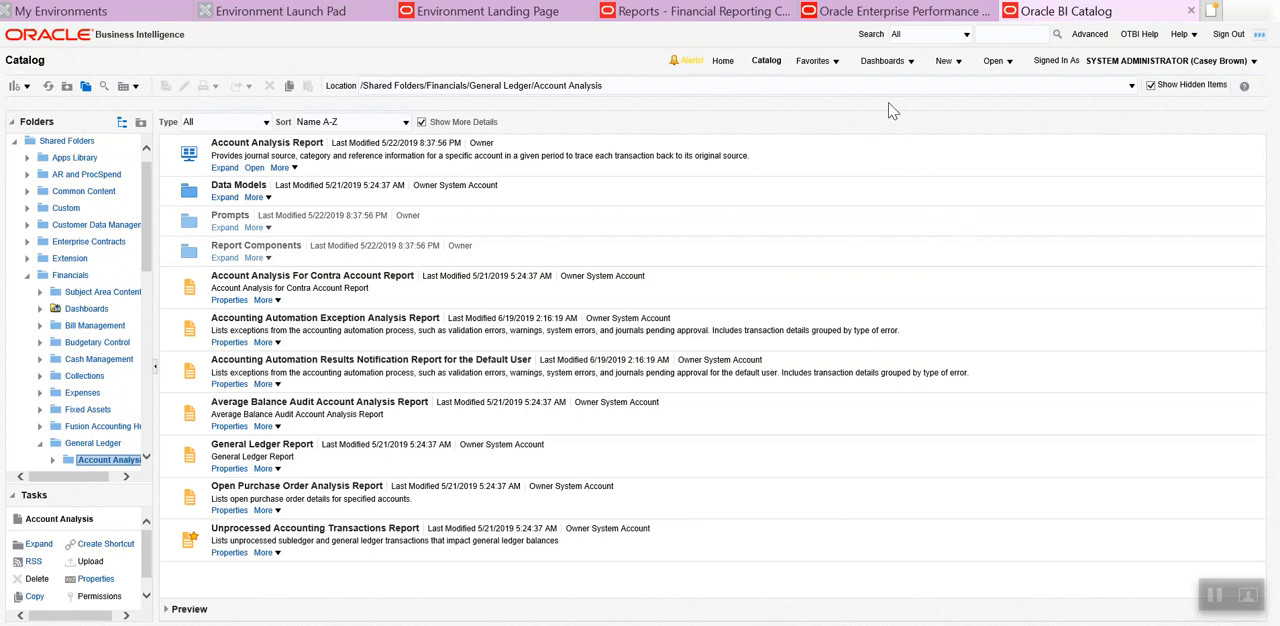